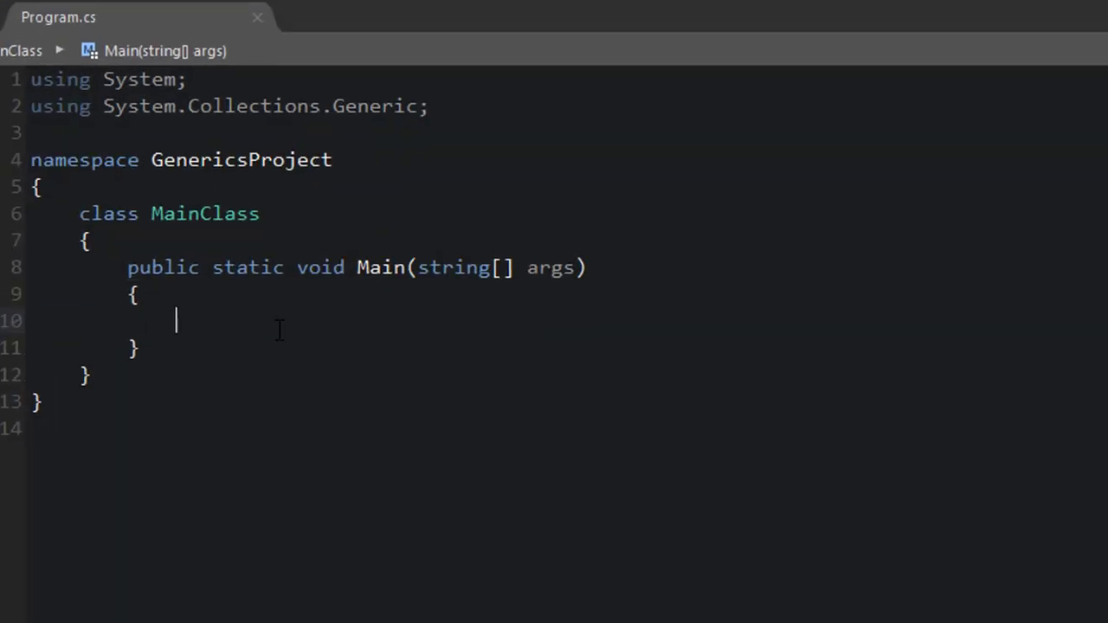
Declare List<int> intlist = new List<int>(); in Main and select the int type argument
type("List<int>")
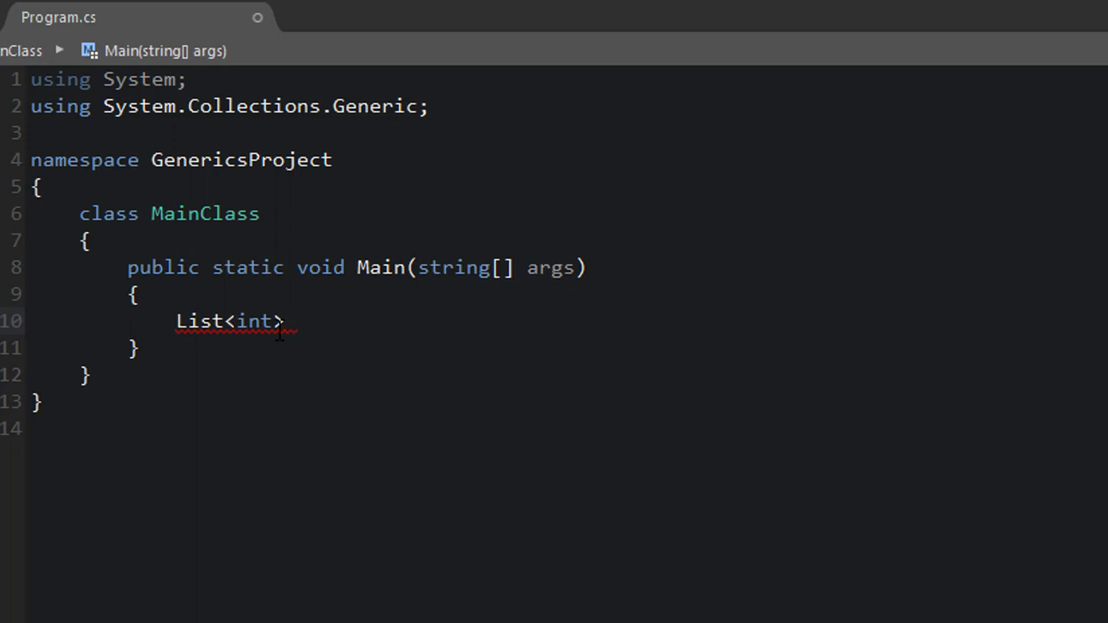
type("intlist = new List<int>(")
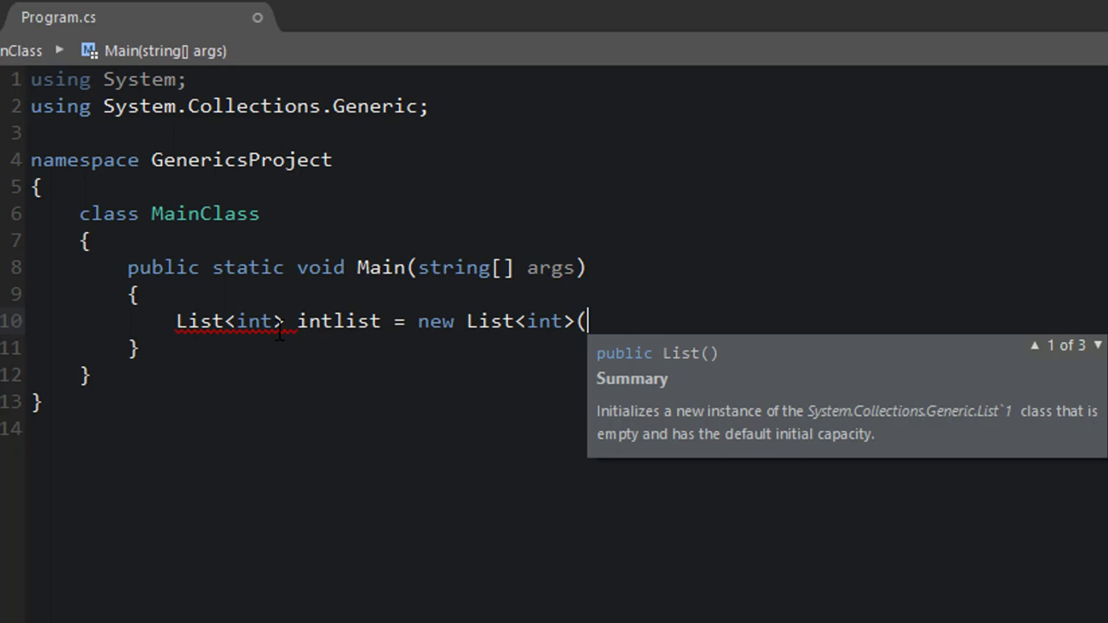
type(");")
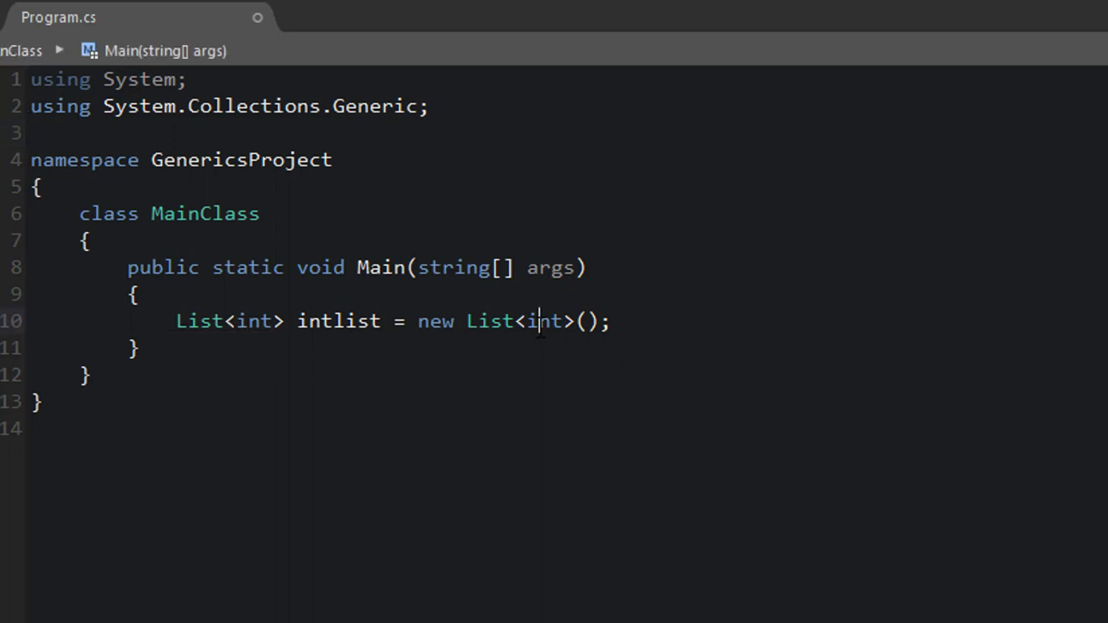
double_click(542, 322)
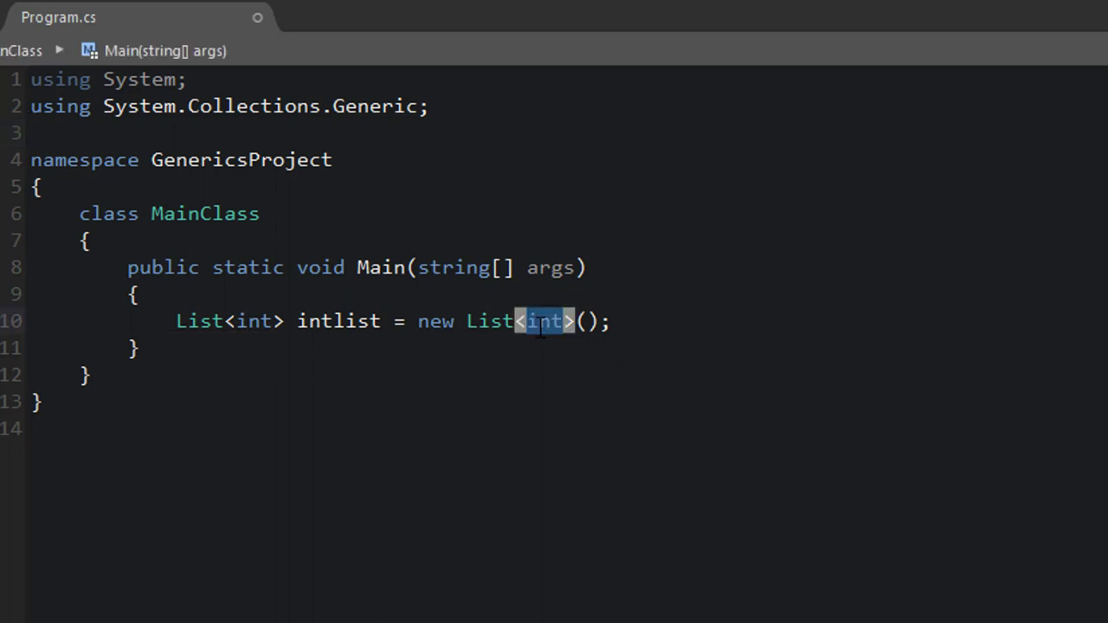
mouse_move(540, 321)
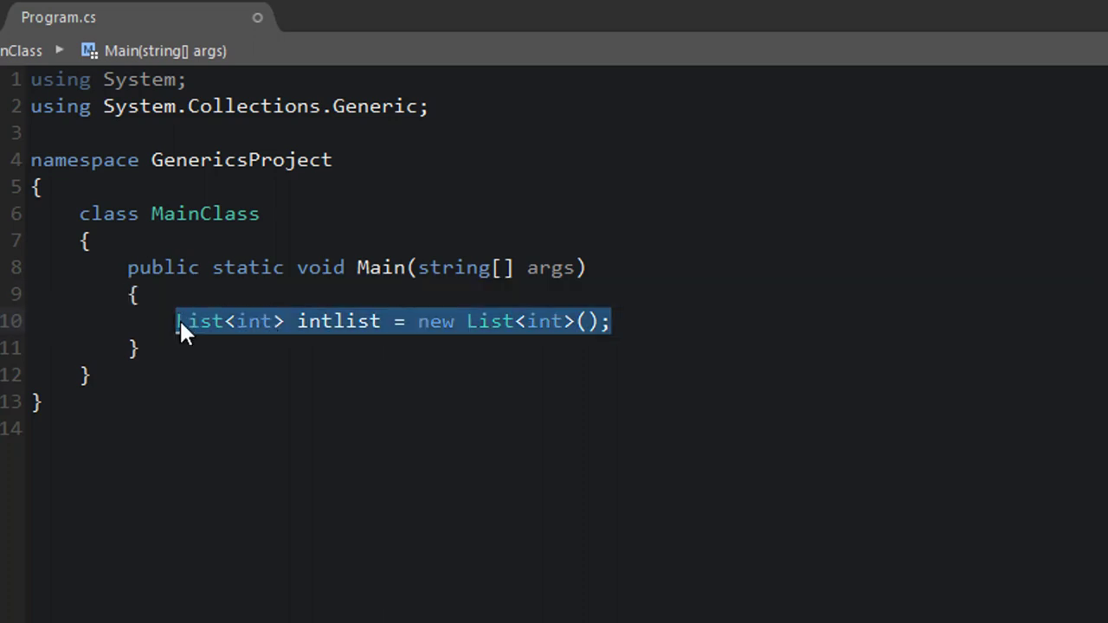
Delete the list line and add an empty class file named Number
key("Delete")
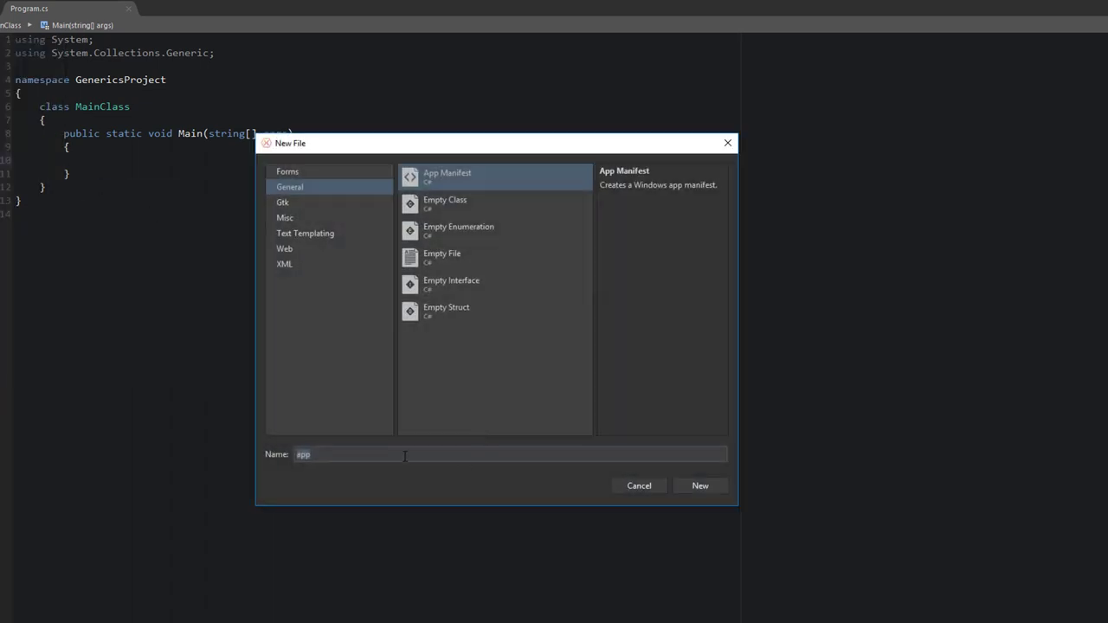
left_click(445, 204)
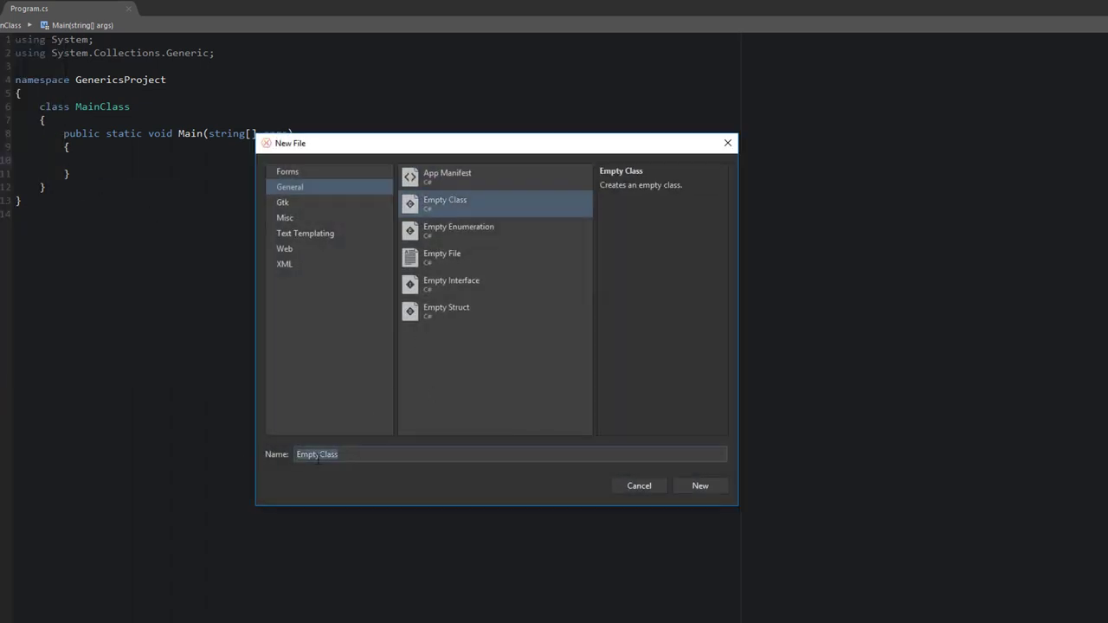
type("Number")
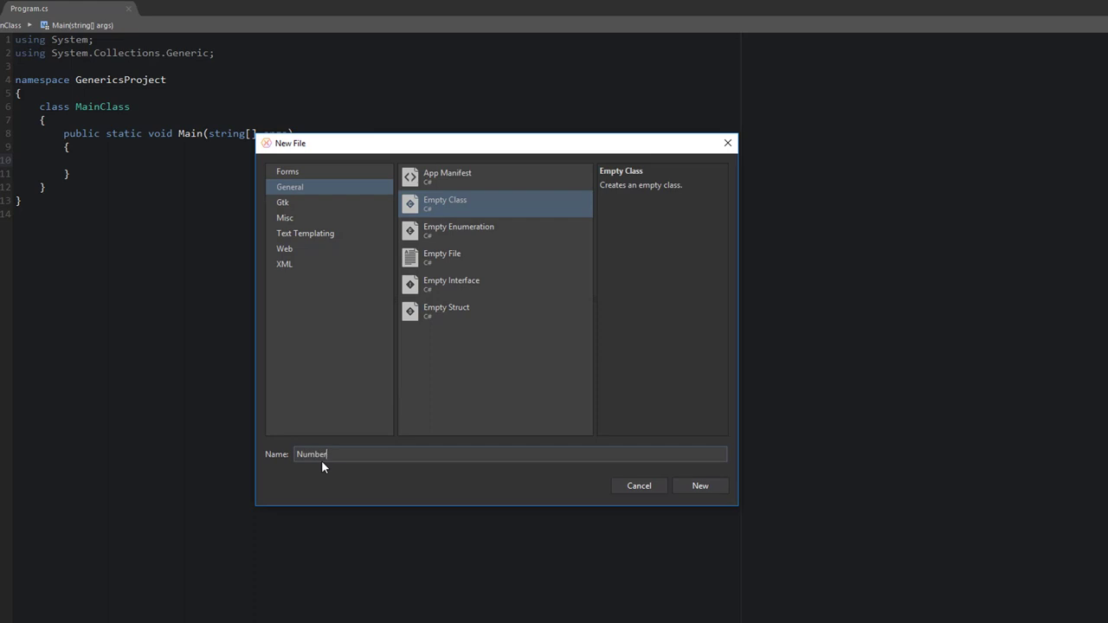
left_click(700, 486)
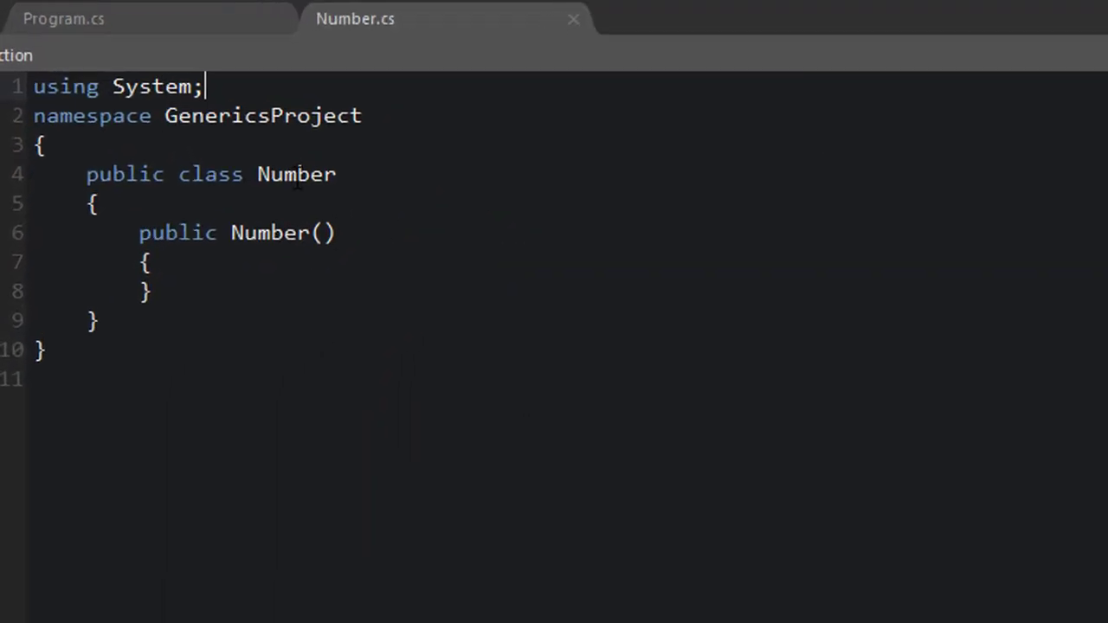
Add comments 'hold a value', 'compared with other values', 'check for equality' above Number
double_click(295, 174)
type("//")
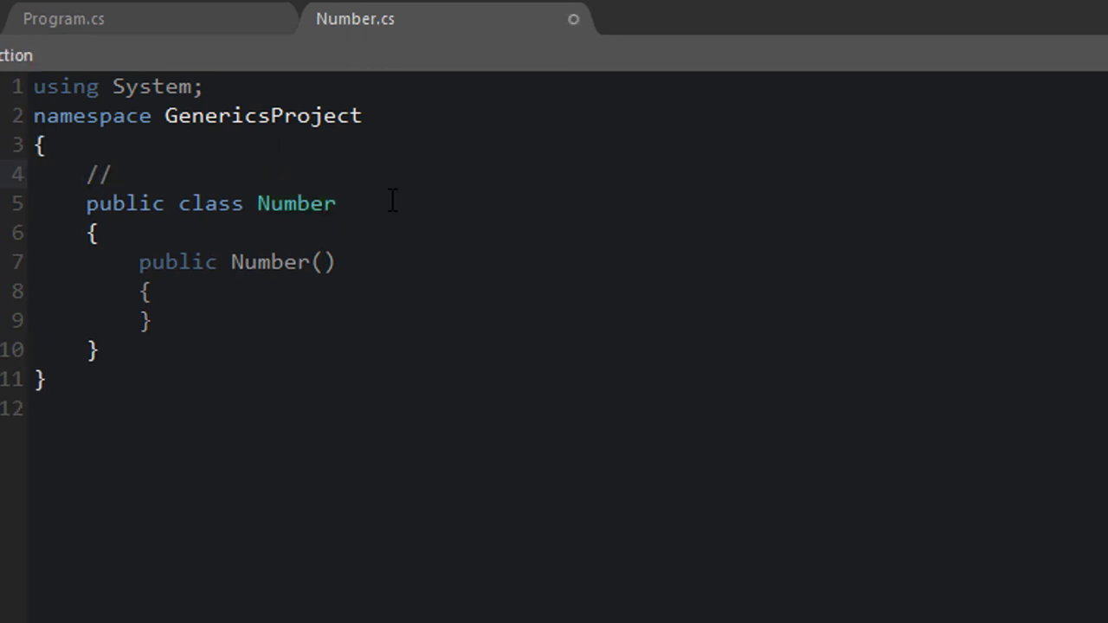
type("hold a value")
type("//")
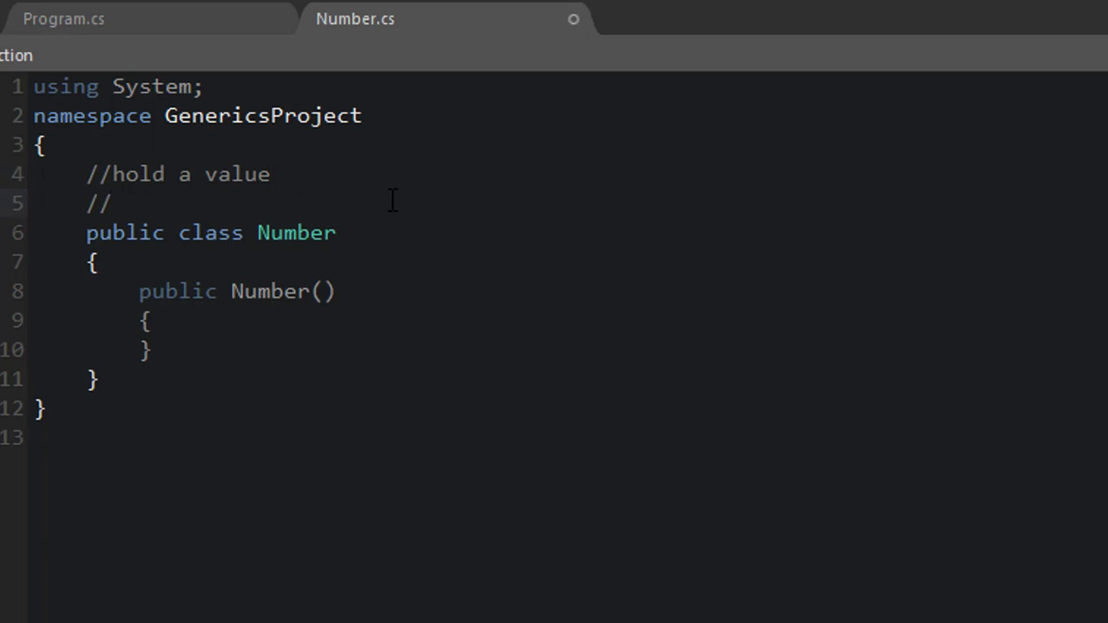
type("needs to be c")
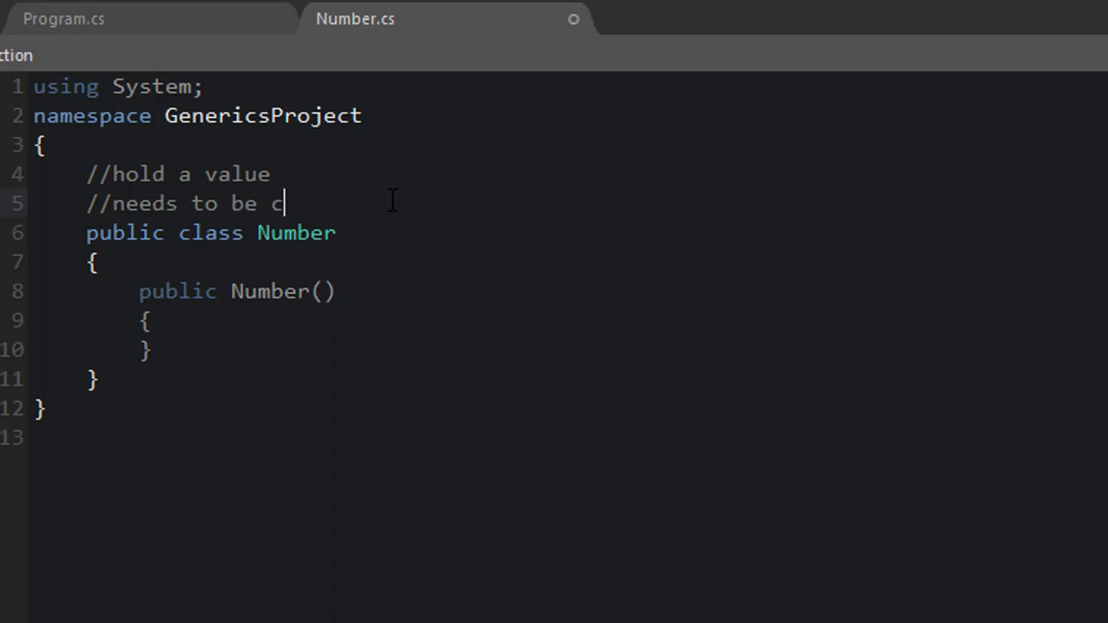
type("ompared with other")
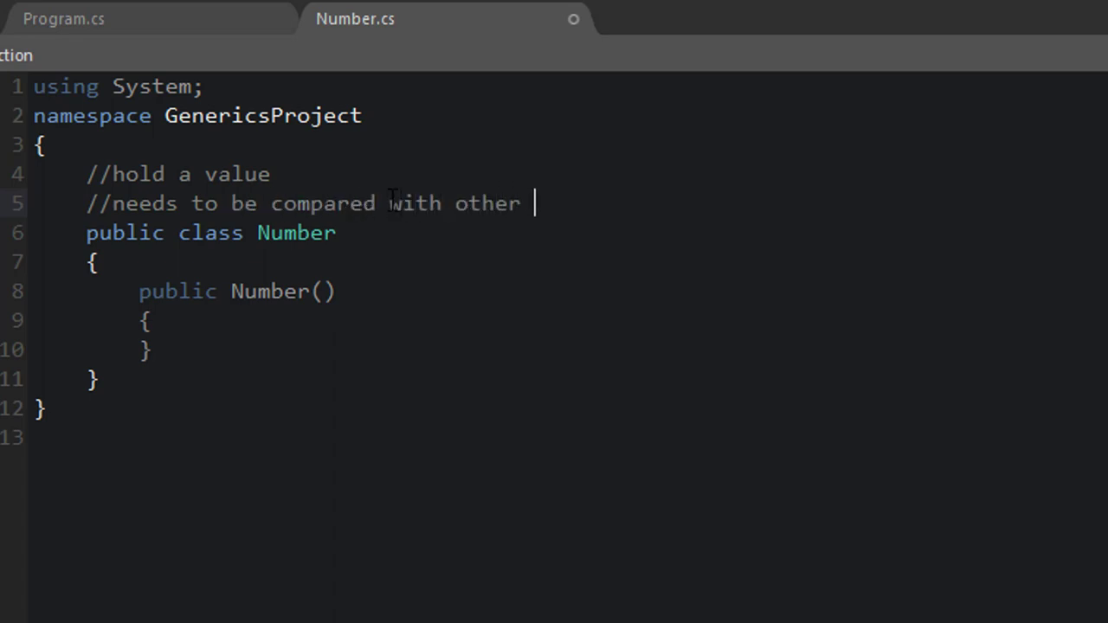
type("values")
type("//")
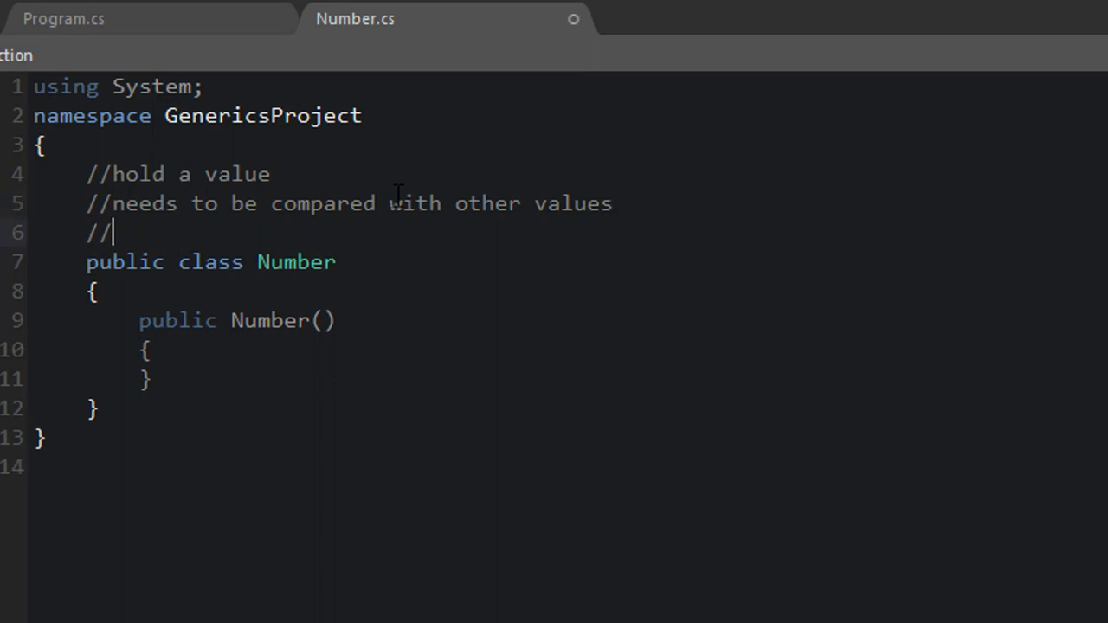
type("check for equalit")
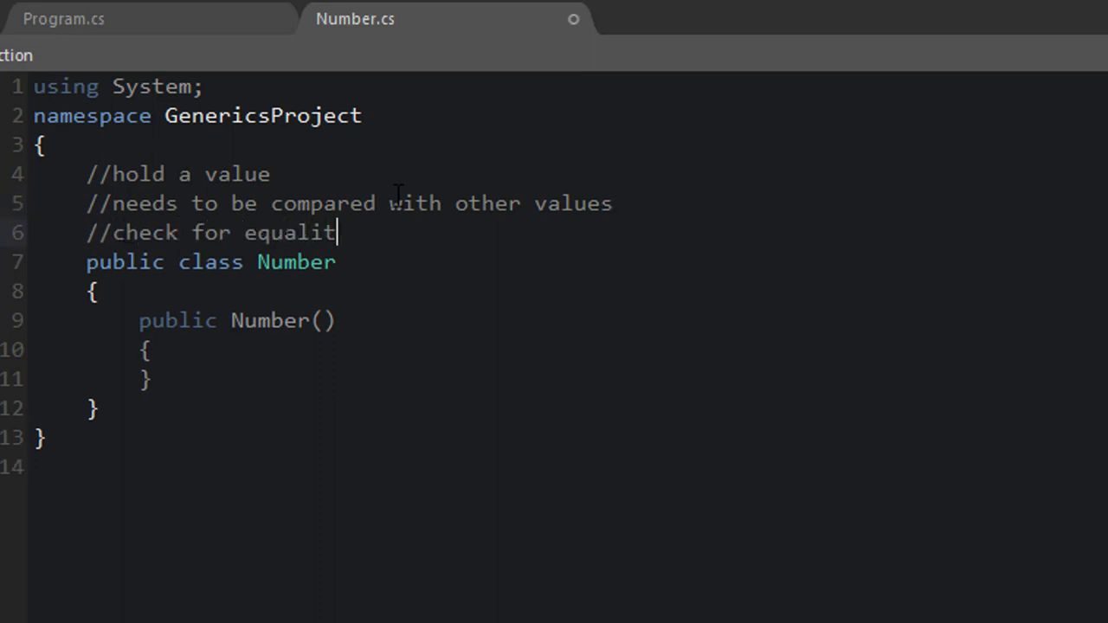
type("y")
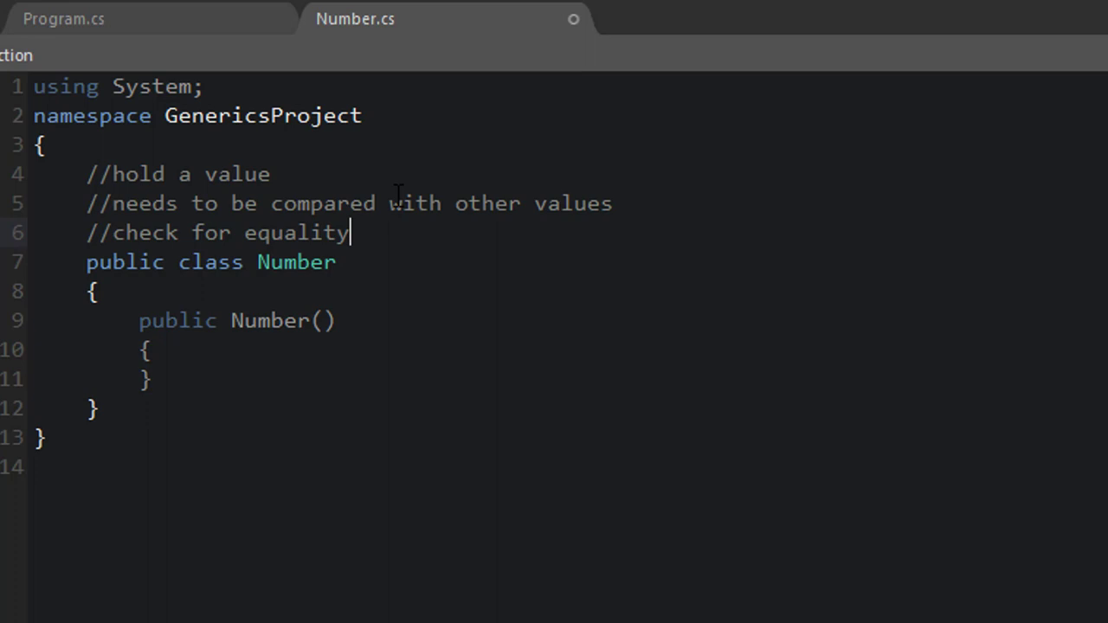
key("Enter")
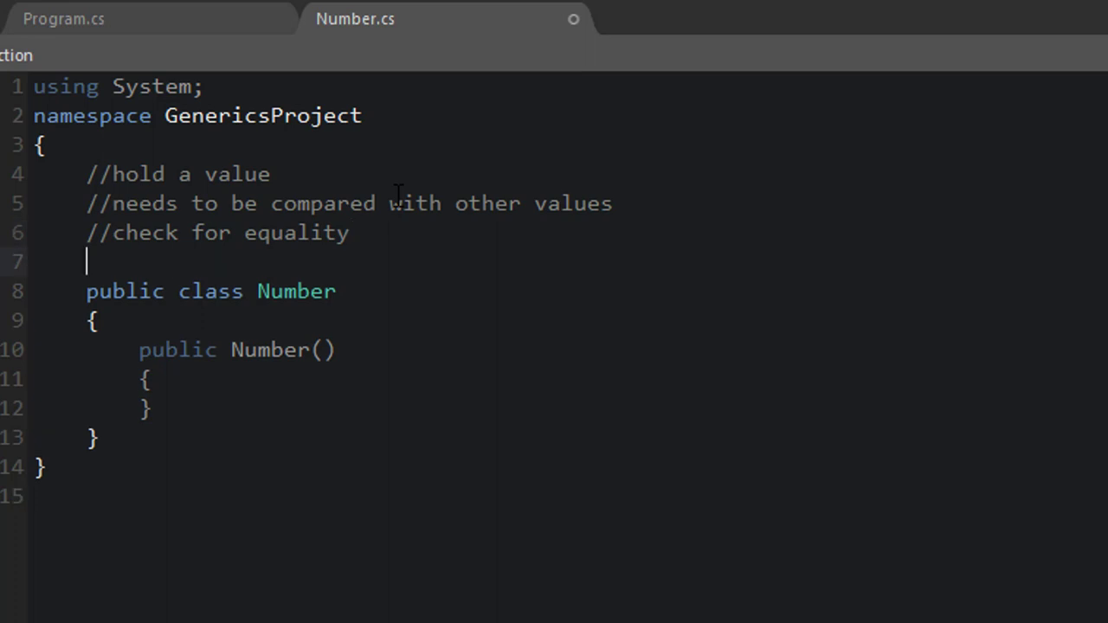
double_click(296, 291)
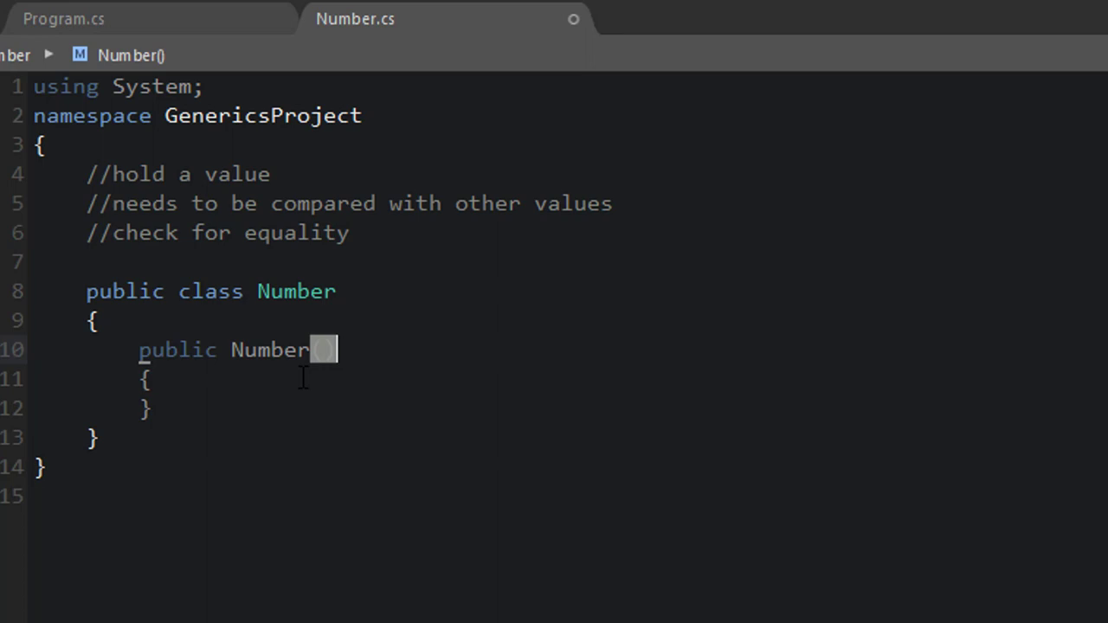
mouse_move(362, 282)
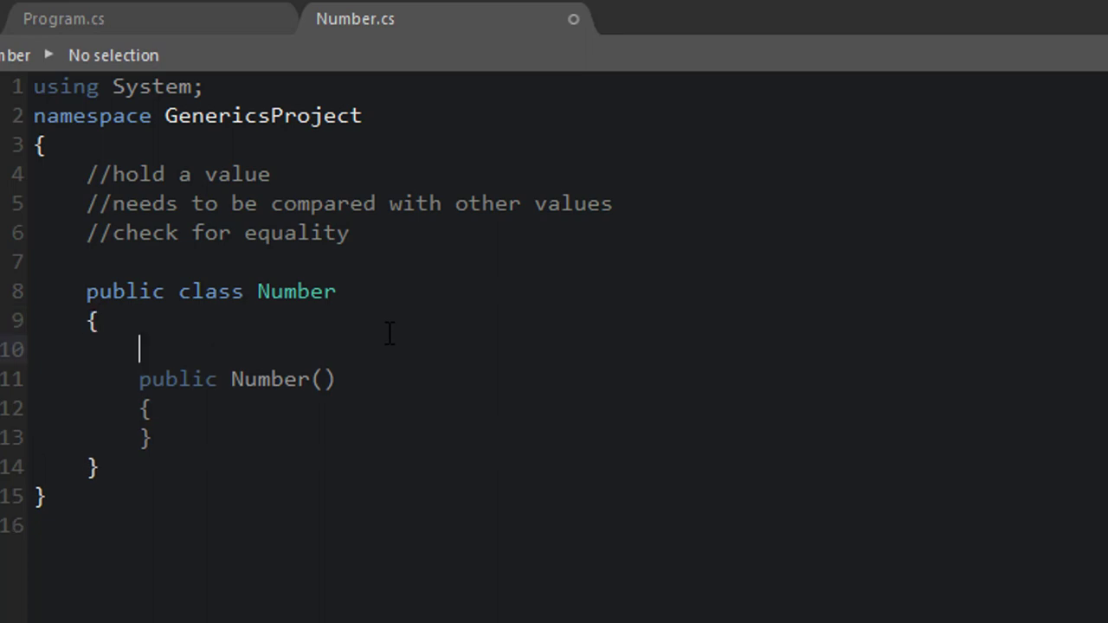
Add an int number field and a Number(int num) constructor assigning num to it
type("int nu")
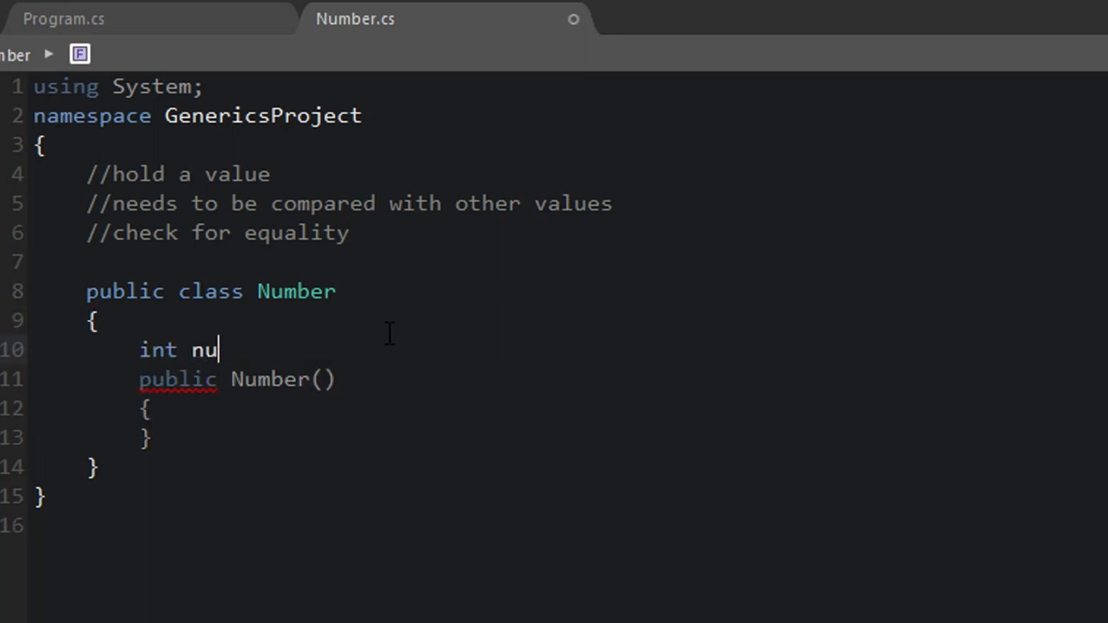
type("mber;")
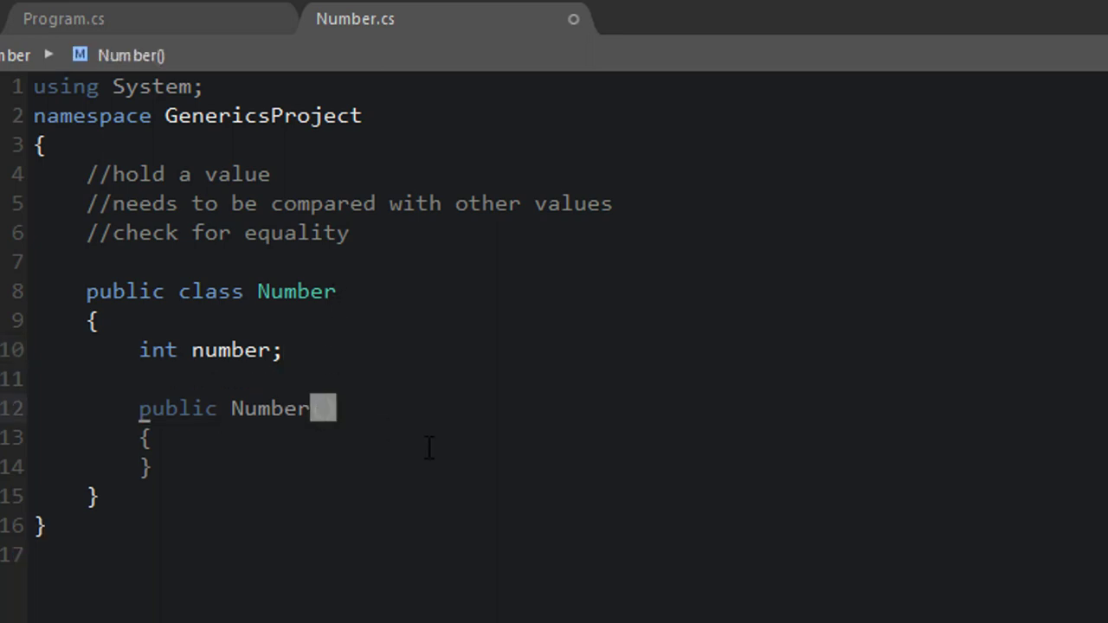
type("(int")
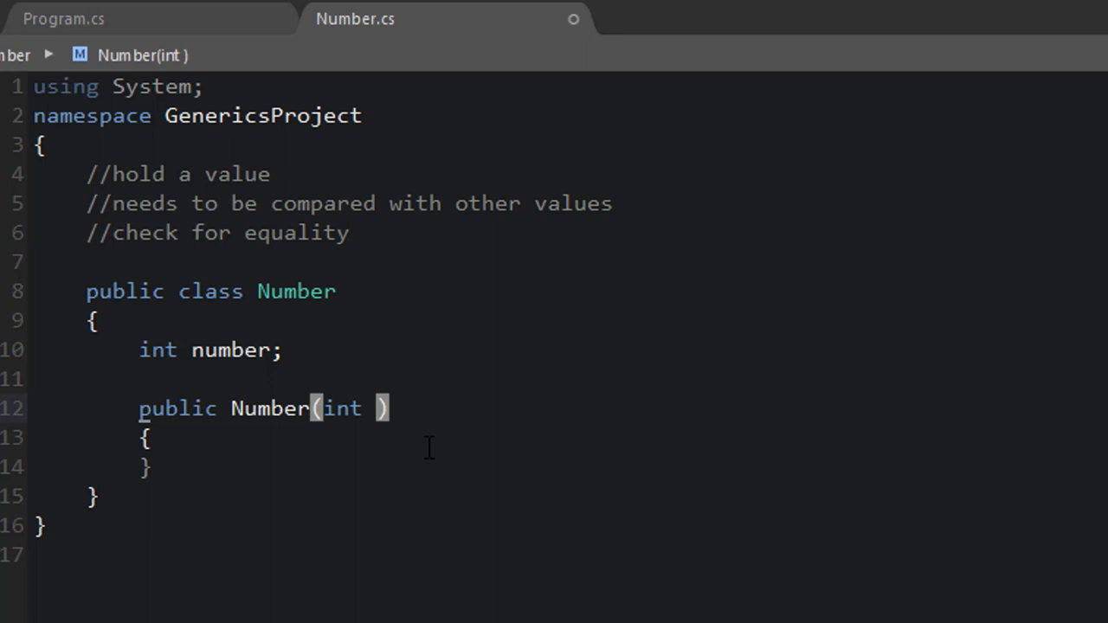
type("num")
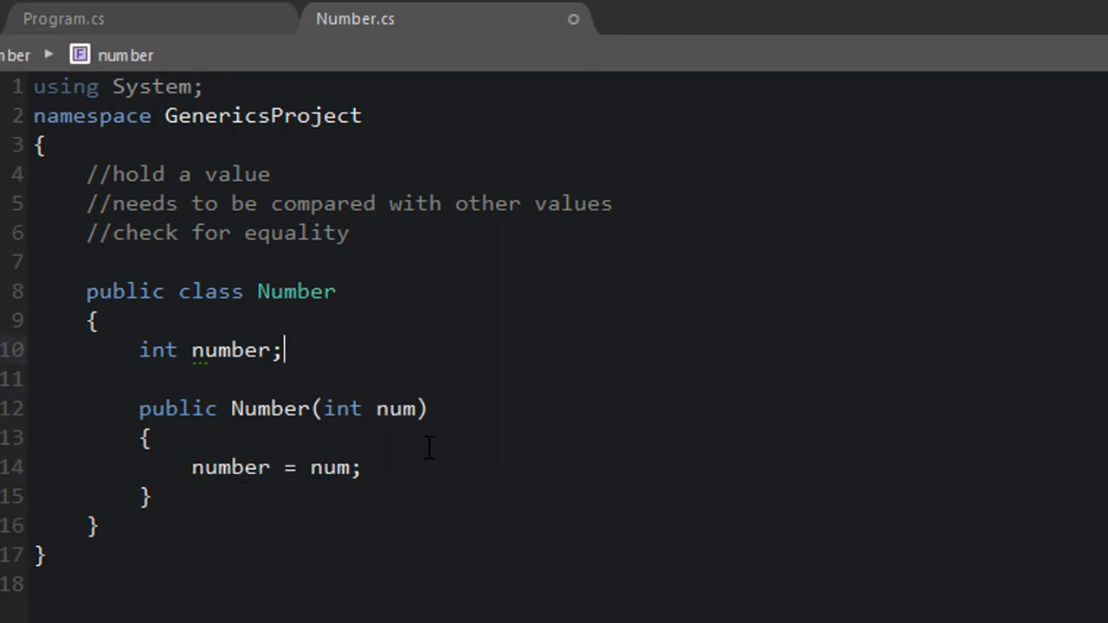
key("Enter")
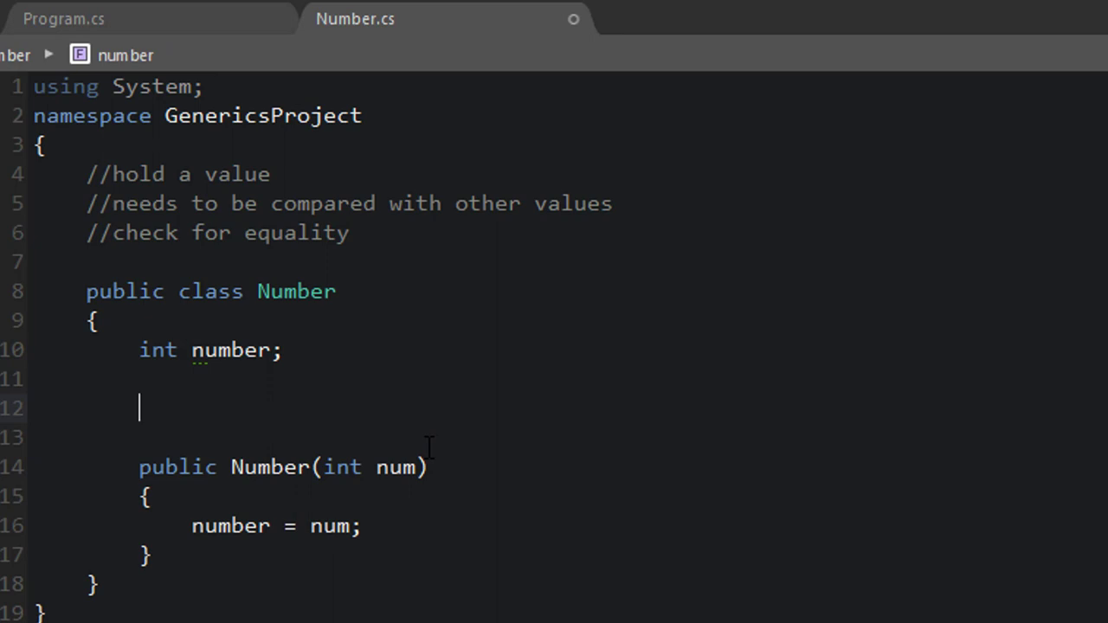
Add a public int Value property whose getter returns number
type("ic int V")
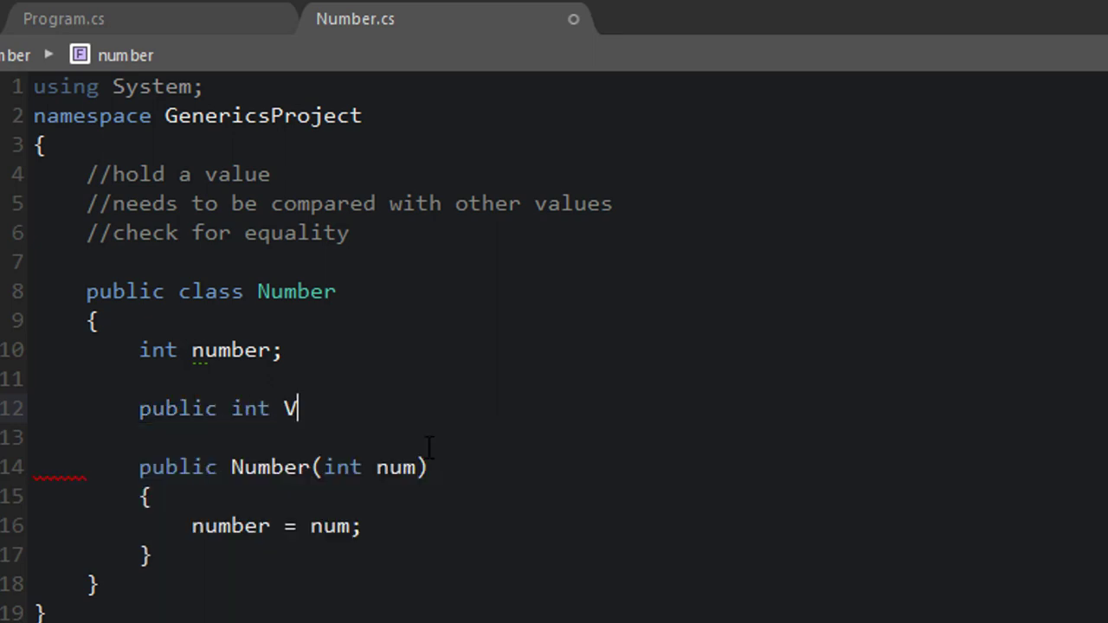
type("alue")
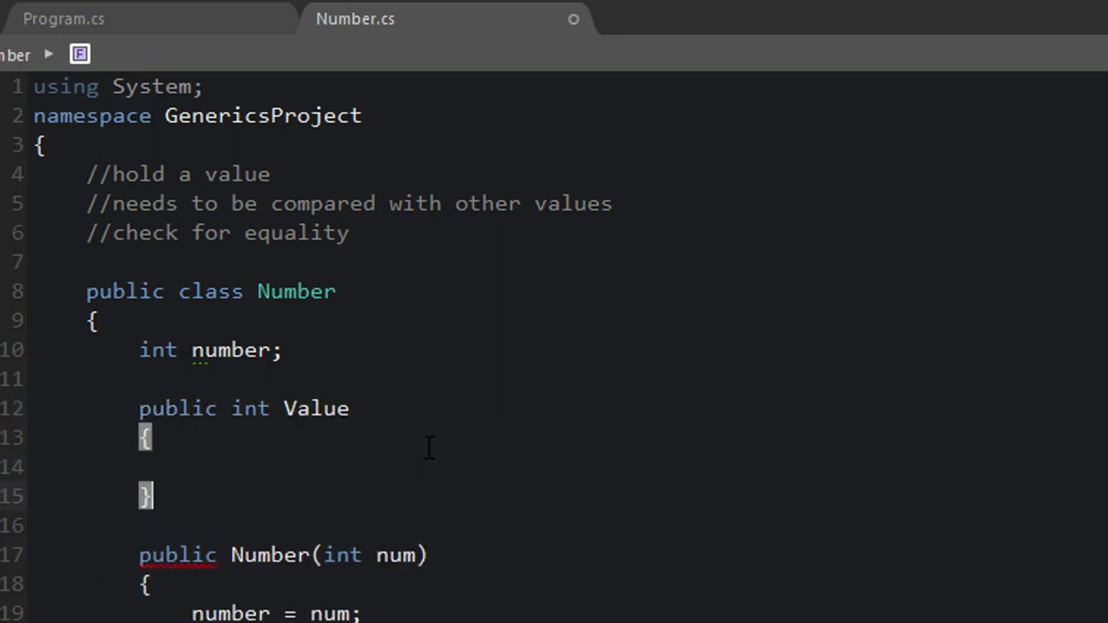
left_click(195, 468)
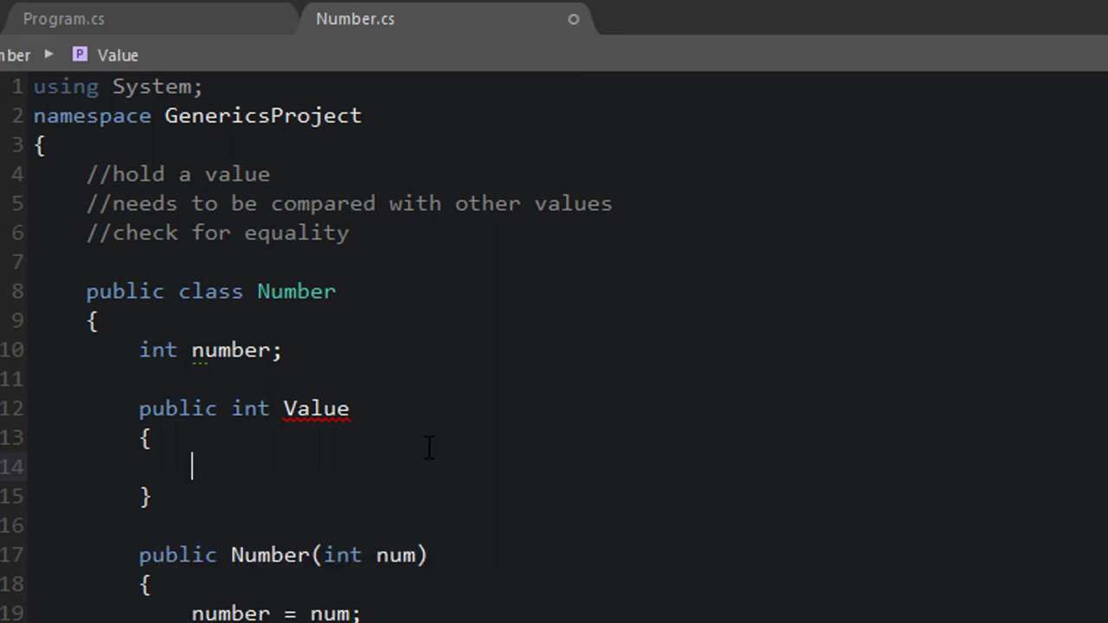
type("get { return number;")
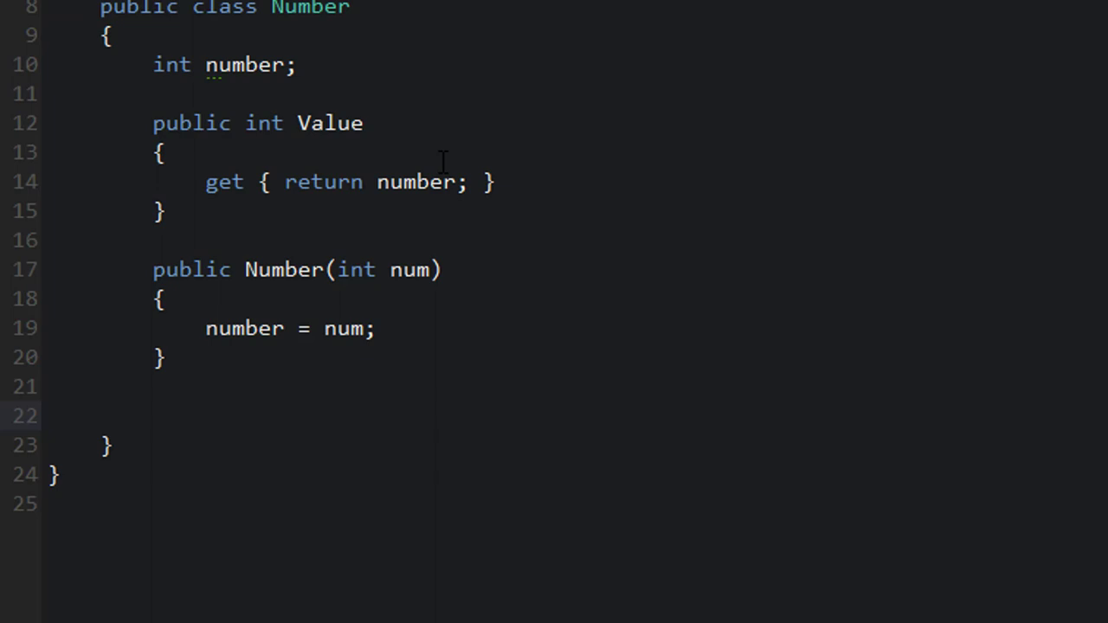
Declare a public bool LessThan(int num) method in the Number class
scroll("down", 3)
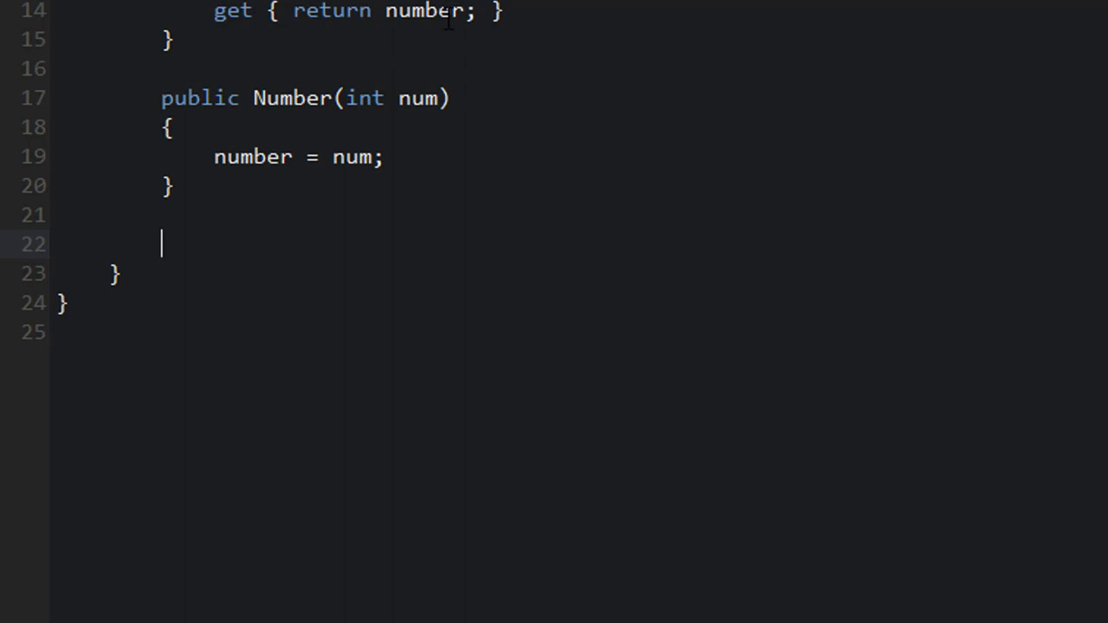
mouse_move(286, 234)
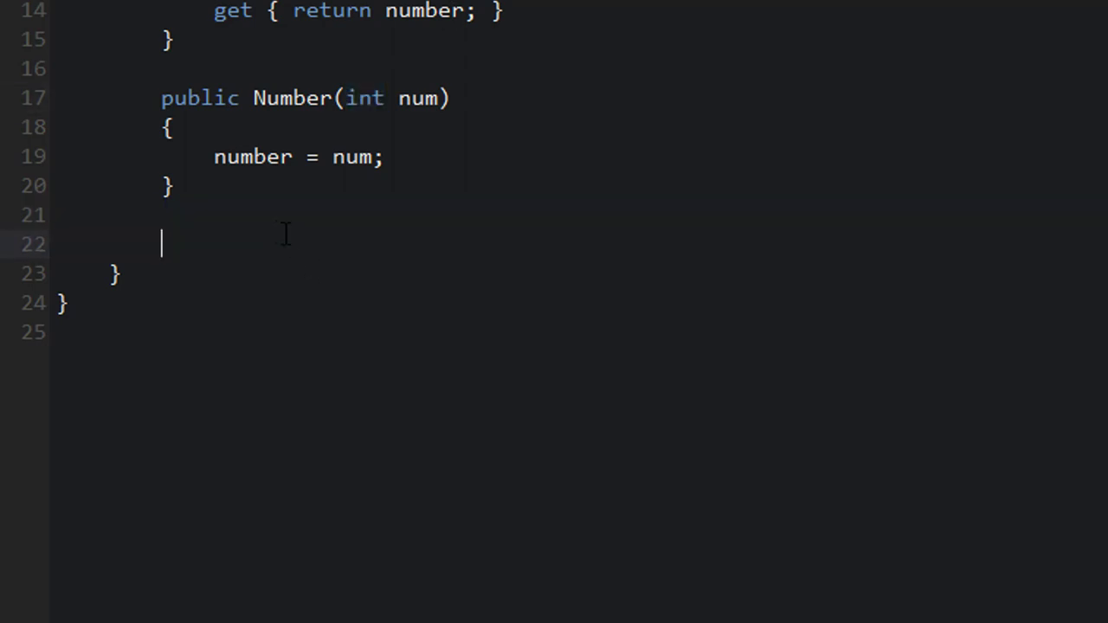
mouse_move(329, 251)
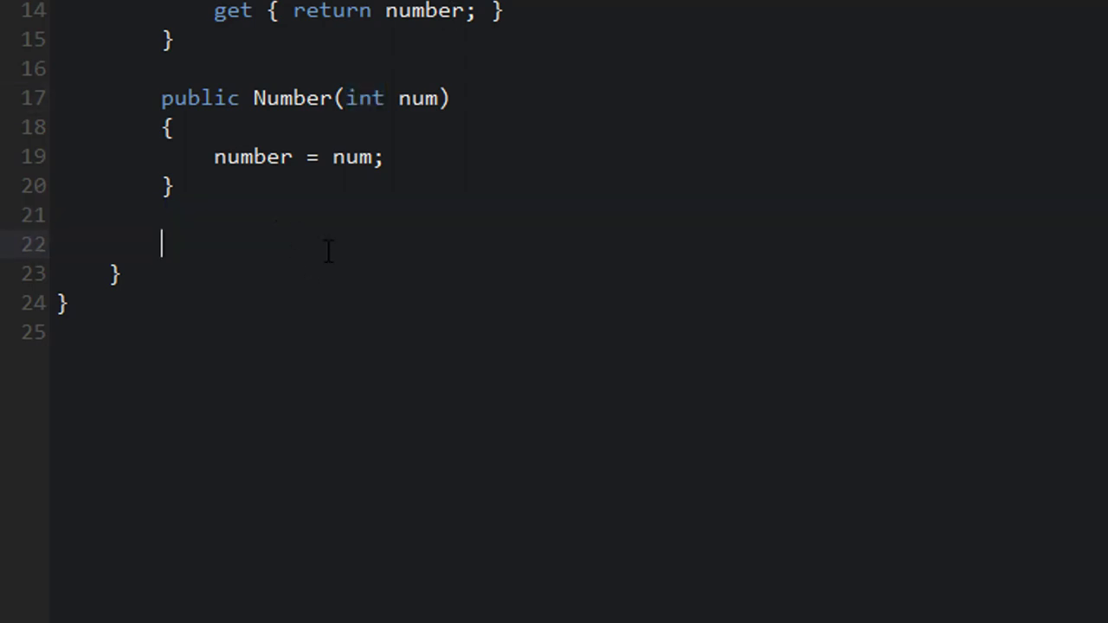
type("publci")
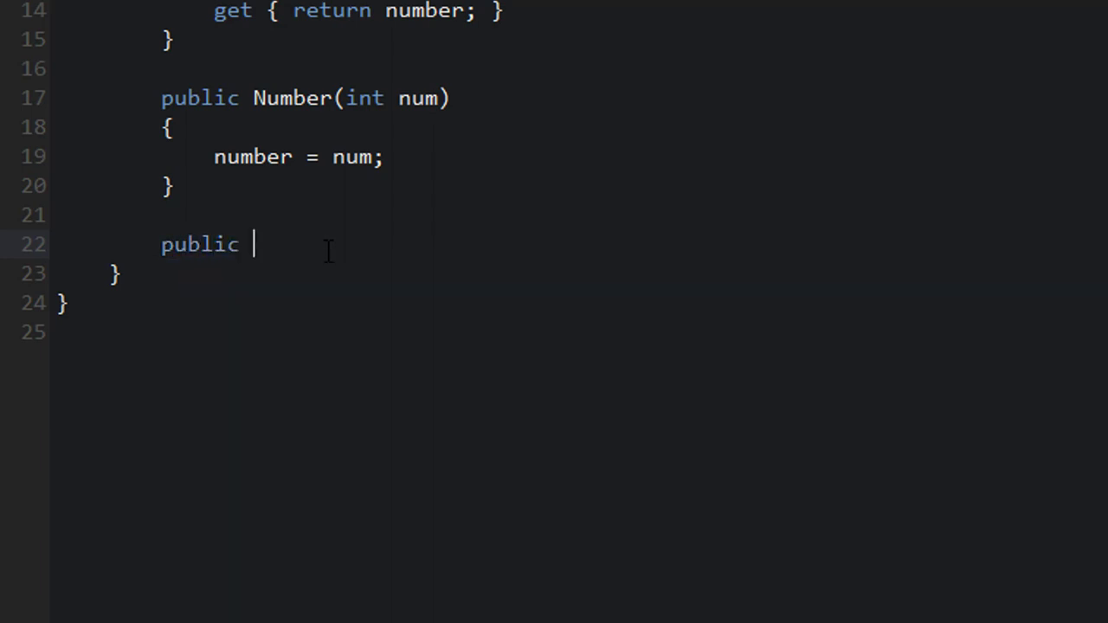
type("bool LessTh")
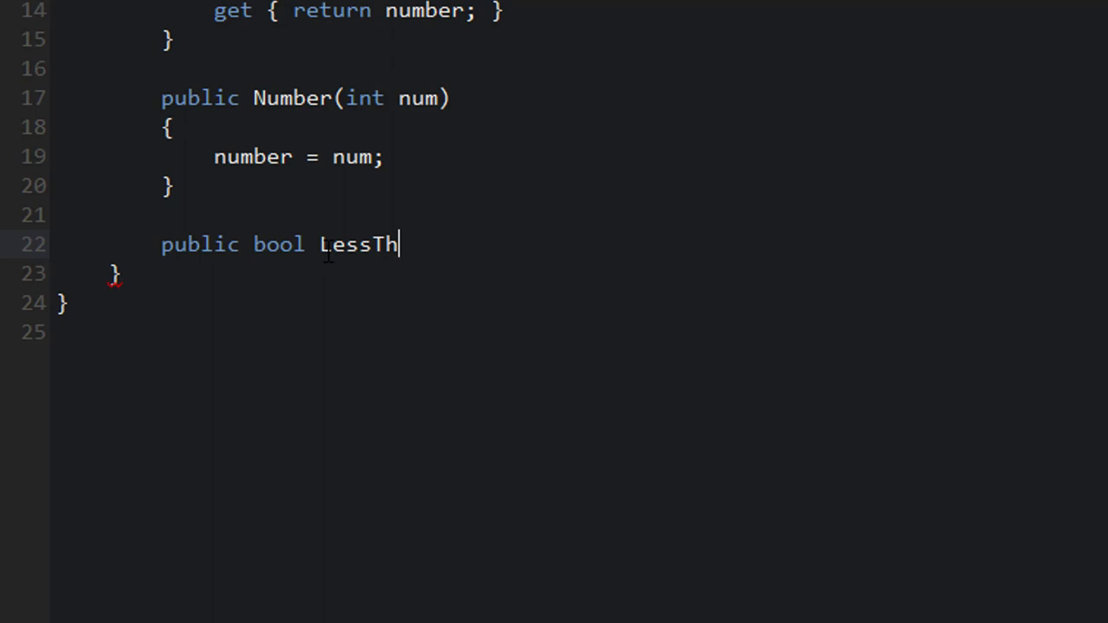
type("an(int")
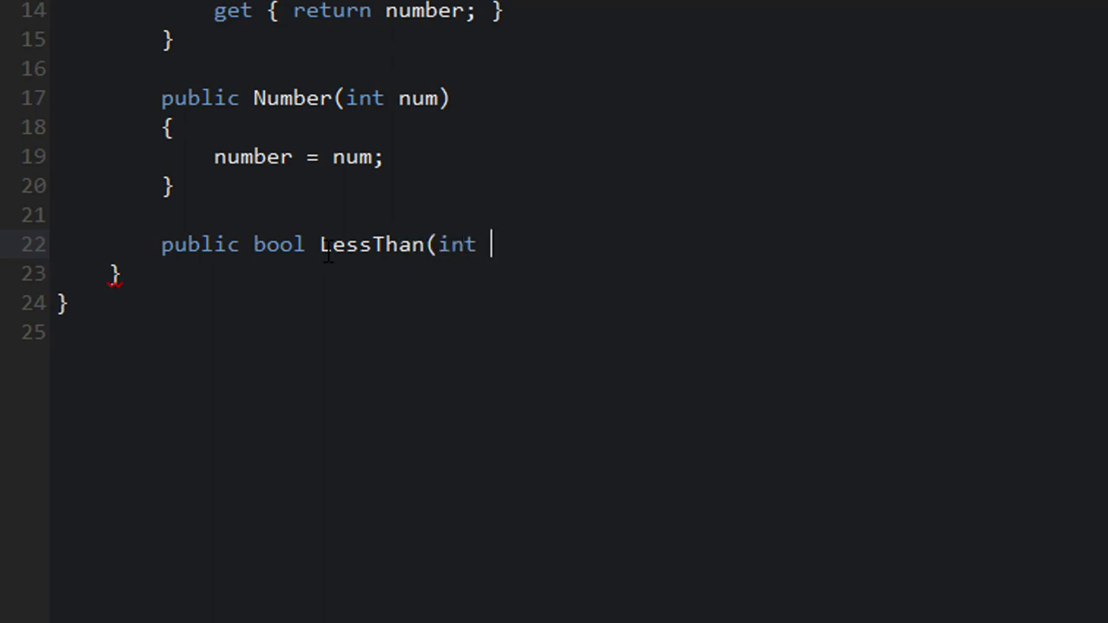
key("Backspace")
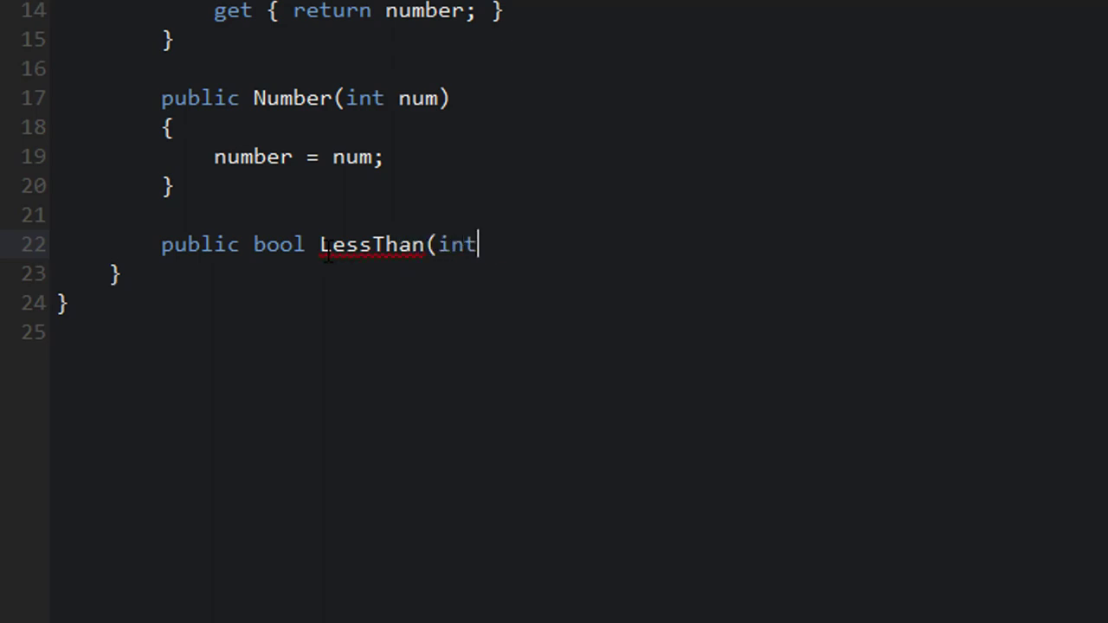
type("num) {")
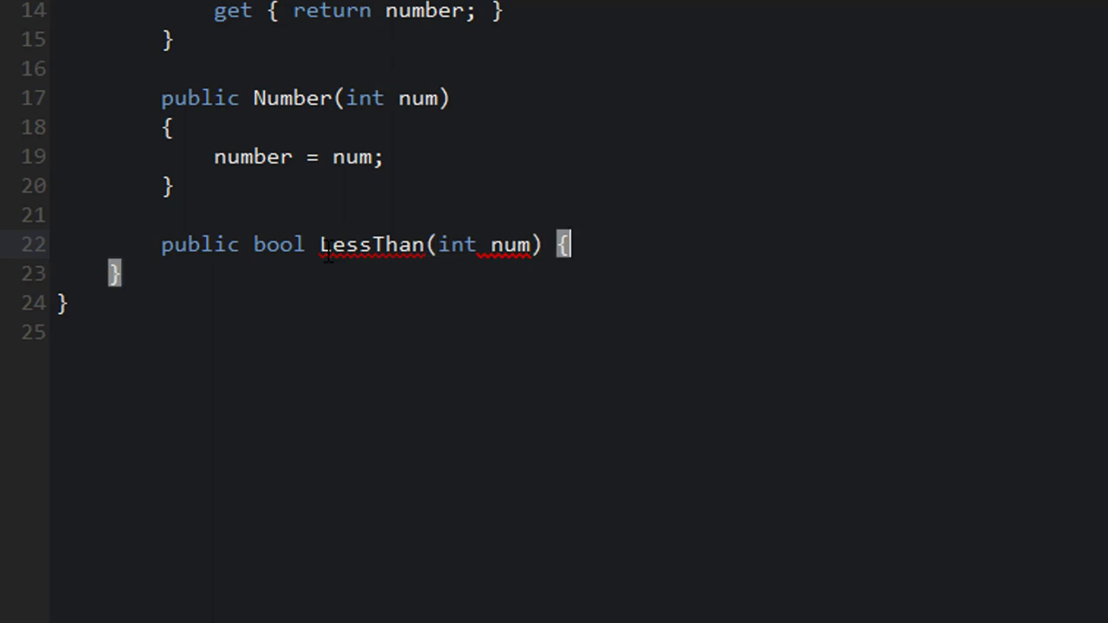
key("Enter")
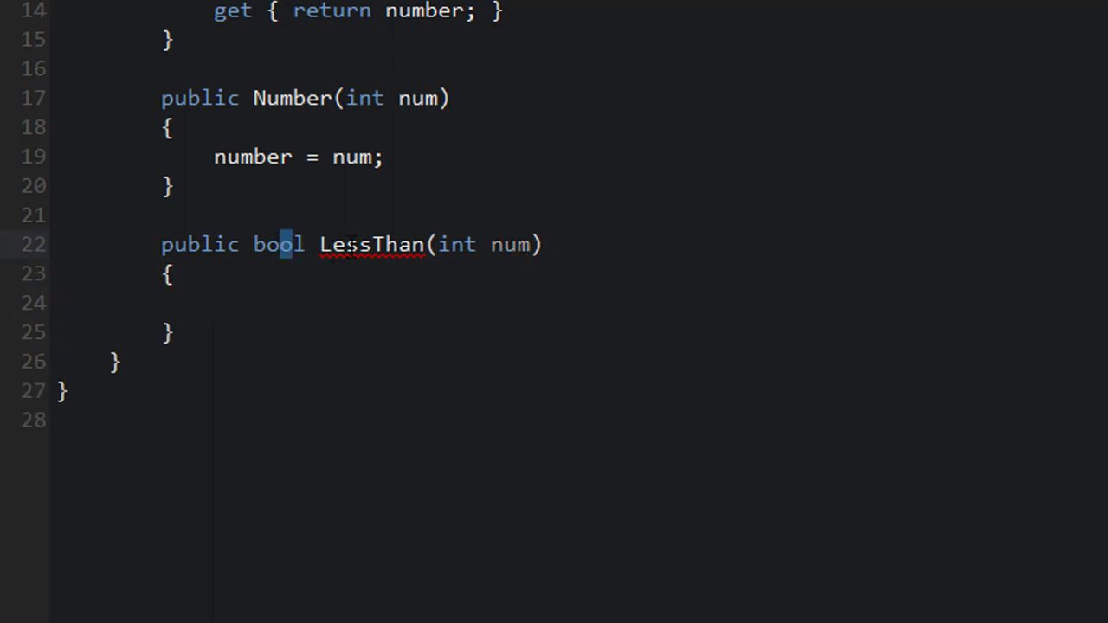
Make LessThan return true if number < num, otherwise return false
double_click(512, 245)
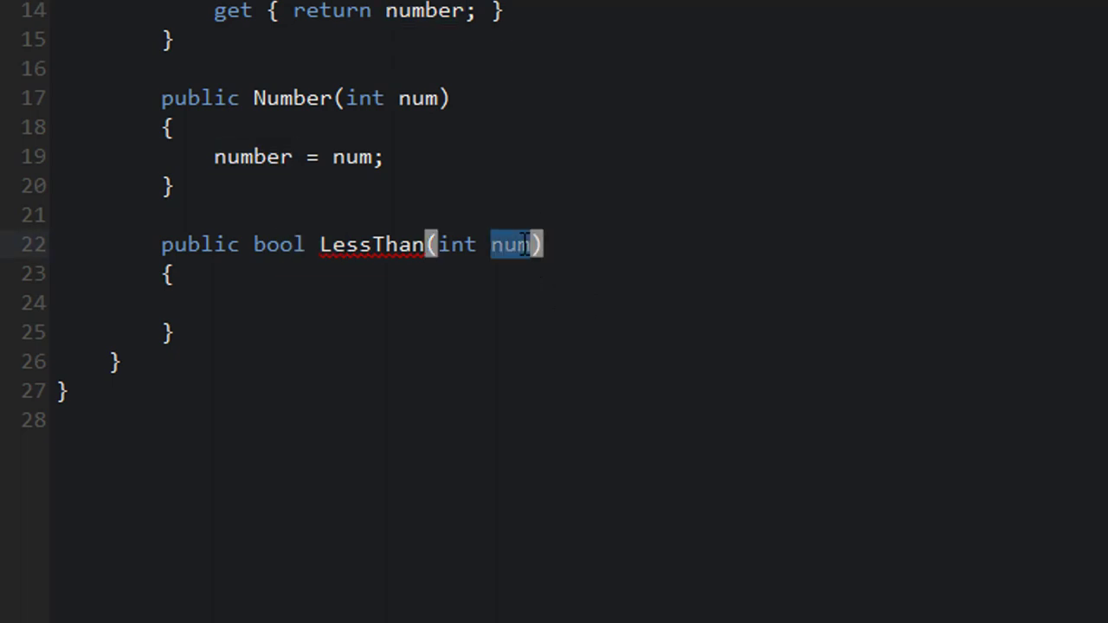
type("if (")
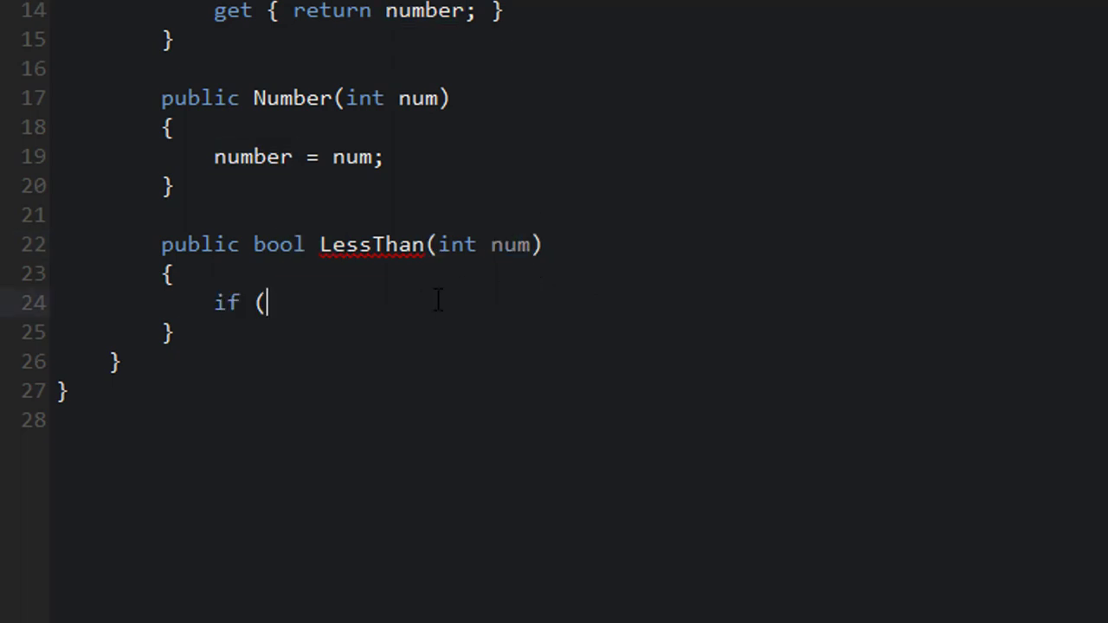
type("number <")
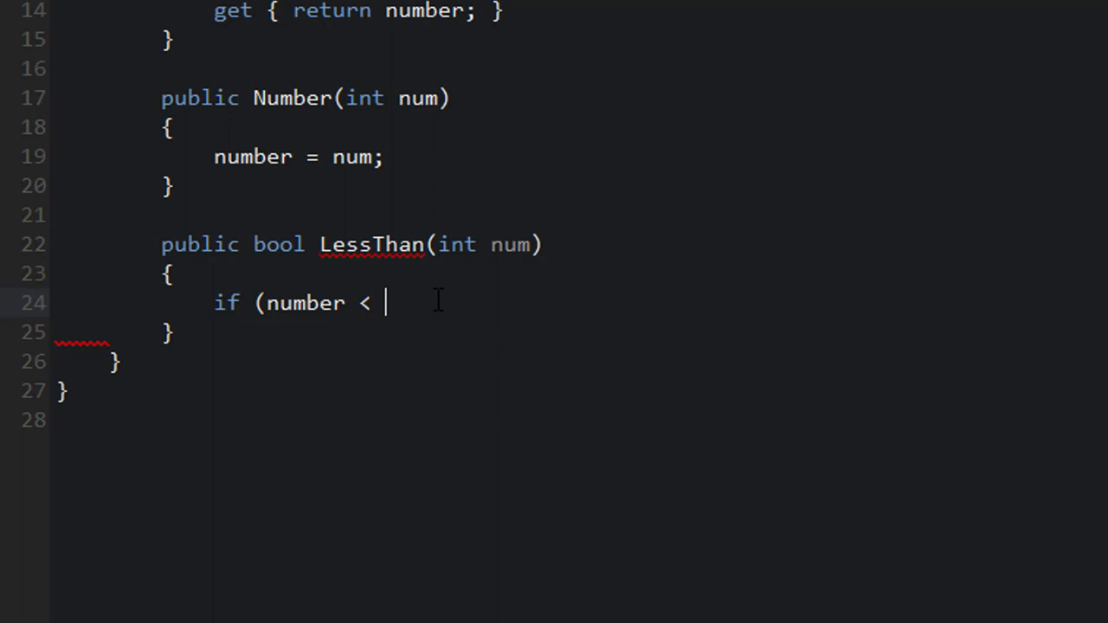
type("num){")
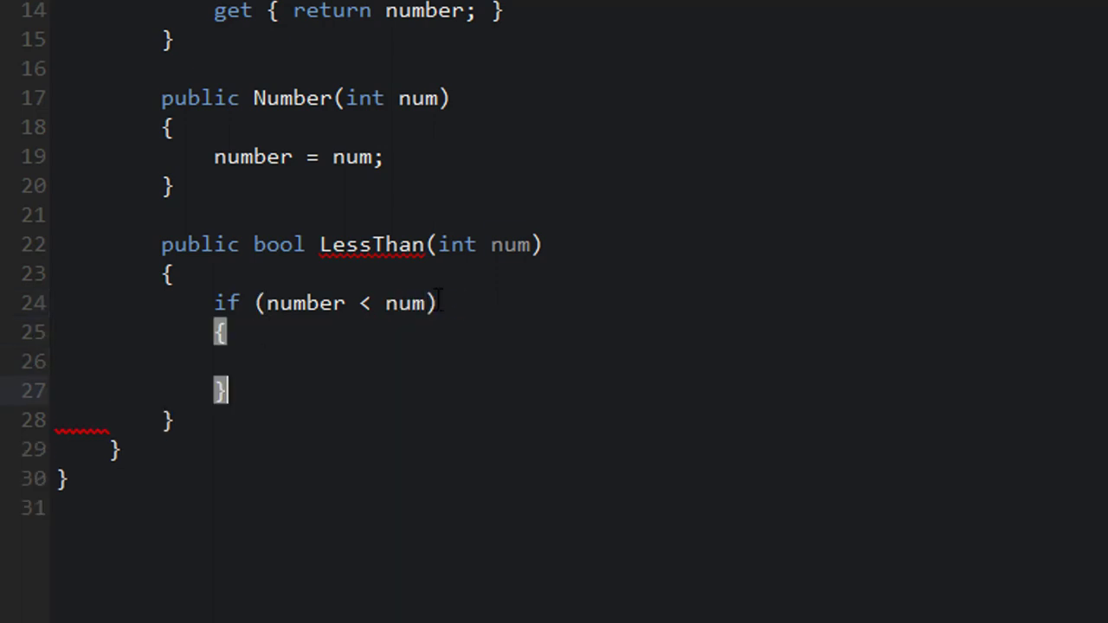
type("return true;")
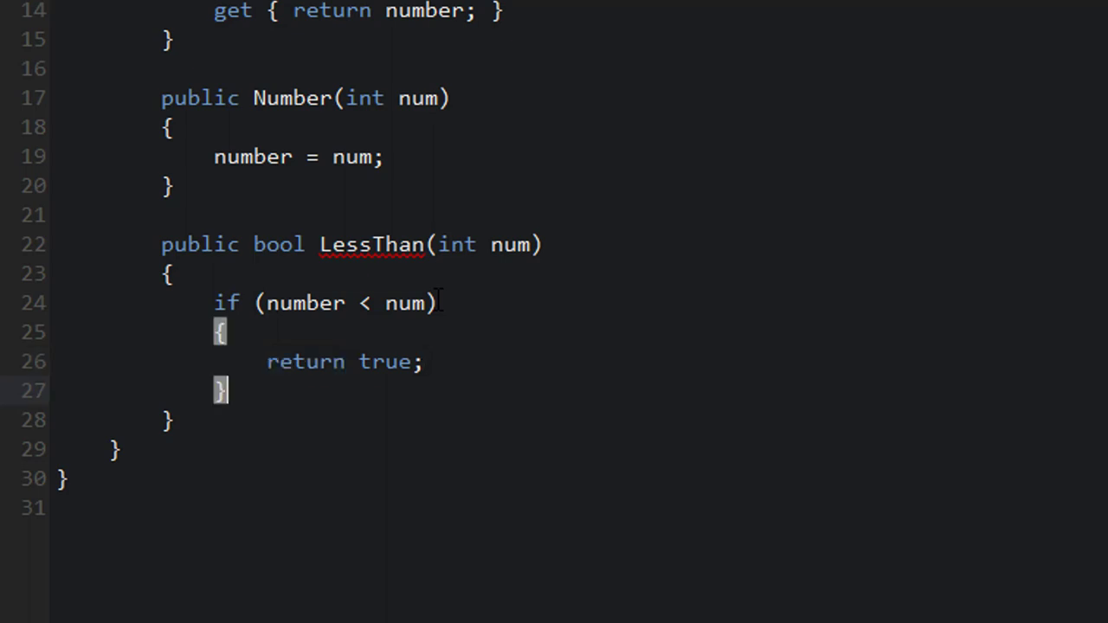
type("return false;")
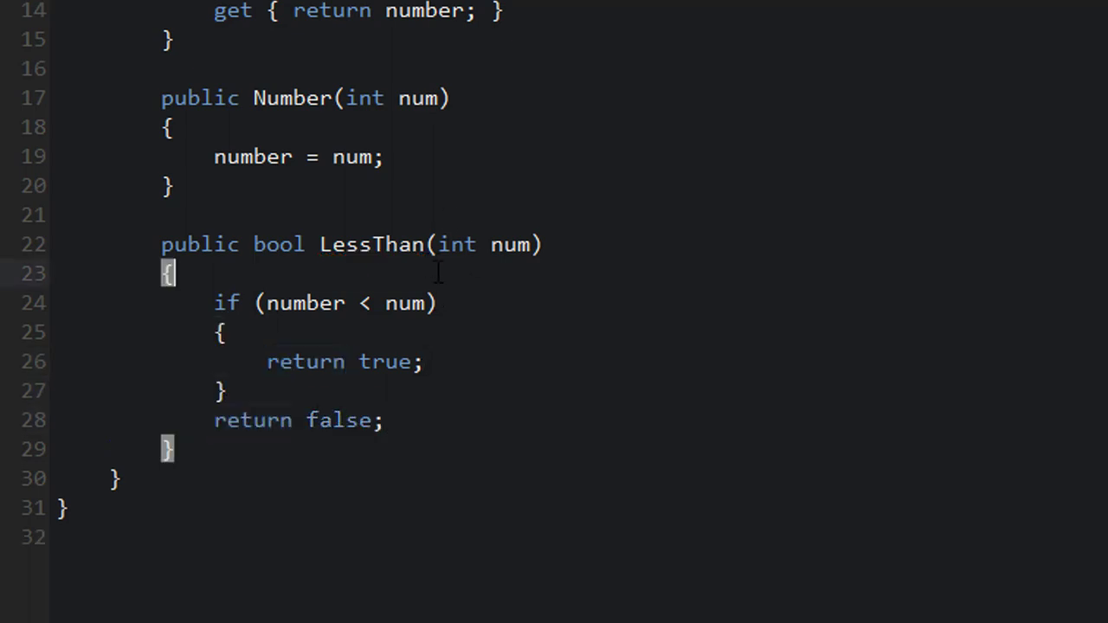
left_click(74, 13)
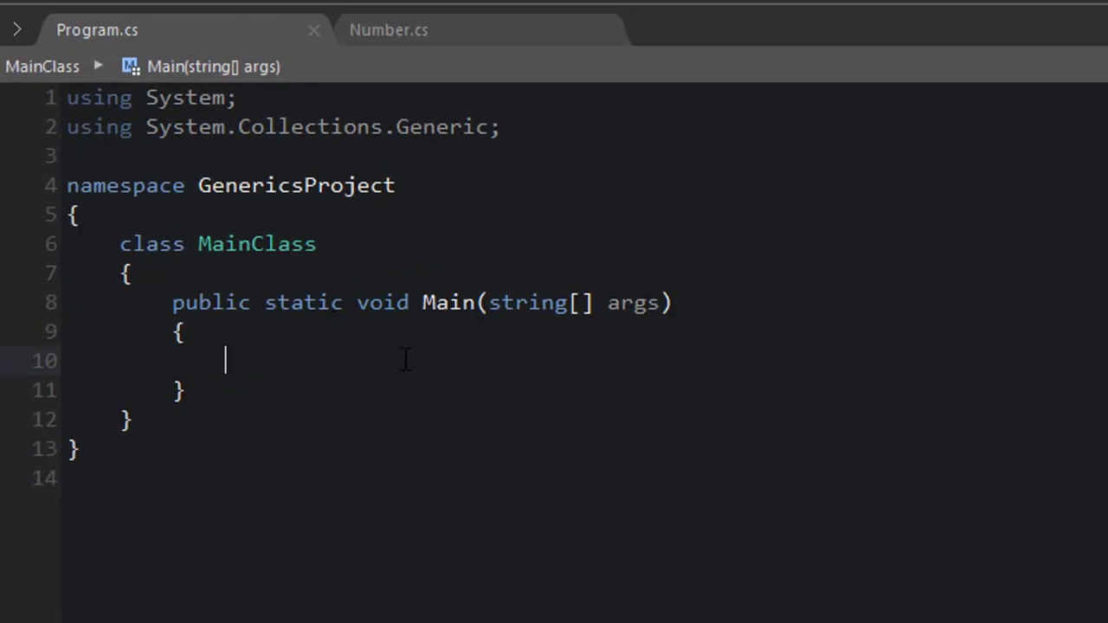
Declare Number n1 = new Number(4) and n2 = new Number(6) in Main
type("Number n")
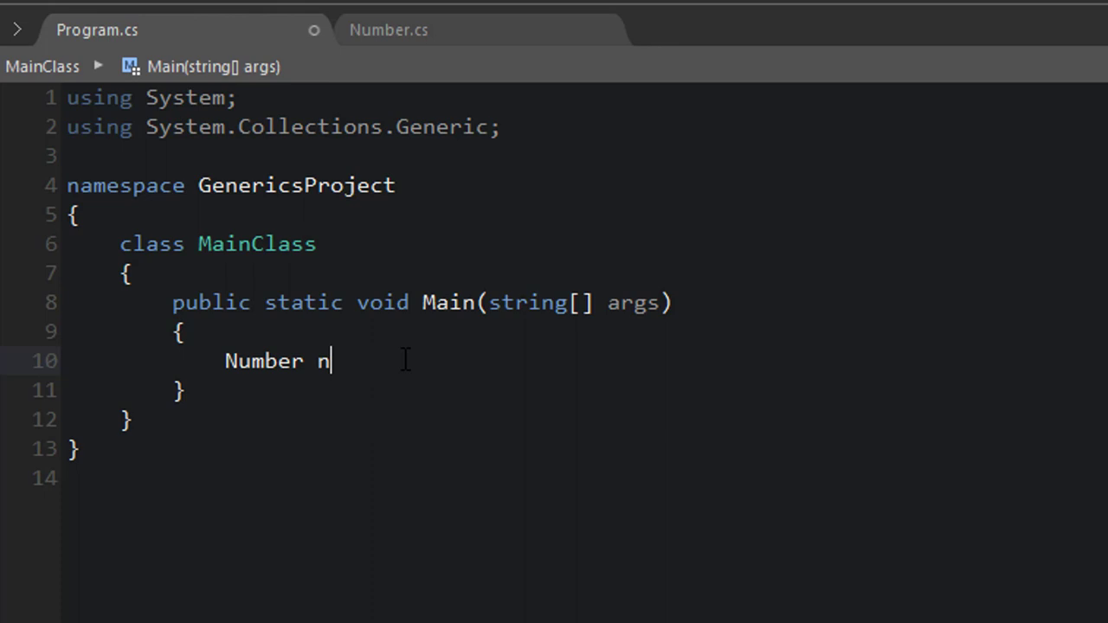
type("1 = new Number(4);")
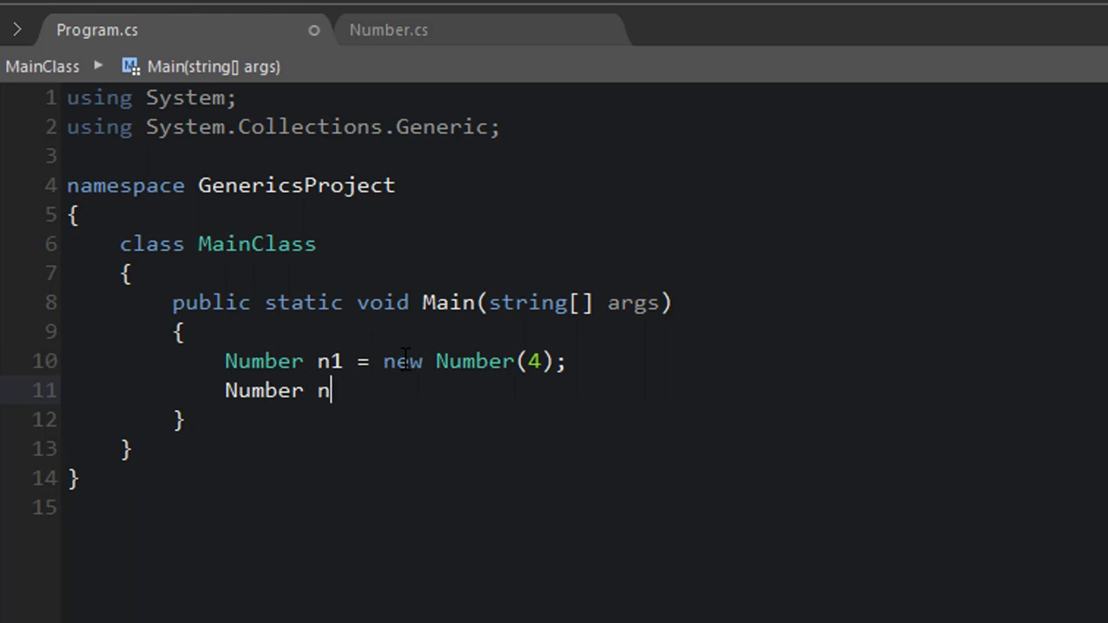
type("2 = new Number(6);")
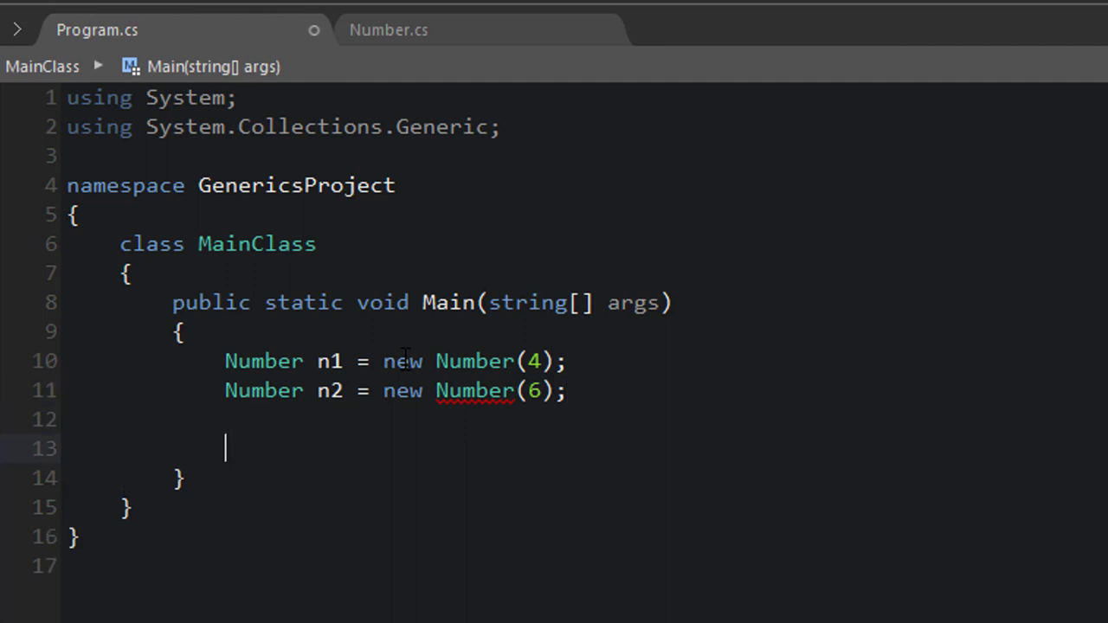
Add if (n1.LessThan(n2.Value)) printing "n1 is less than n2" to the console
type("if (n1.")
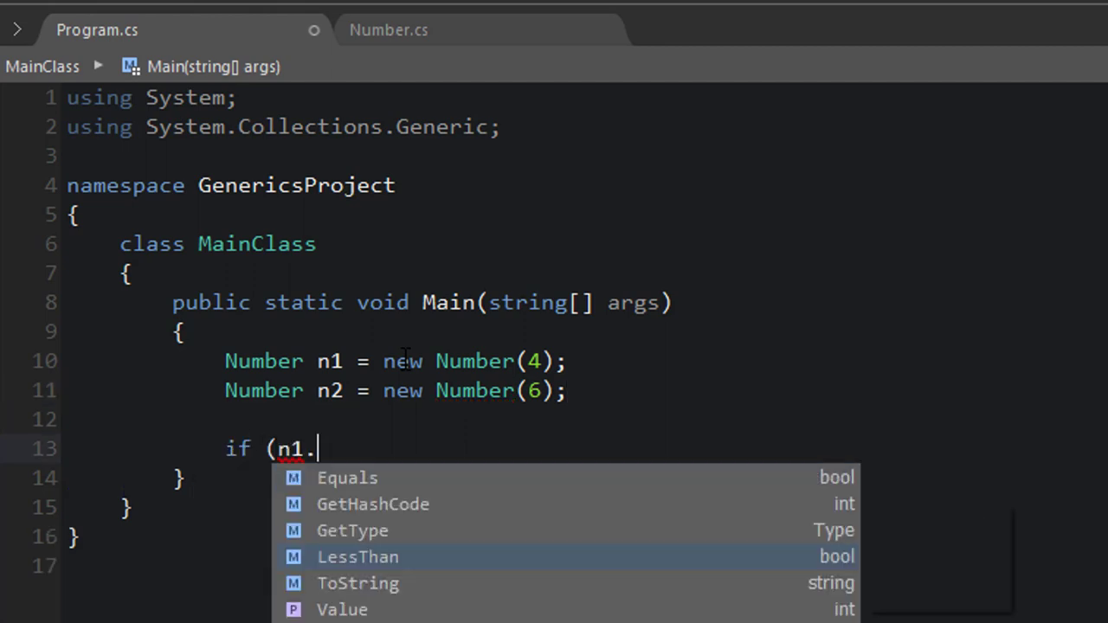
type("LessThan(n2")
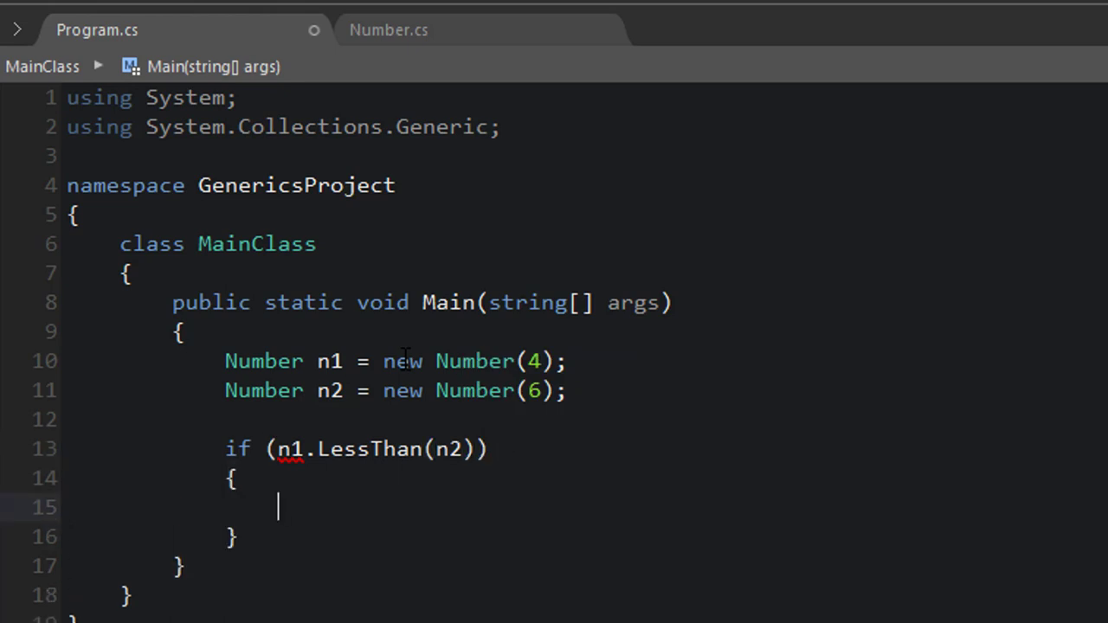
type("Conseol")
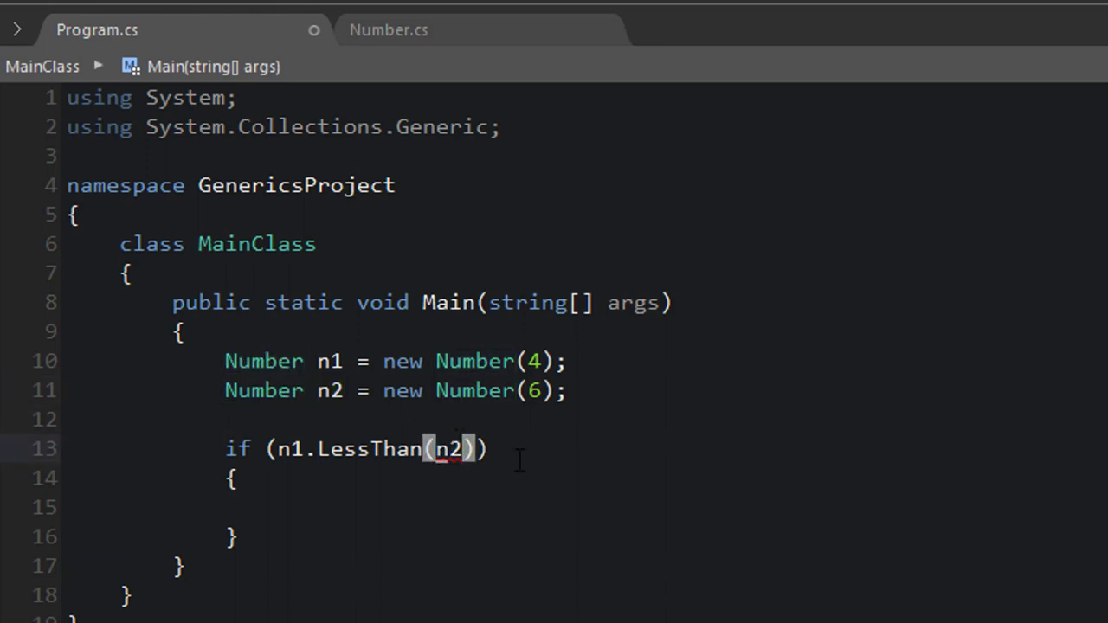
type(".Value")
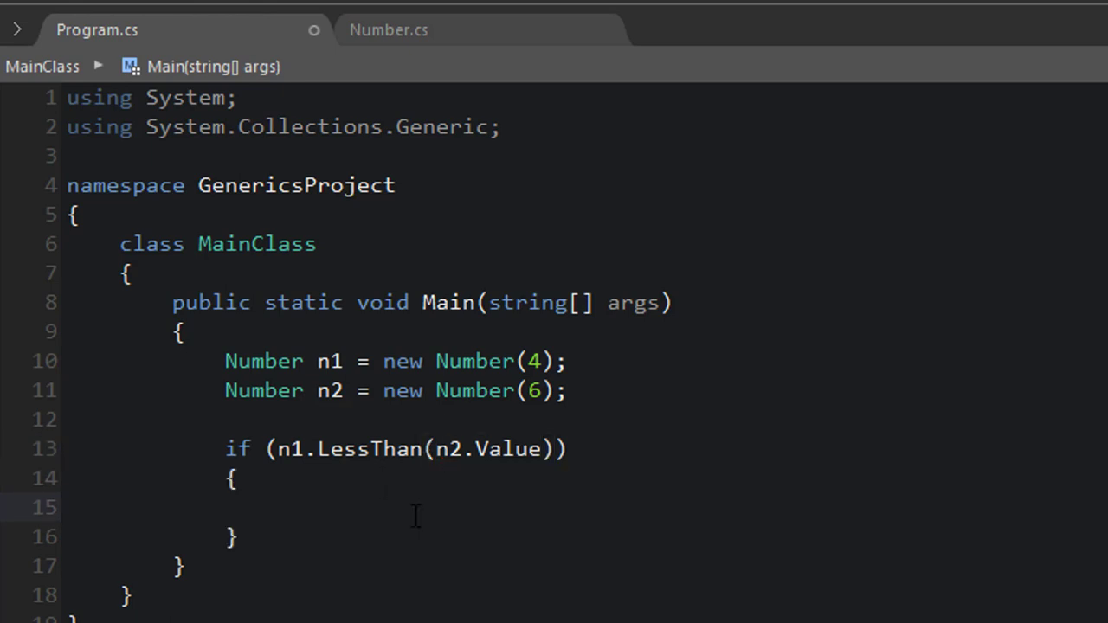
type("Console.WRi")
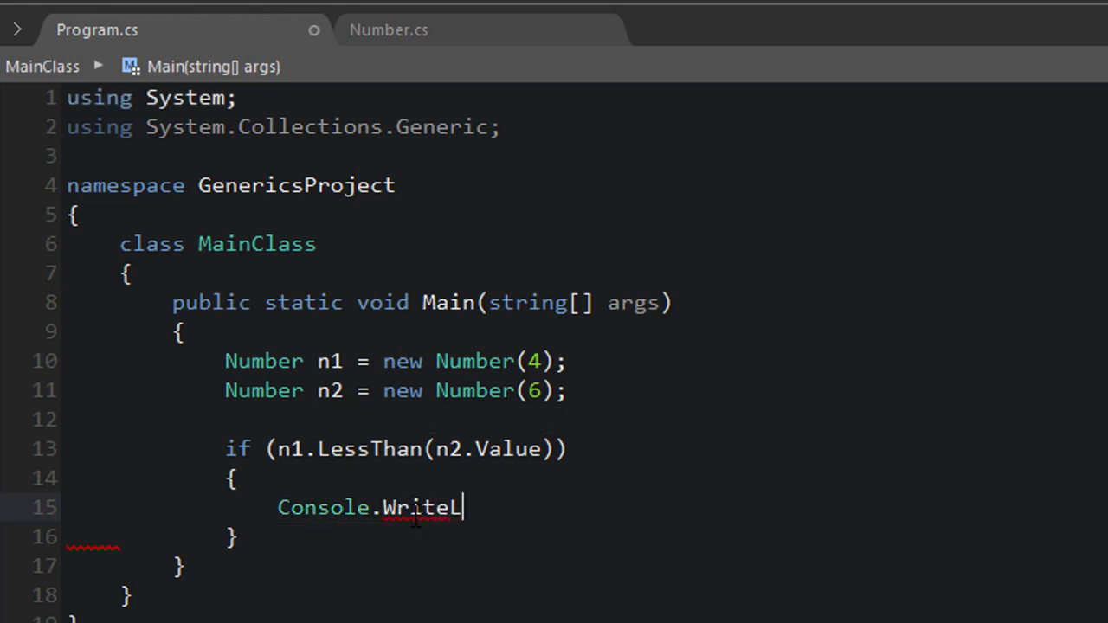
type("ine(\"n1 is less t")
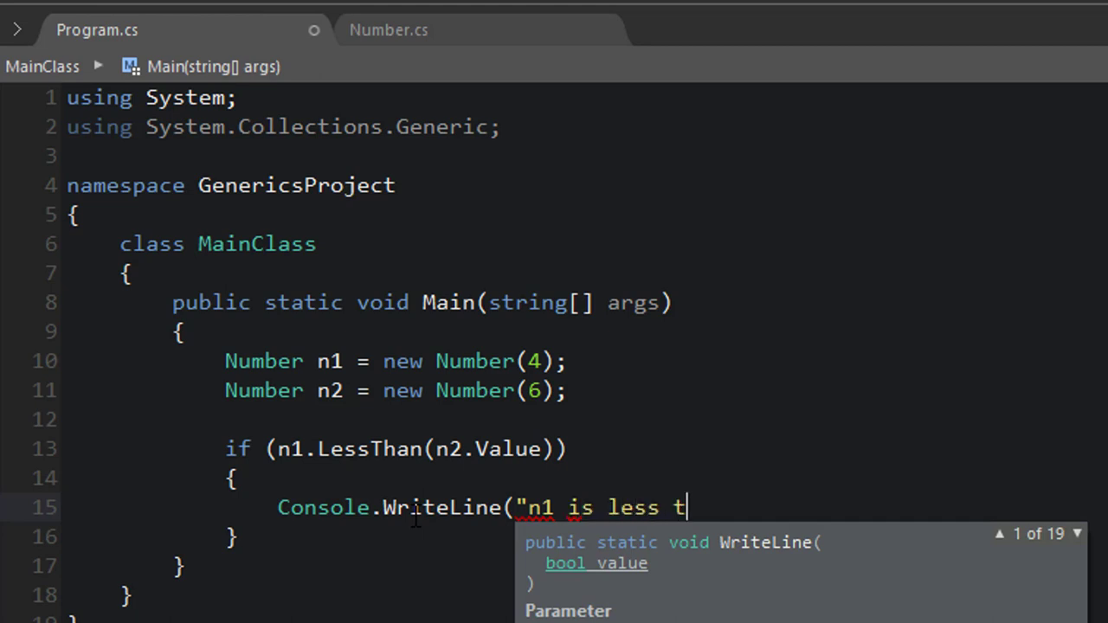
type("han n2\");")
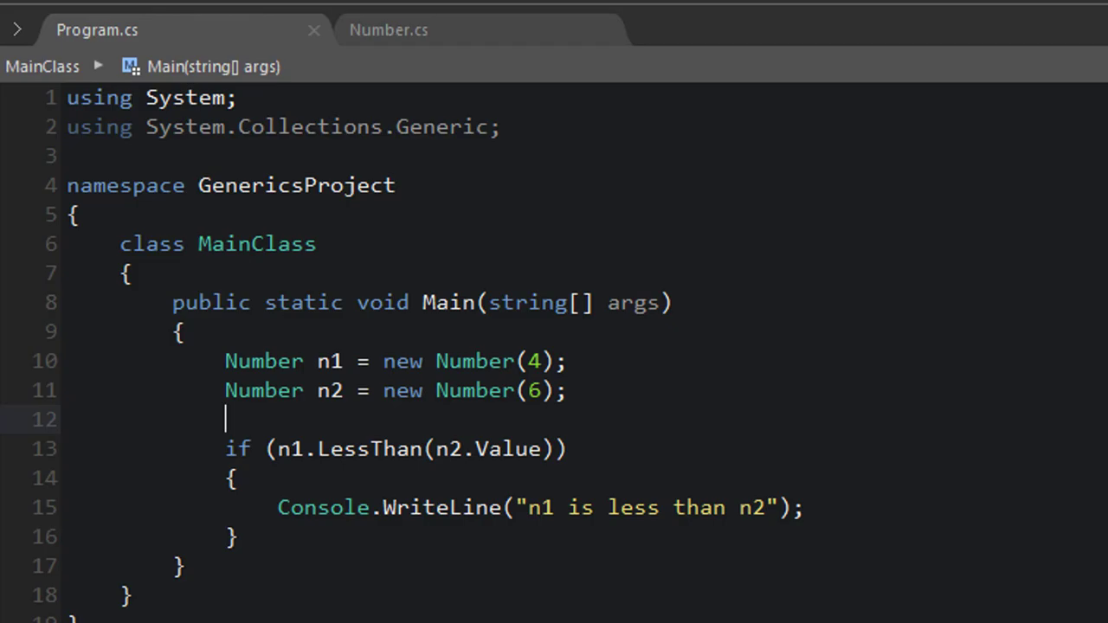
Run the program and confirm the console prints 'n1 is less than n2'
key("F5")
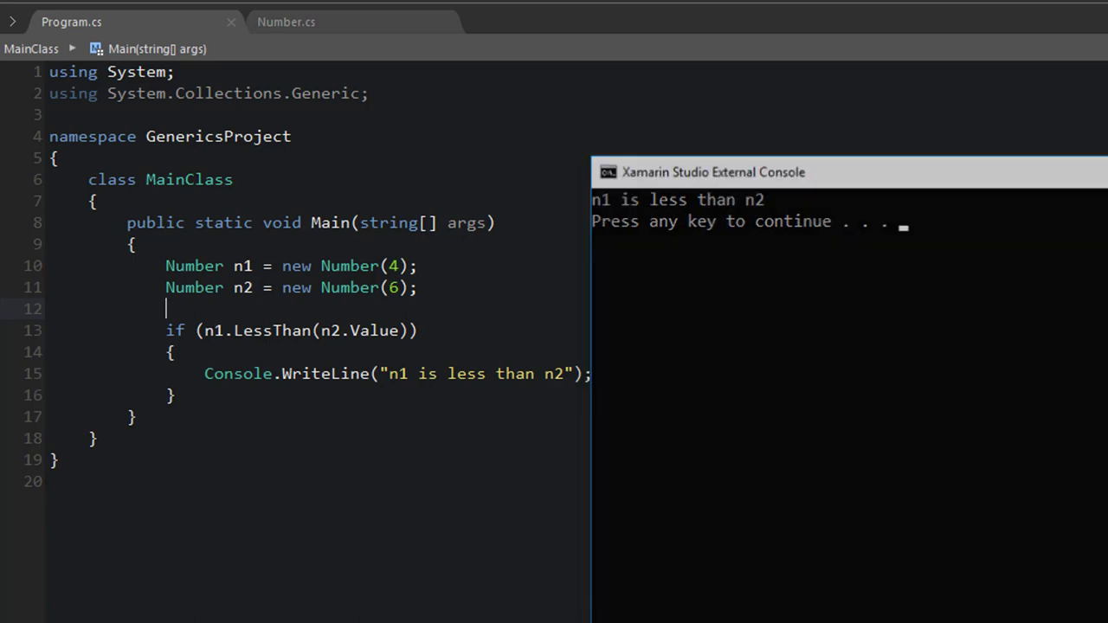
double_click(271, 330)
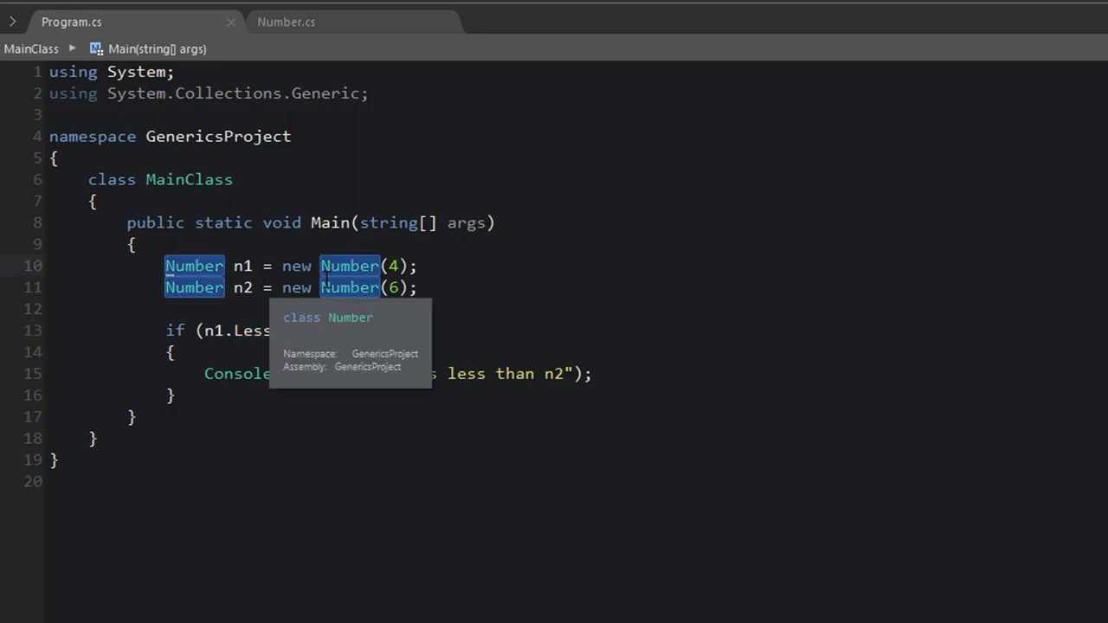
Change n1's declaration to Number<double> with the value 12.45
type("<")
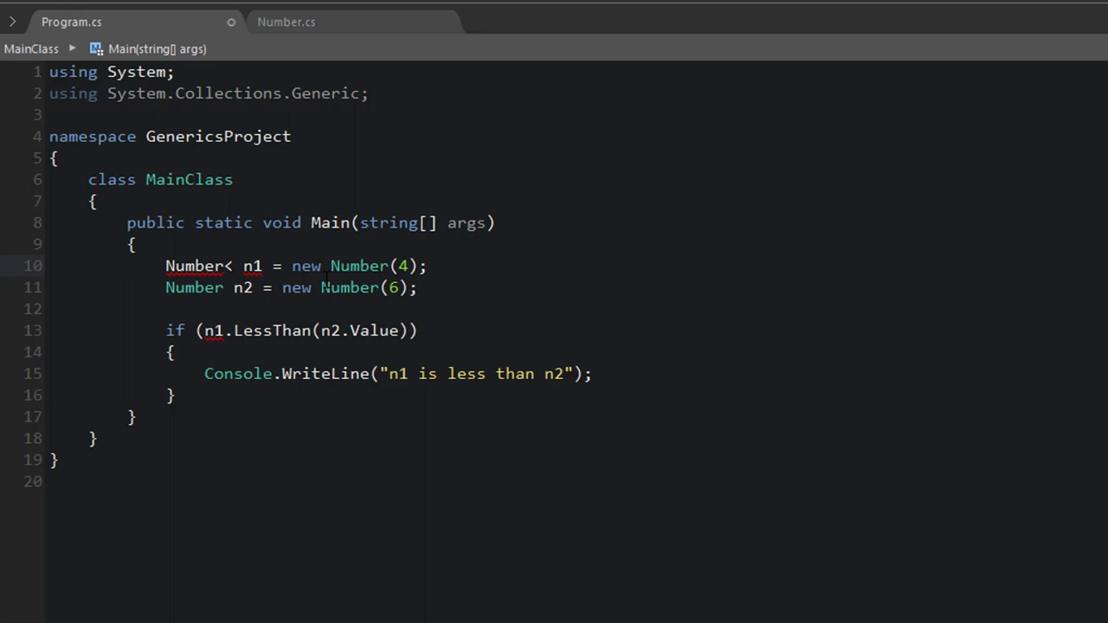
type("int>")
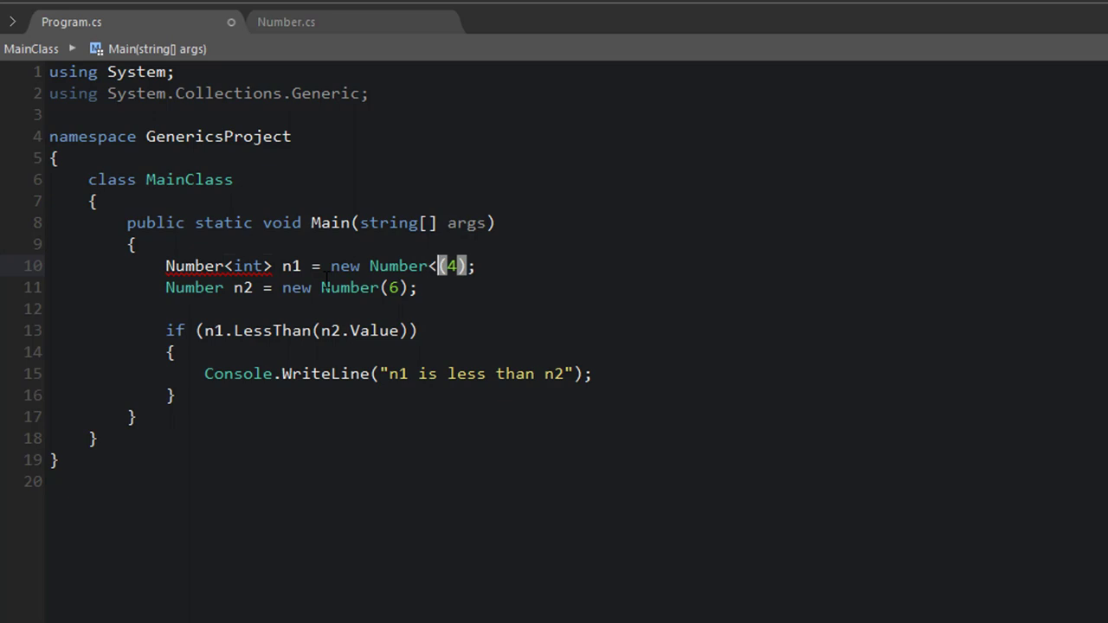
type("int>")
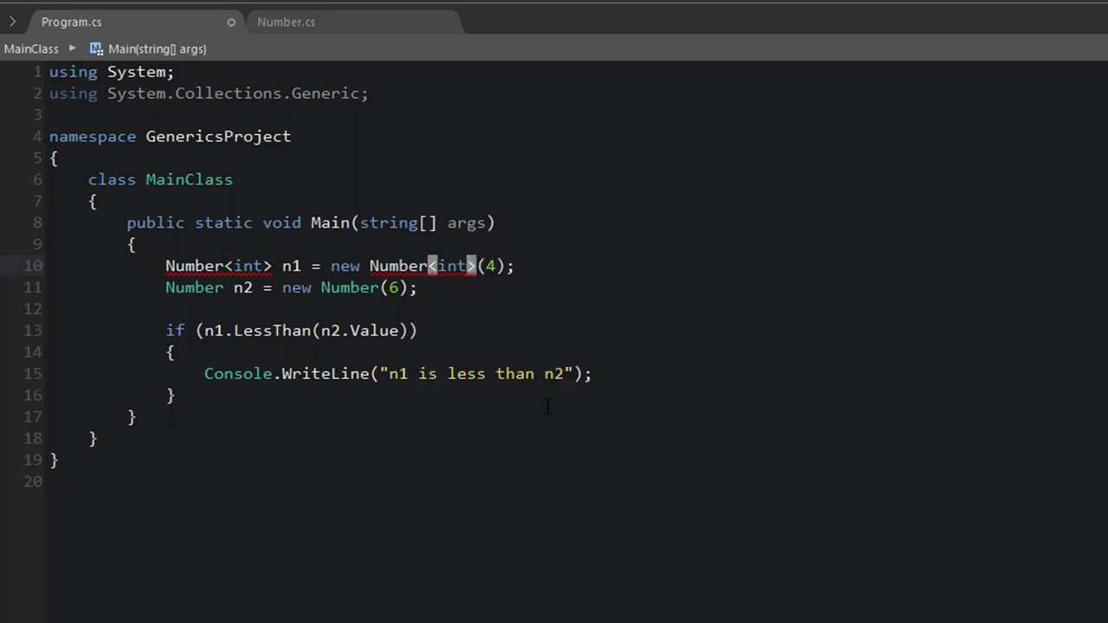
type("d")
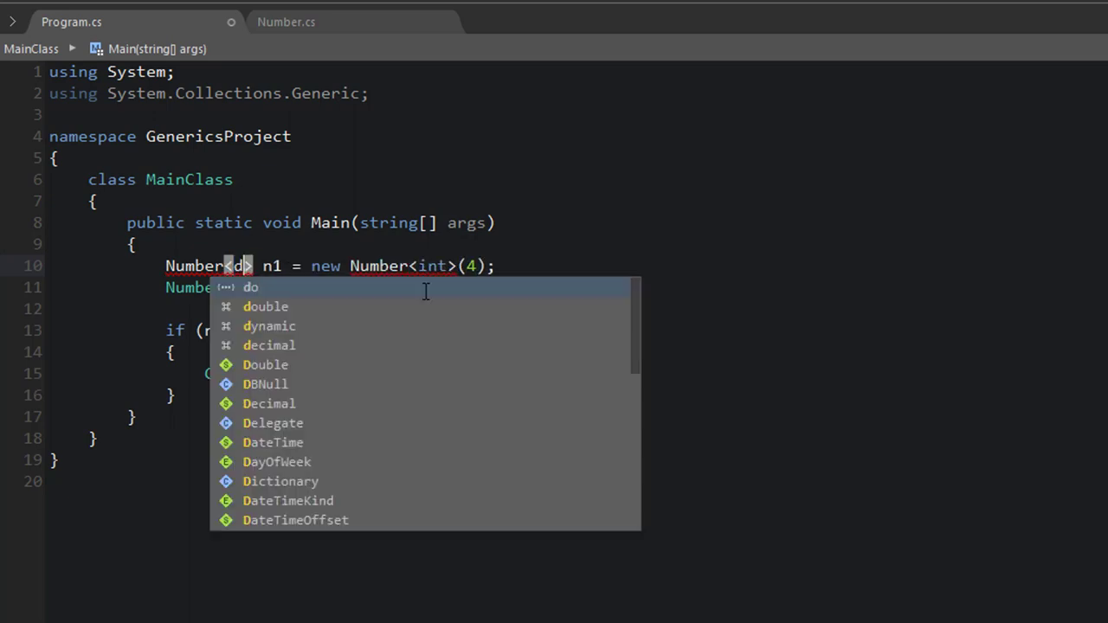
type("ouble")
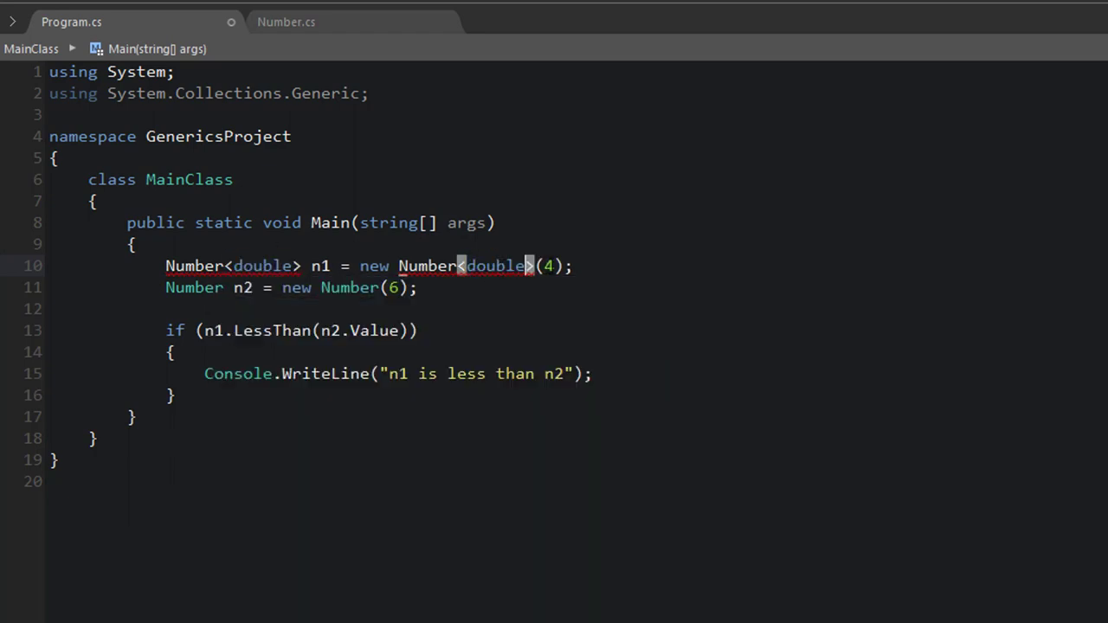
type(".")
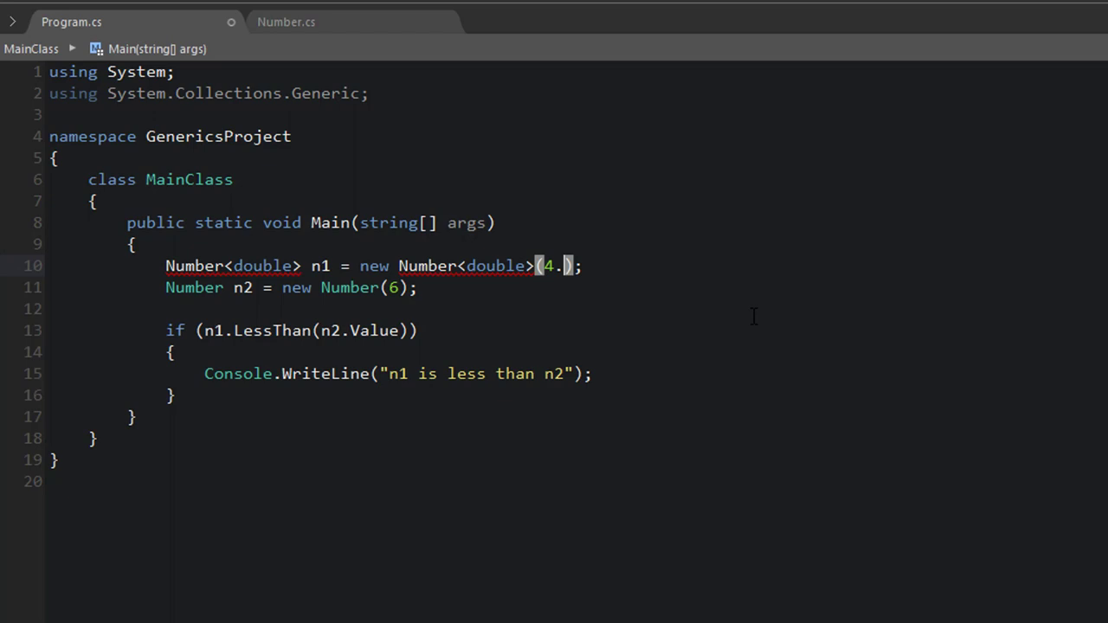
type("12.")
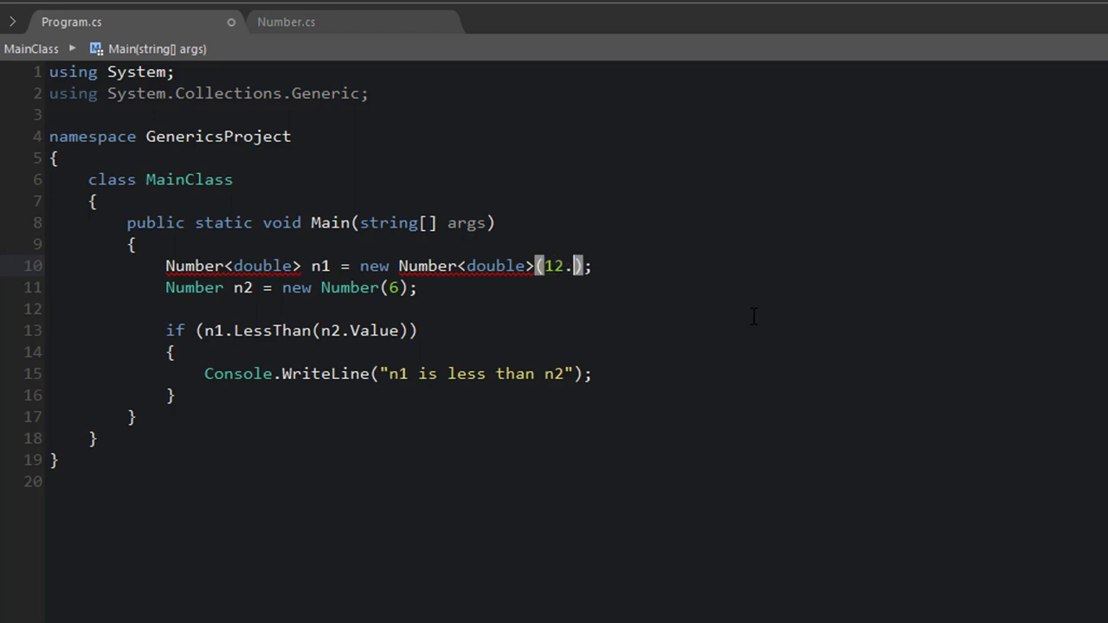
type("45")
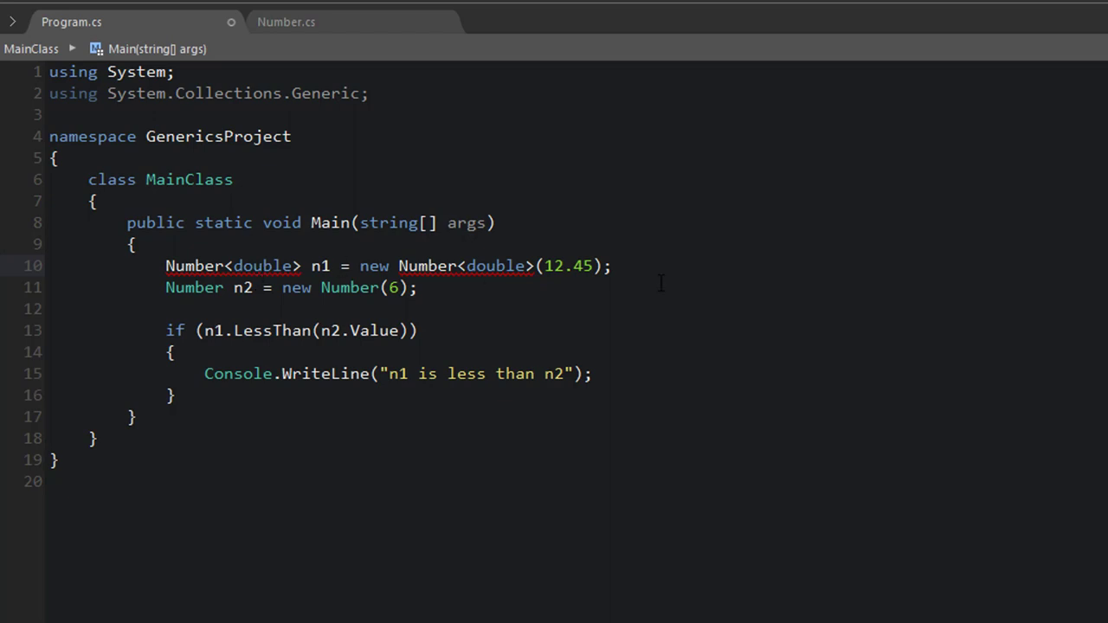
Copy the n1 line to declare n2 as Number<double> holding 6.24
left_click_drag(166, 265, 610, 266)
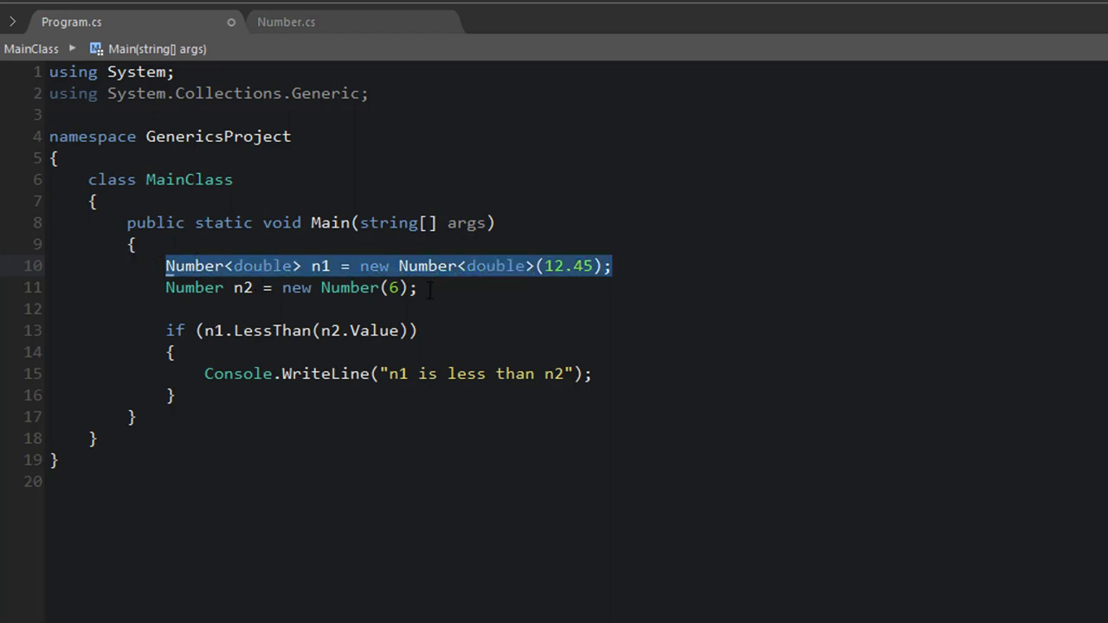
type("Number<double> n1 = new Number<double>(12.45);")
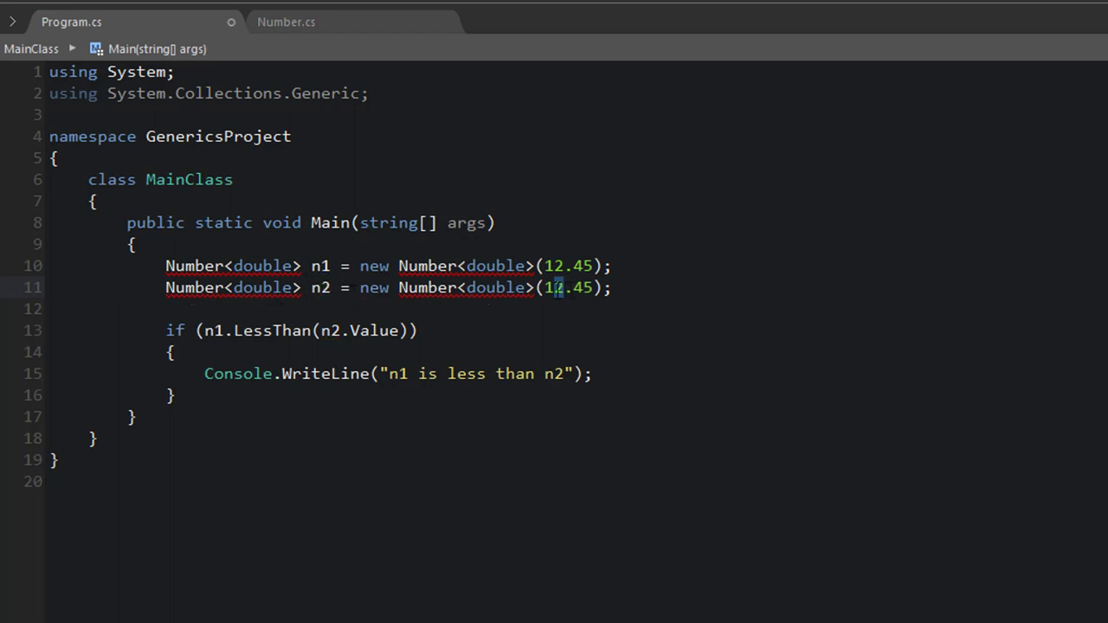
type("4")
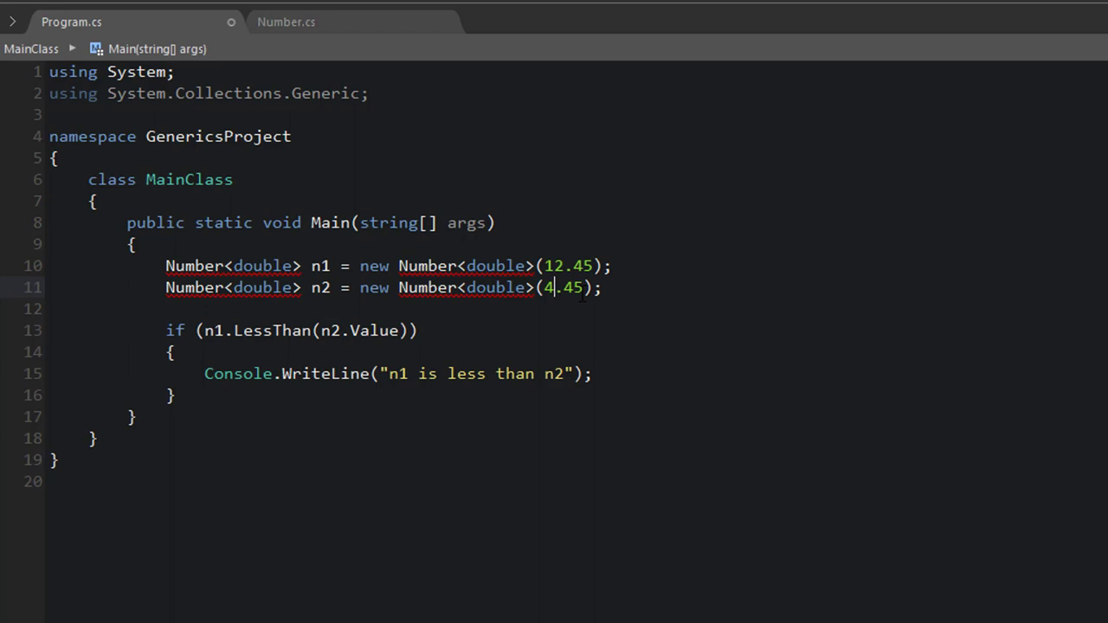
double_click(561, 287)
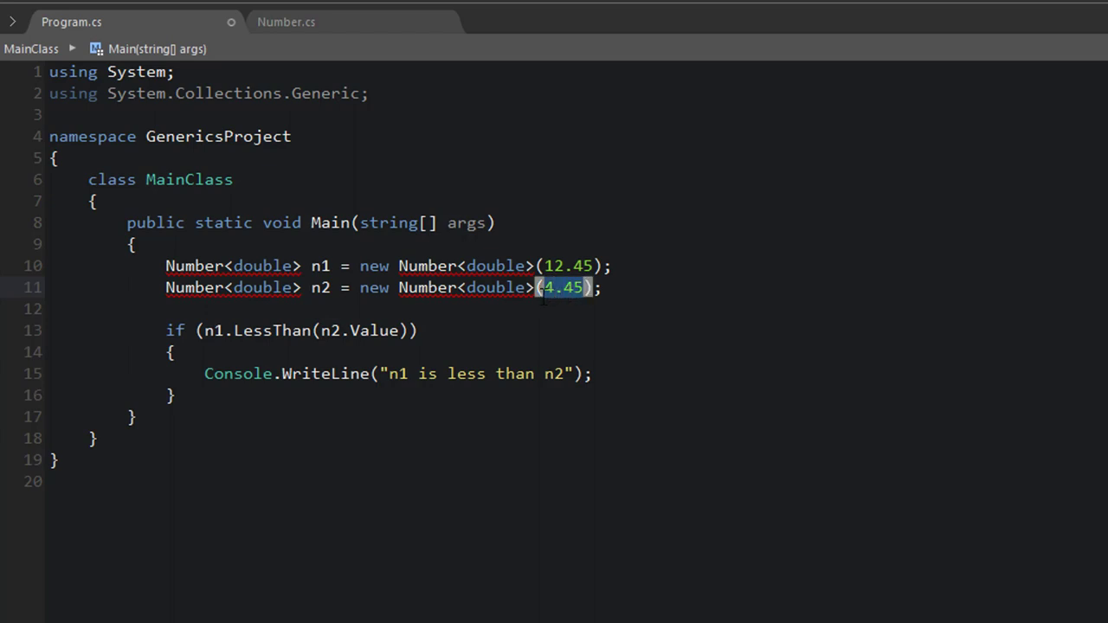
type("6.")
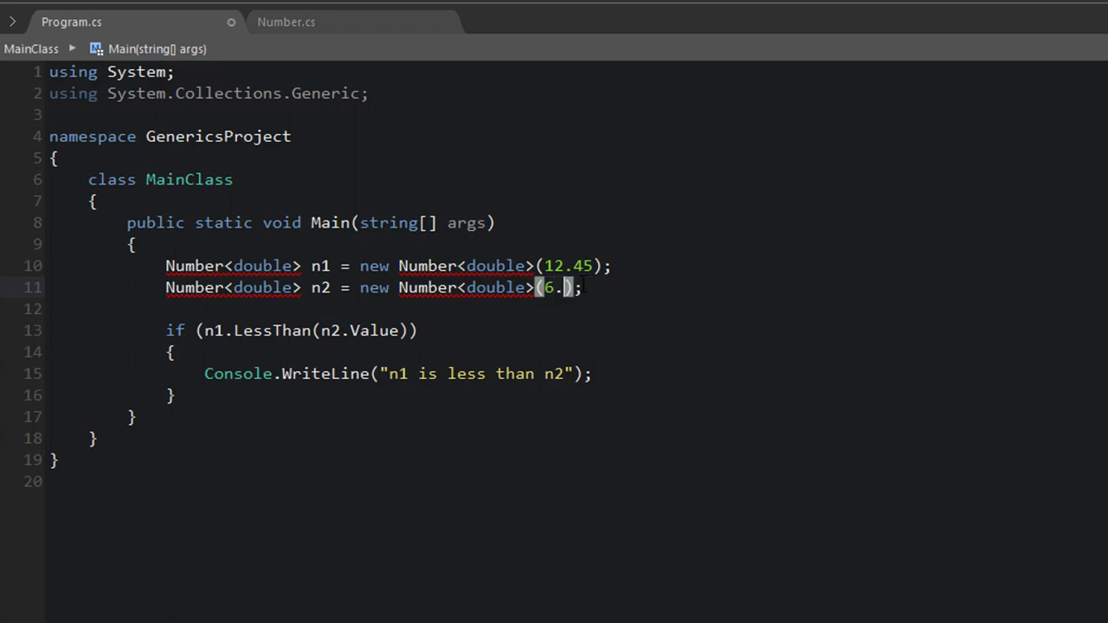
type("24")
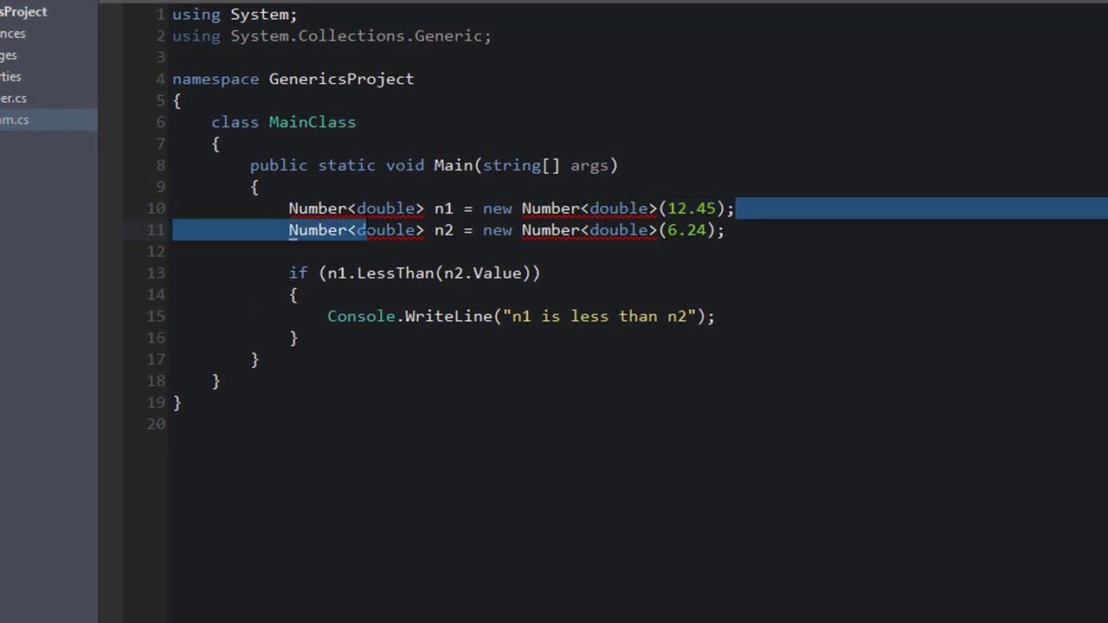
In Number.cs, replace int with T in the field, Value property, constructor and LessThan parameter
left_click(504, 251)
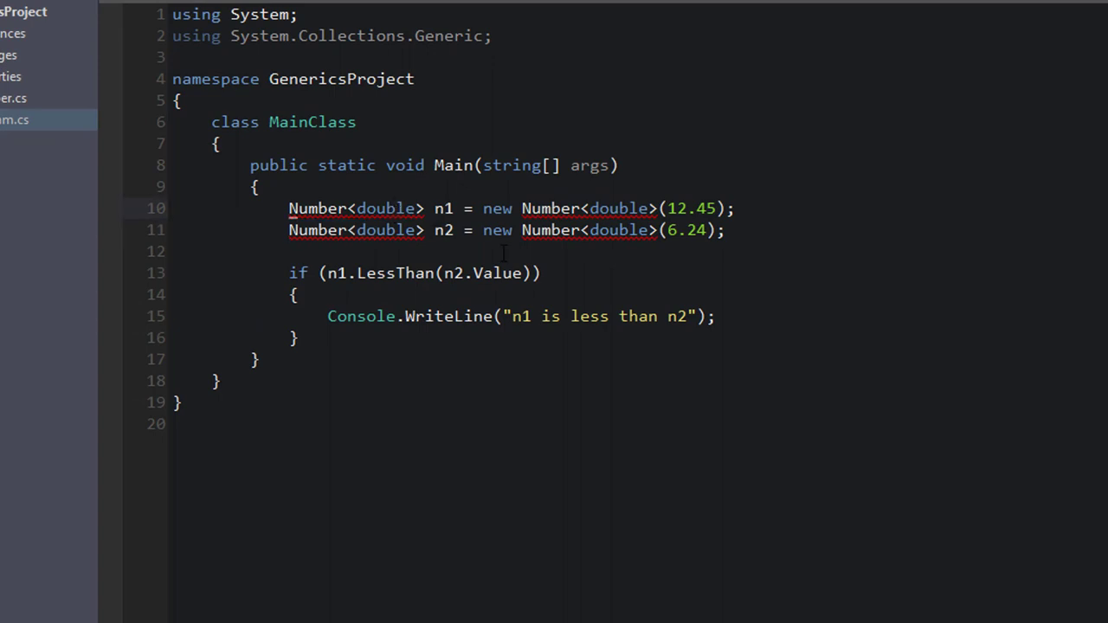
left_click(17, 98)
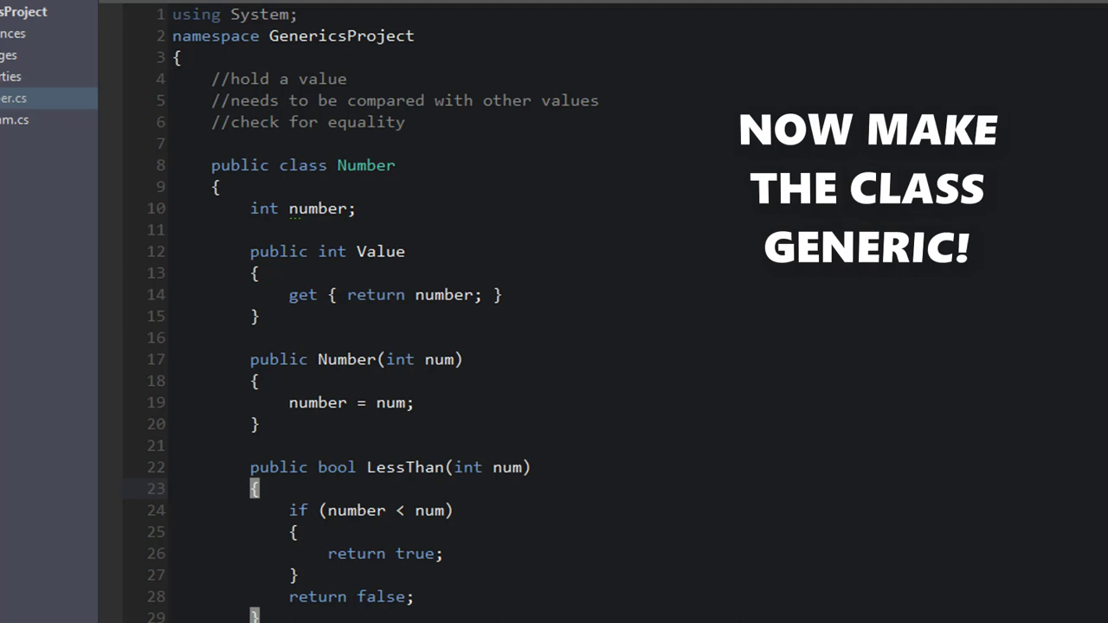
double_click(263, 209)
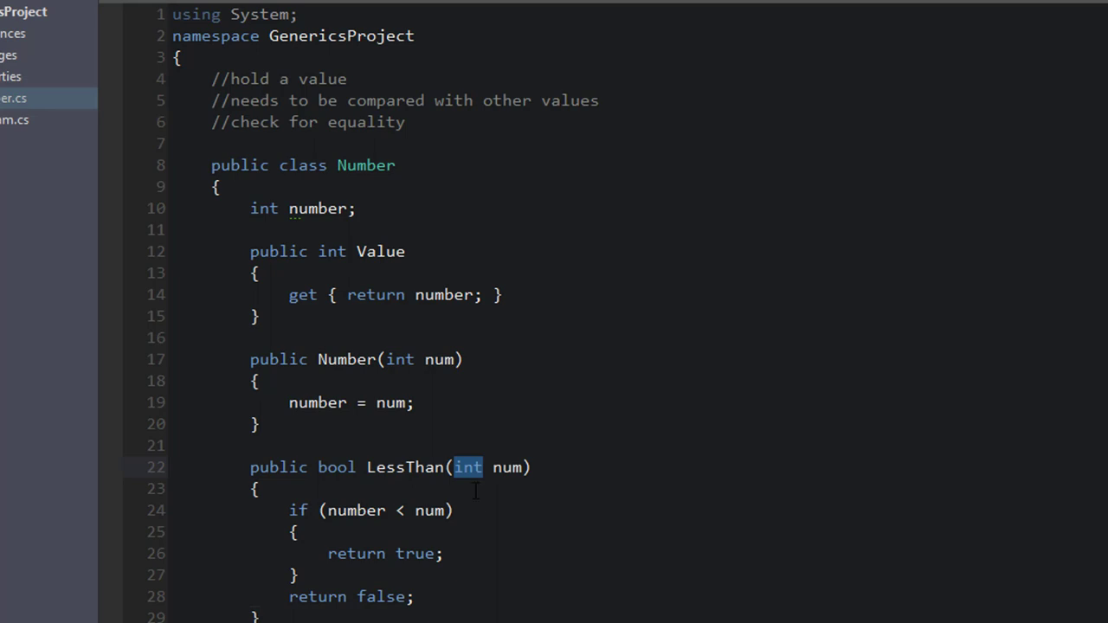
double_click(398, 359)
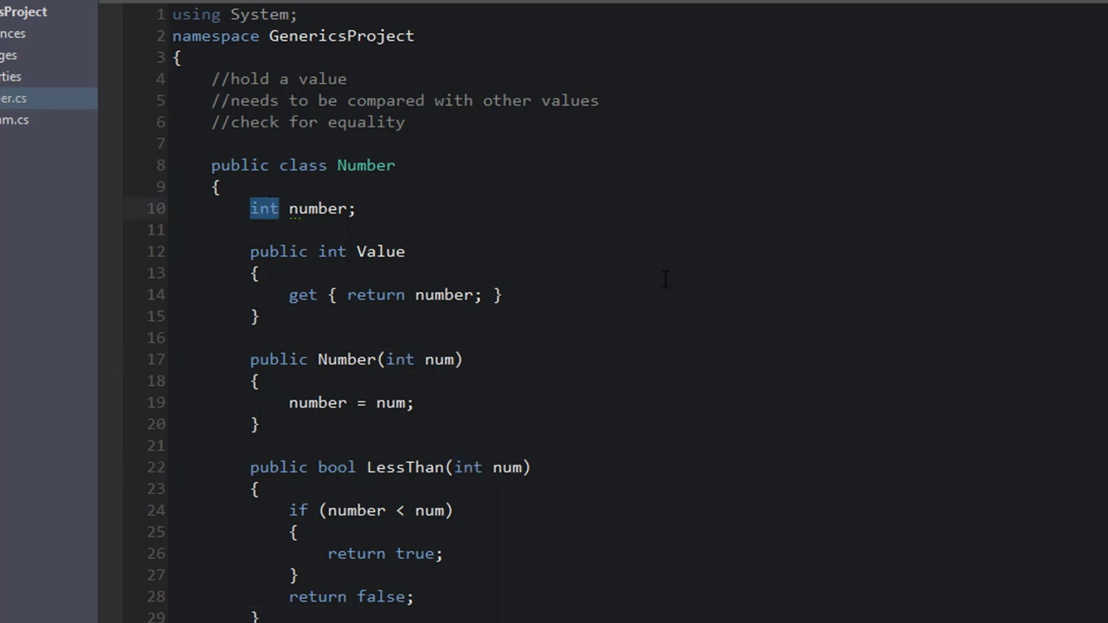
type("T")
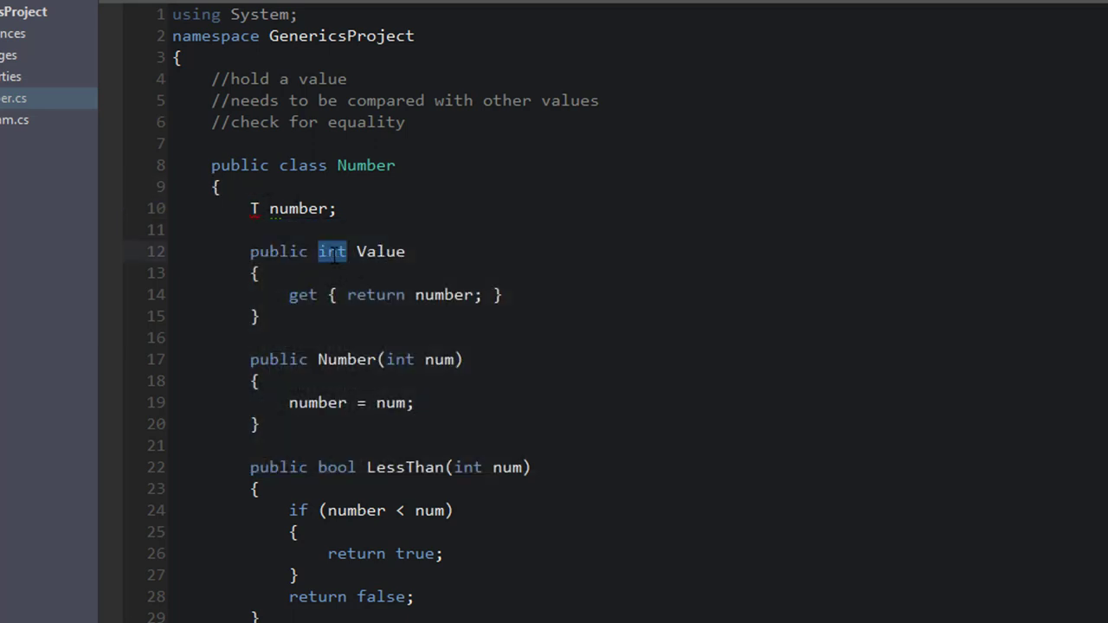
type("T")
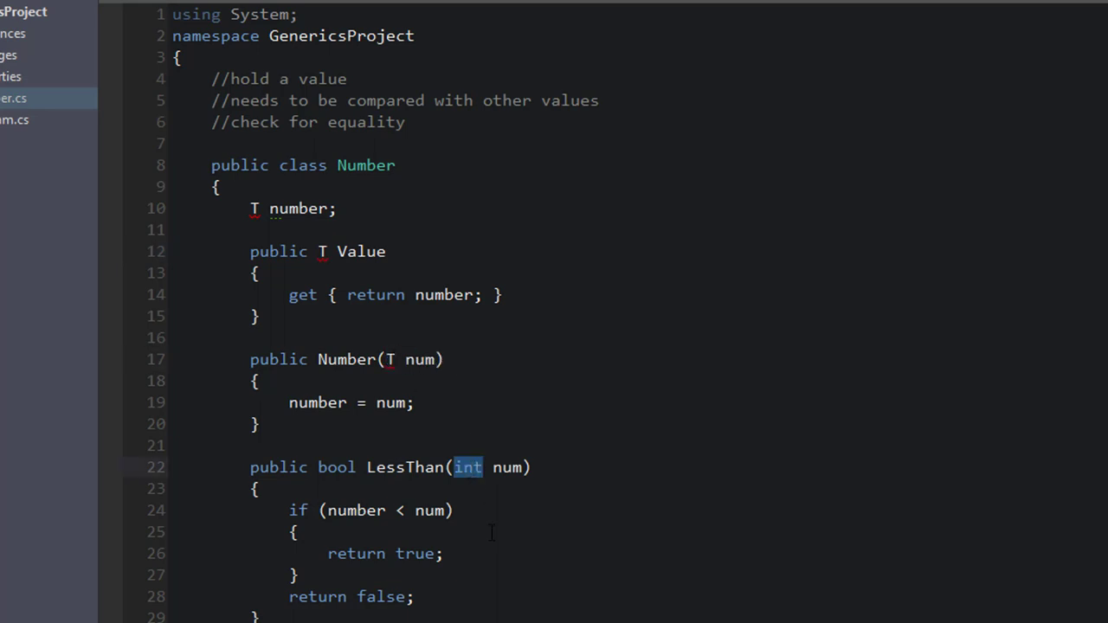
type("T")
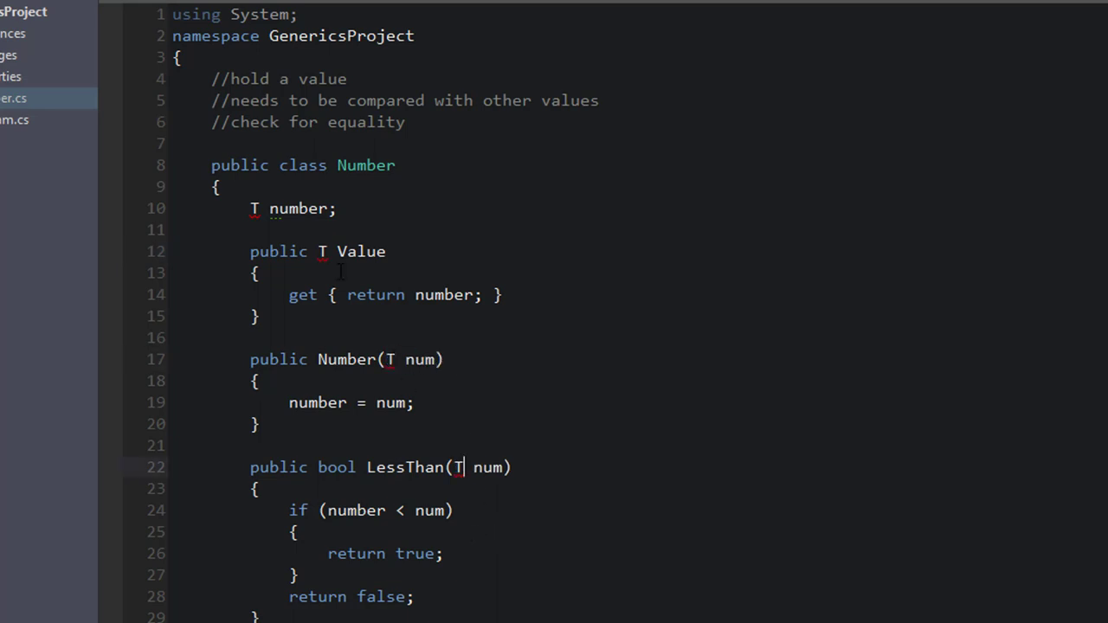
mouse_move(479, 529)
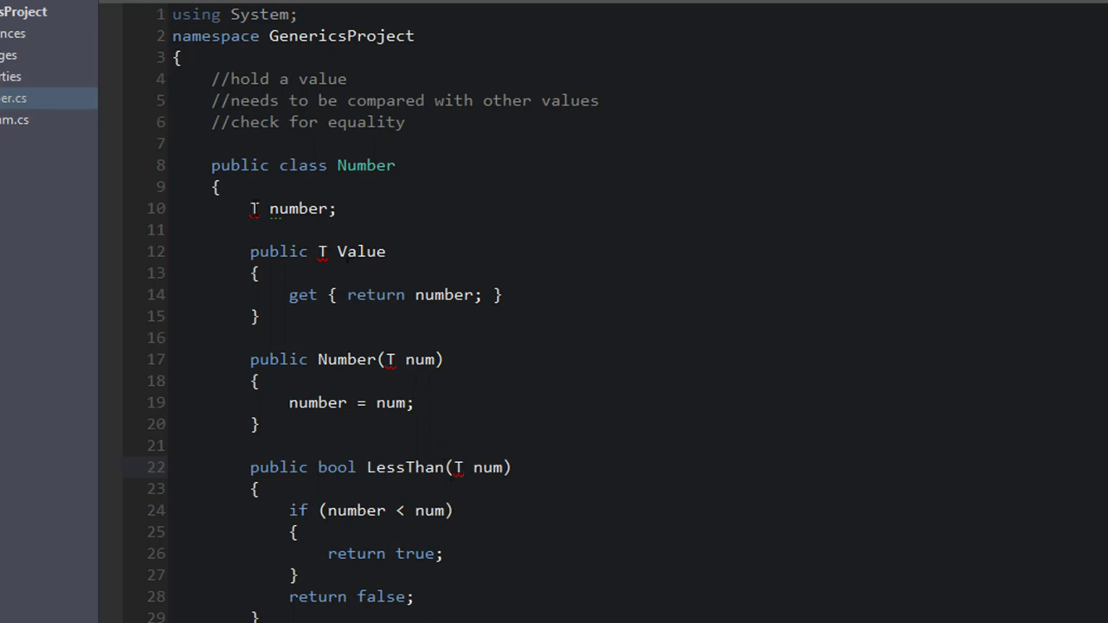
mouse_move(252, 208)
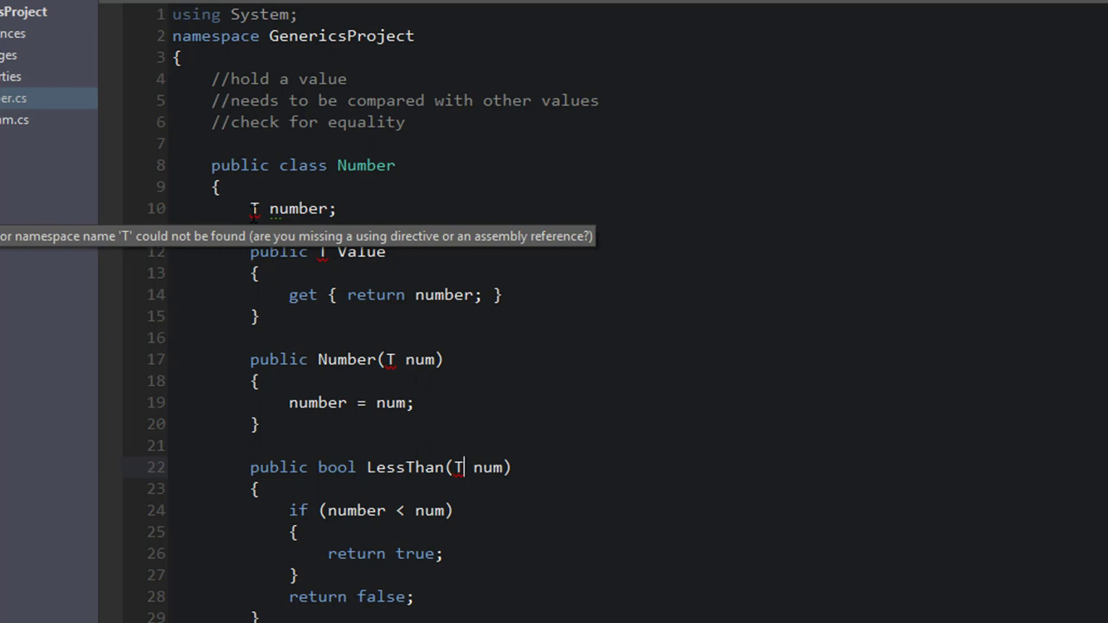
mouse_move(381, 227)
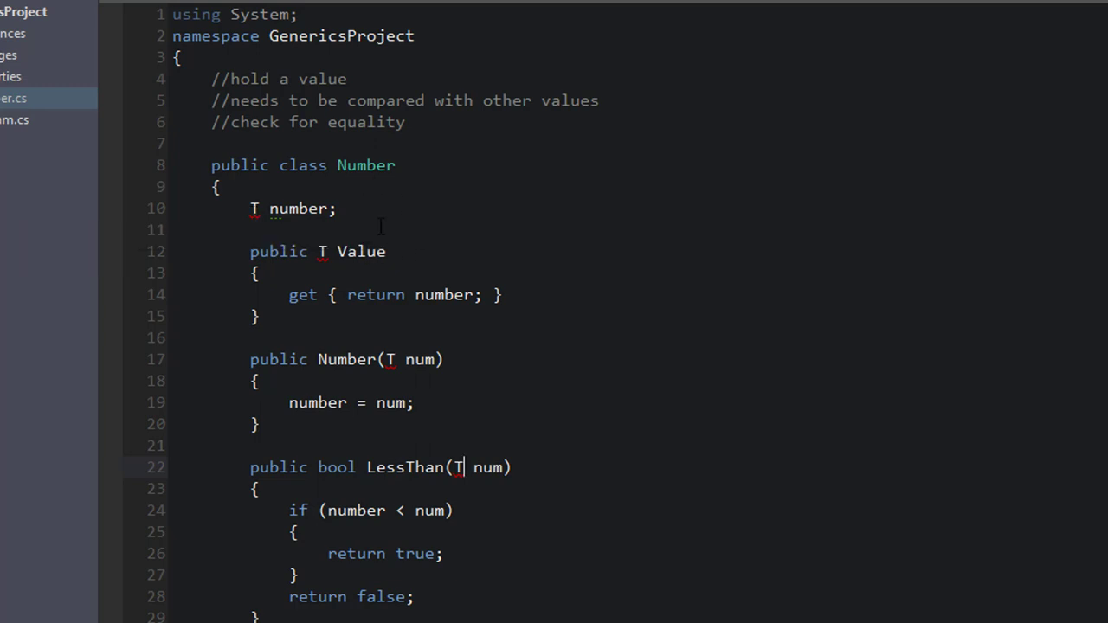
double_click(365, 165)
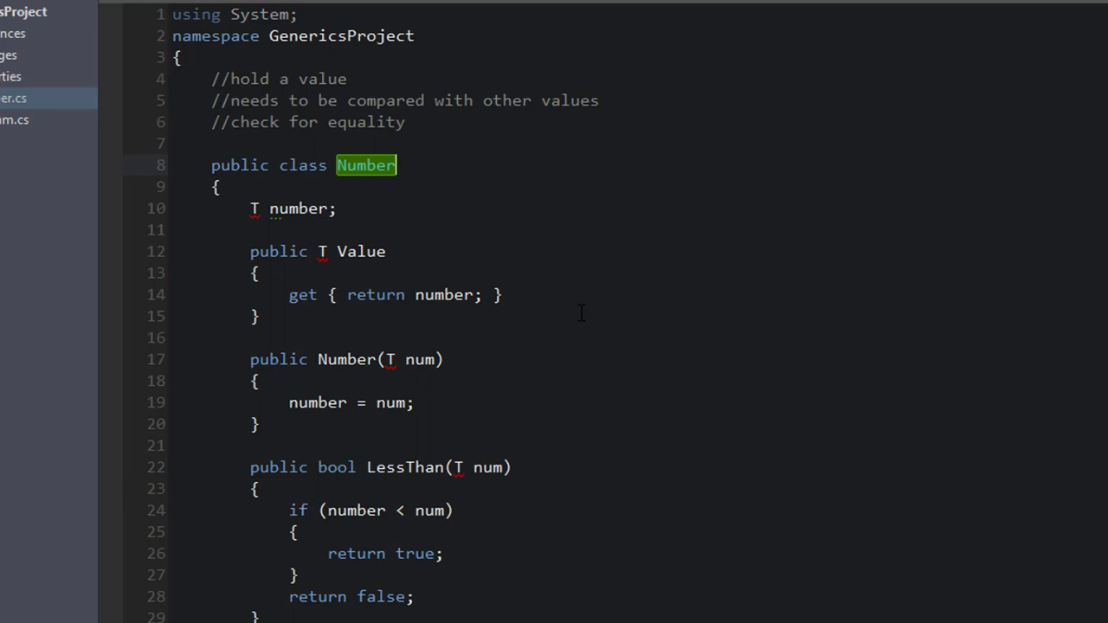
Change the class declaration from Number to Number<T>
type("<")
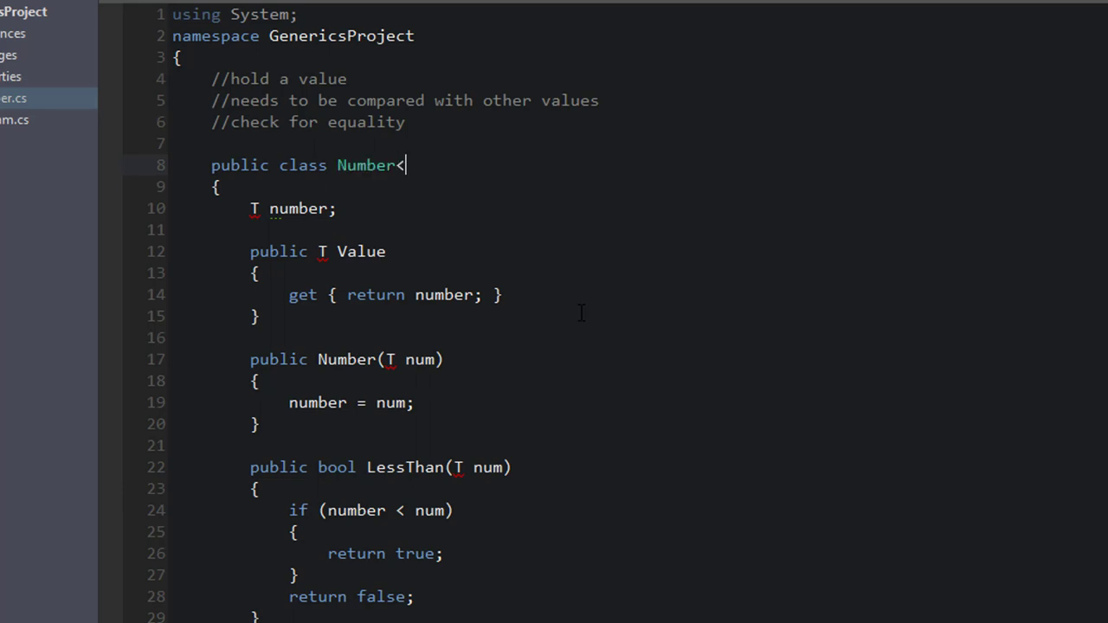
type("T>")
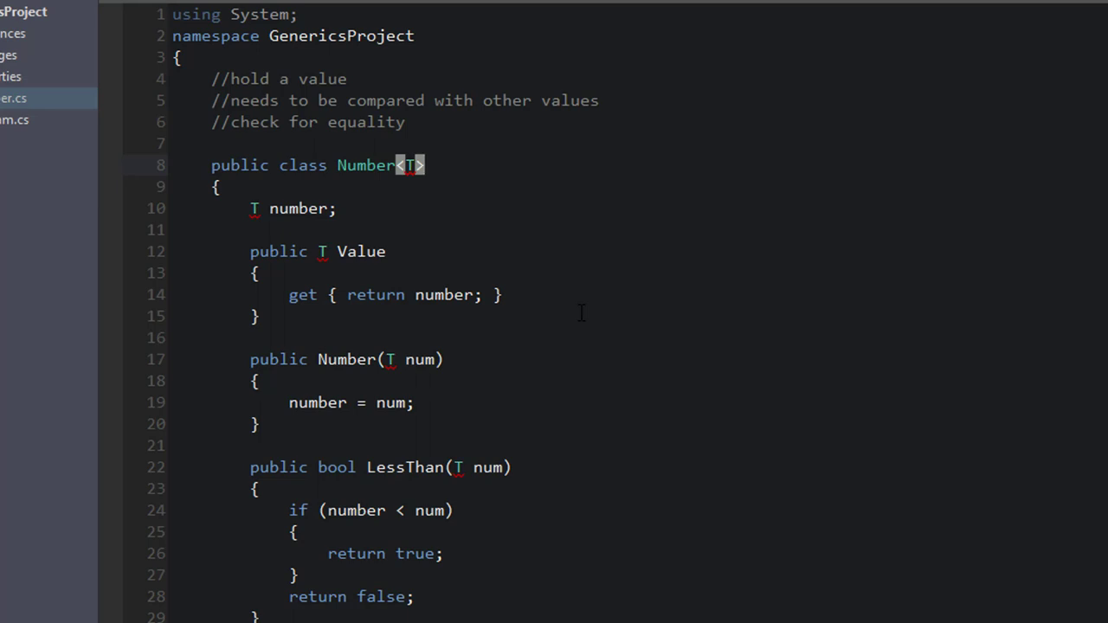
double_click(376, 294)
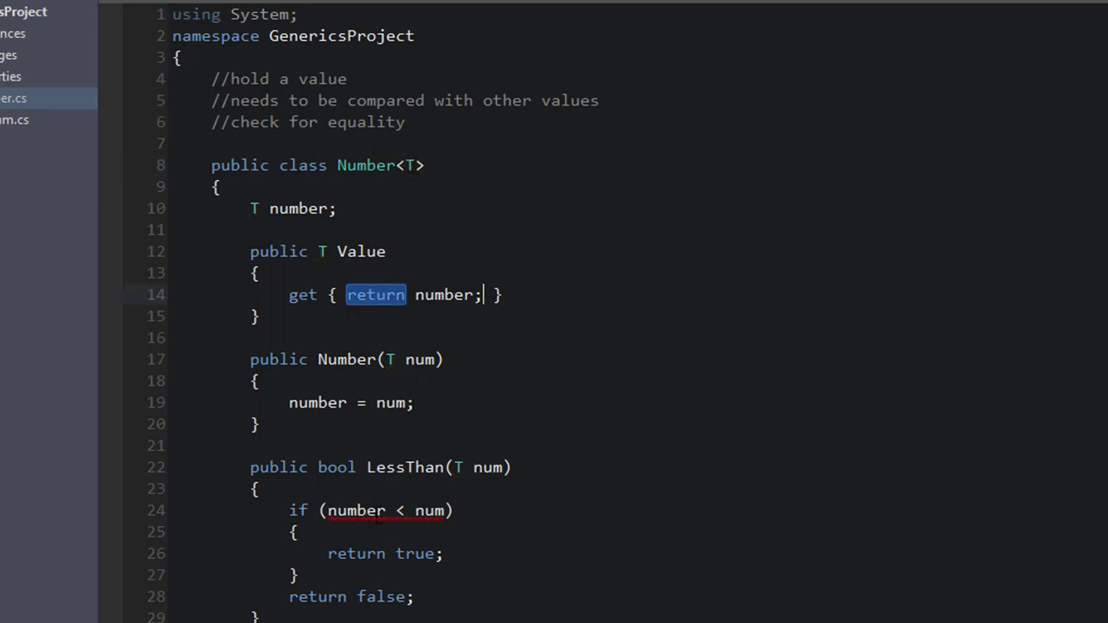
mouse_move(385, 510)
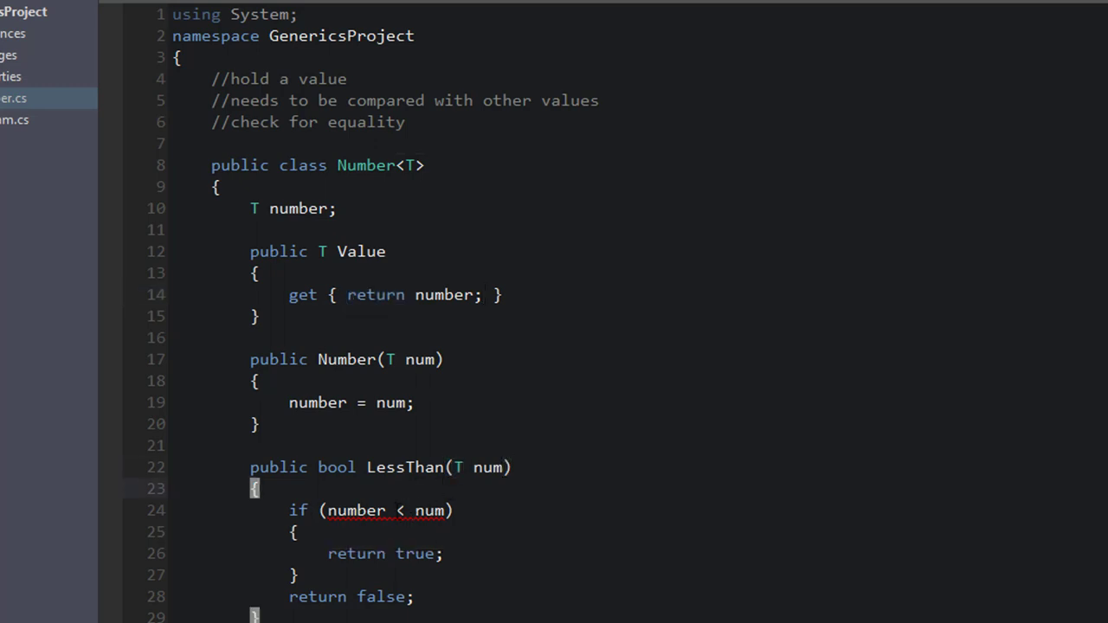
mouse_move(389, 510)
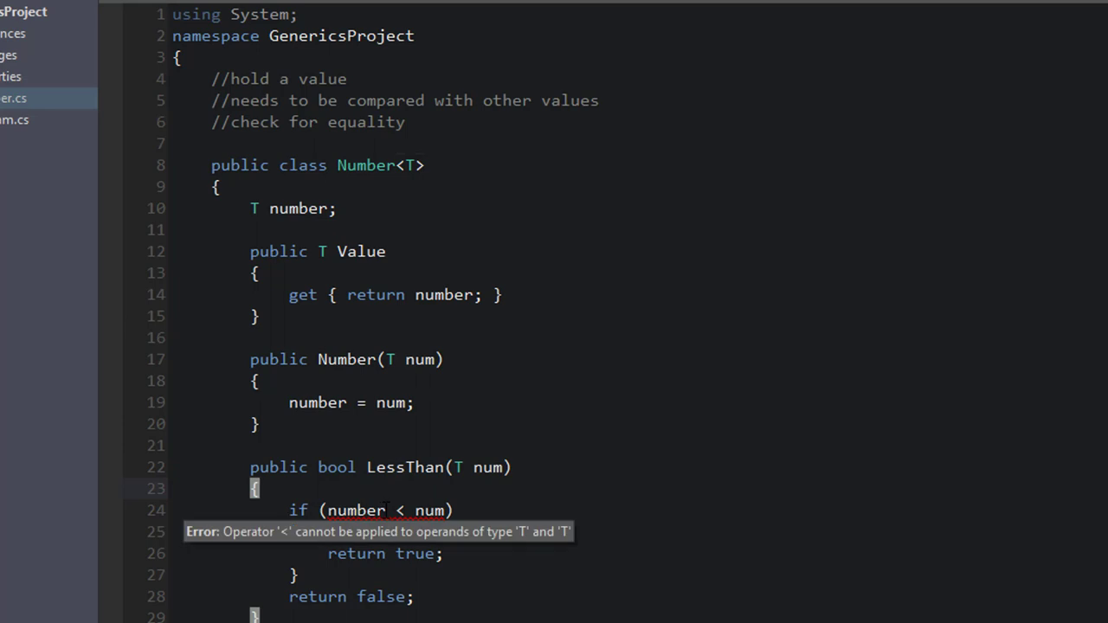
double_click(354, 510)
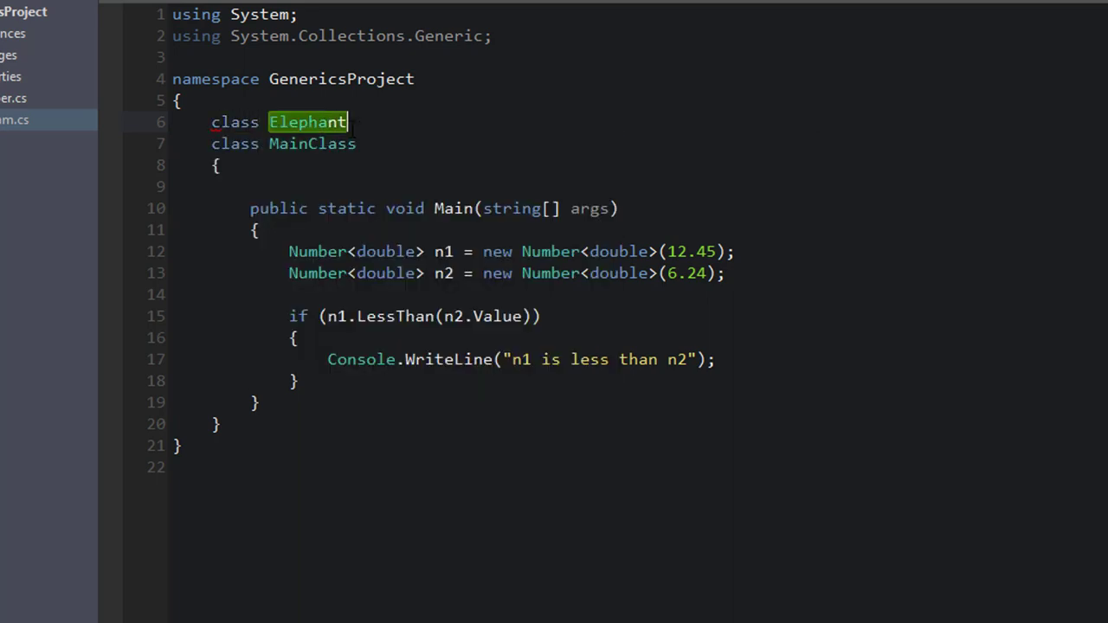
Close the Elephant class above MainClass with empty braces, then return to Number.cs
type("{")
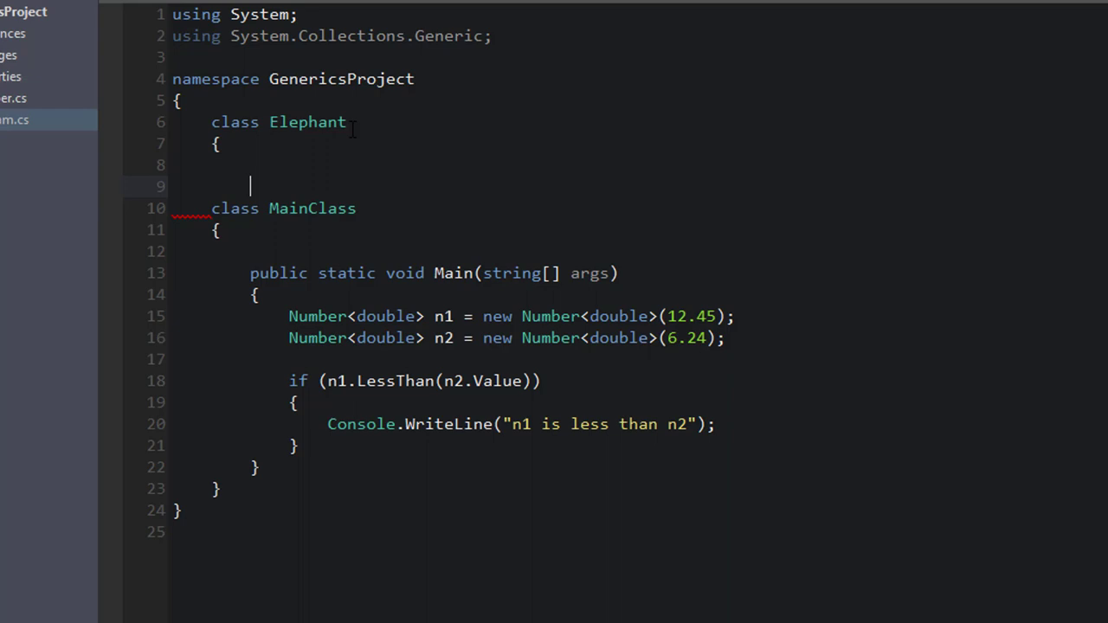
type("}")
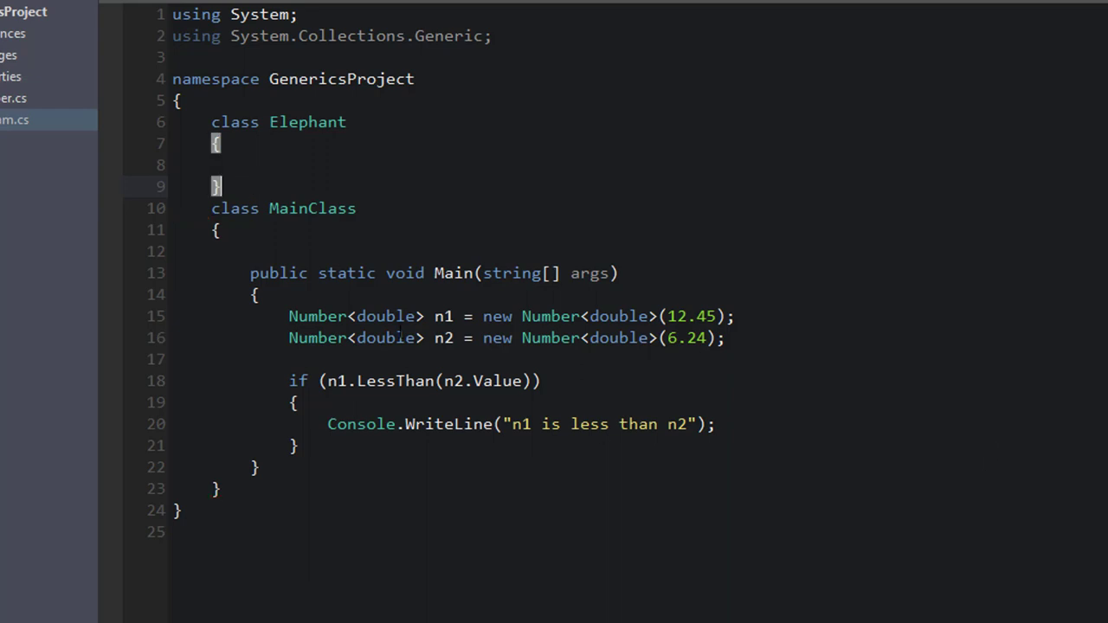
double_click(307, 122)
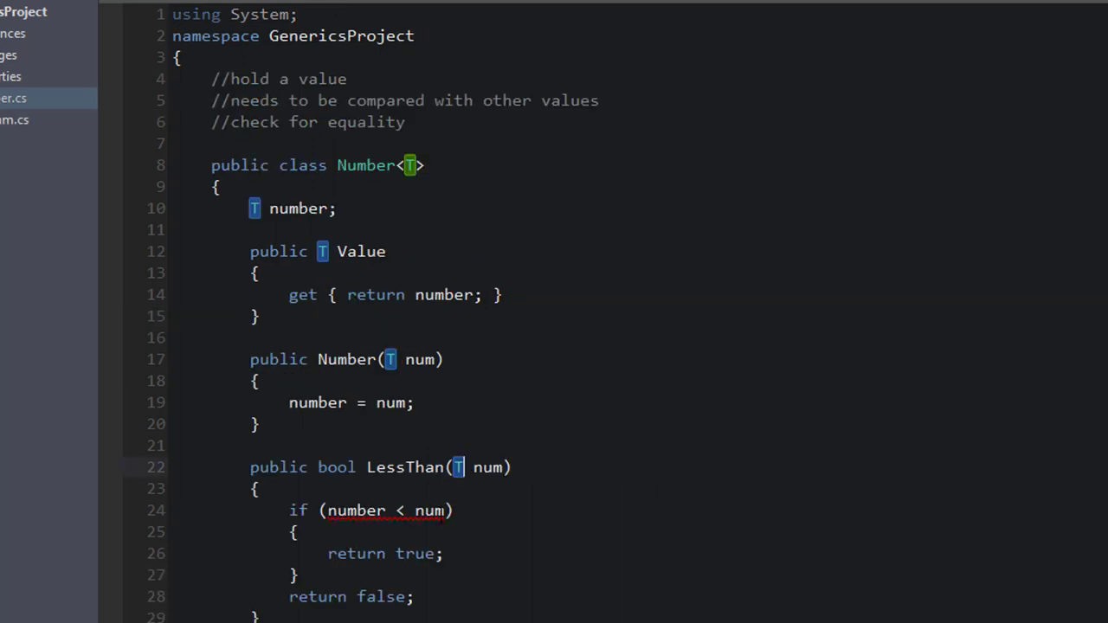
Write LessThan(T num) with an if (number < num) check, then switch to Main.cs
double_click(434, 511)
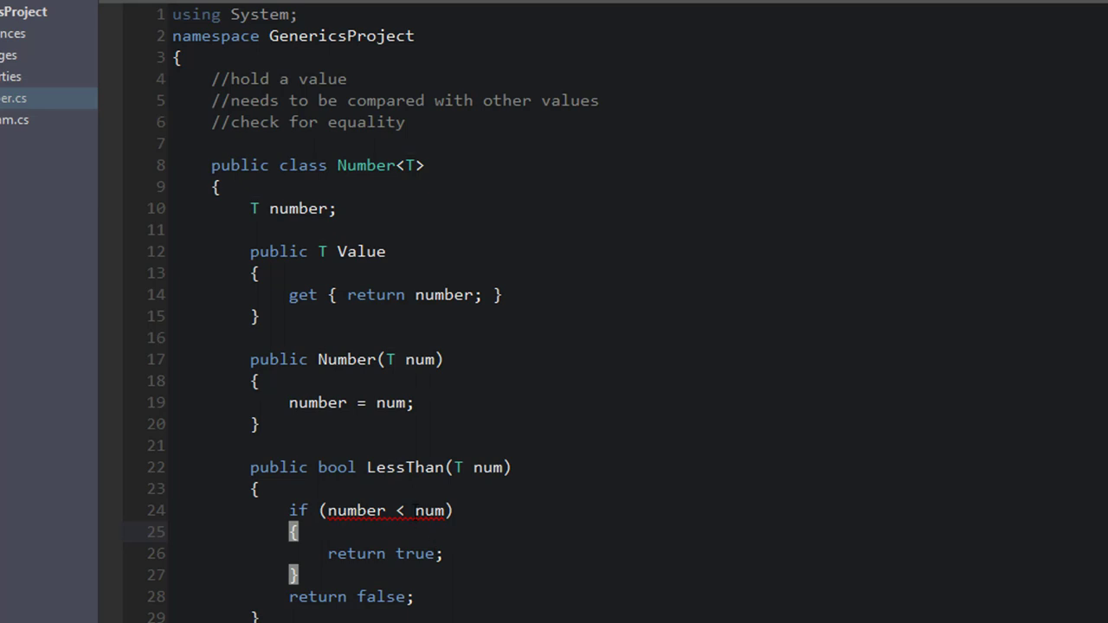
mouse_move(394, 454)
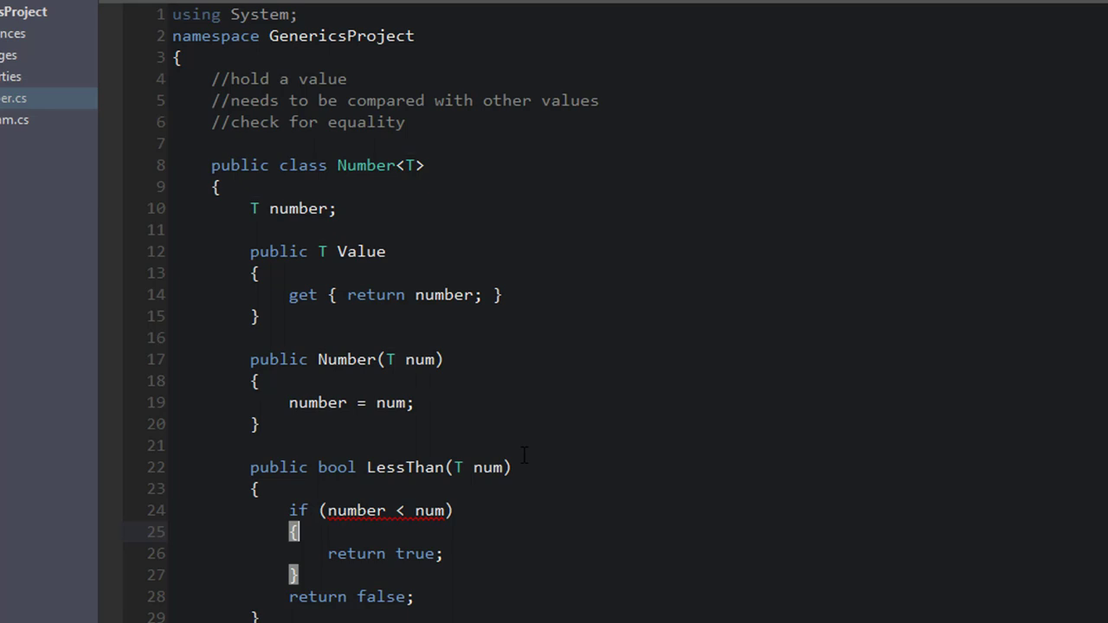
mouse_move(684, 459)
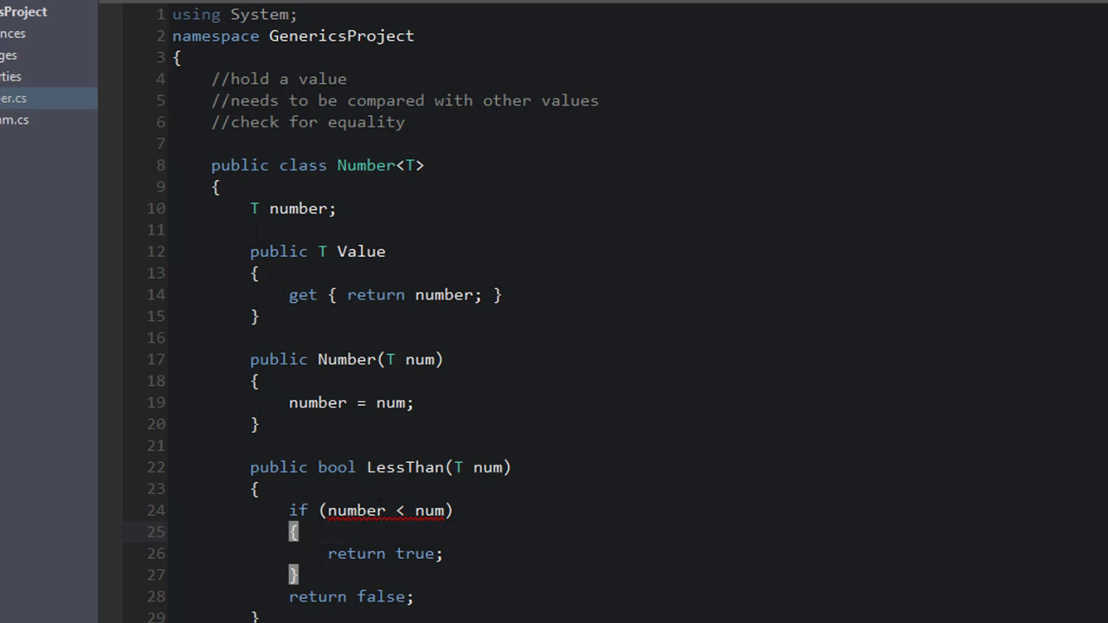
left_click(13, 119)
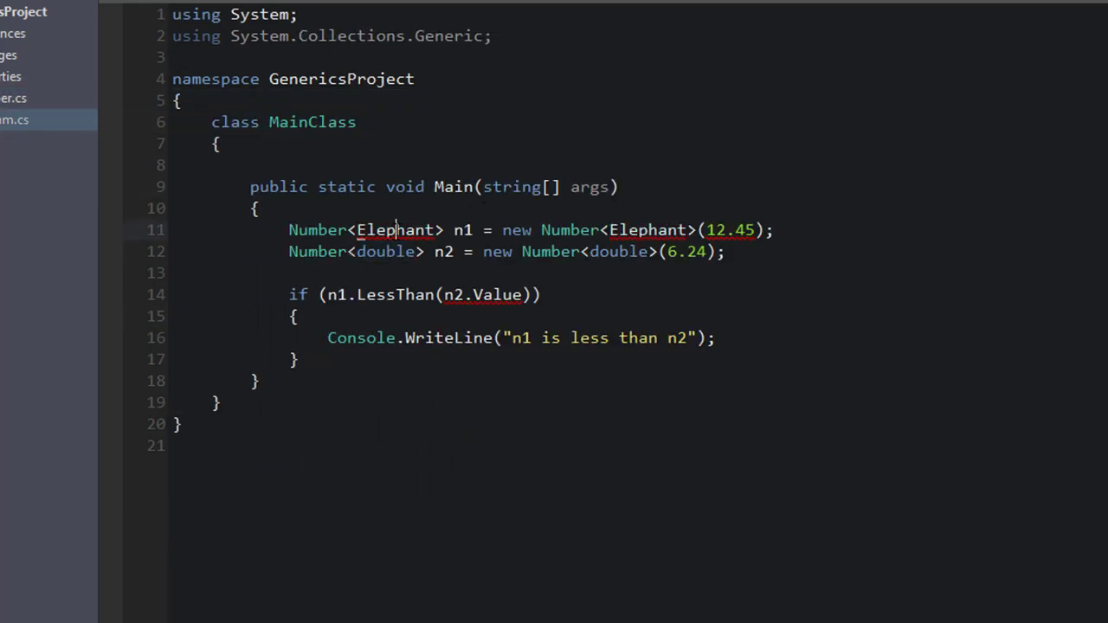
Change n1's type argument from Elephant to double, then go back to Number.cs
type("double")
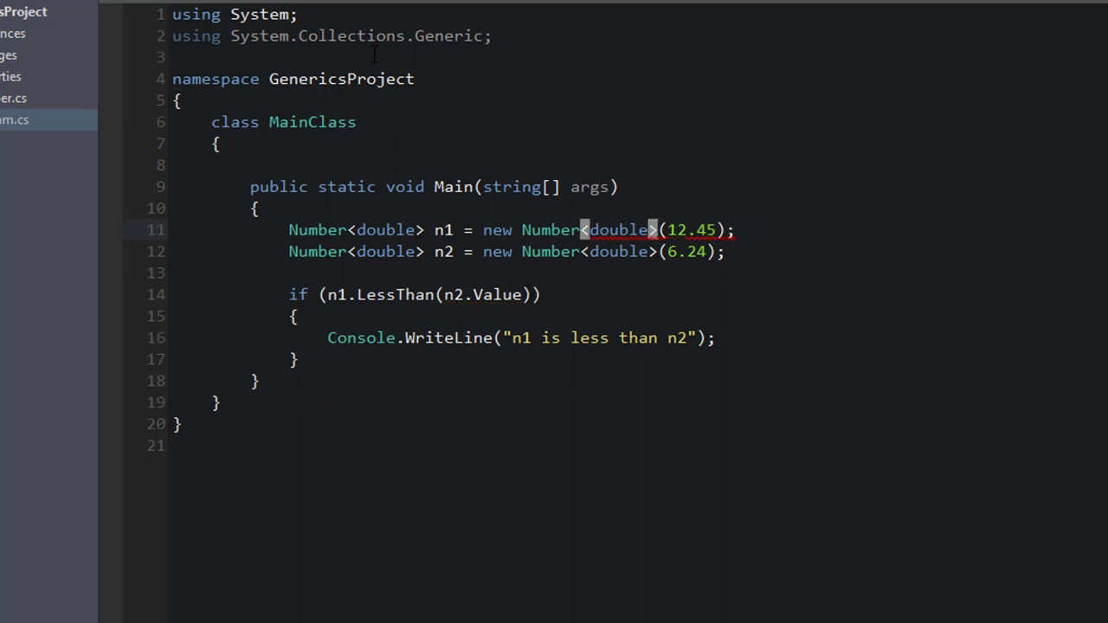
left_click(15, 98)
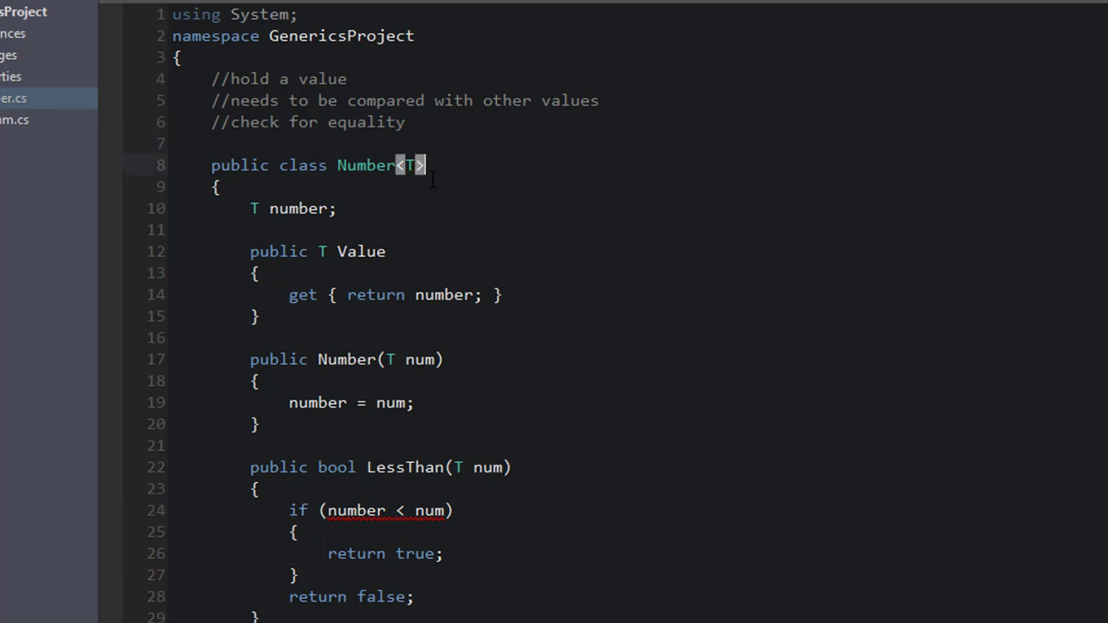
mouse_move(489, 196)
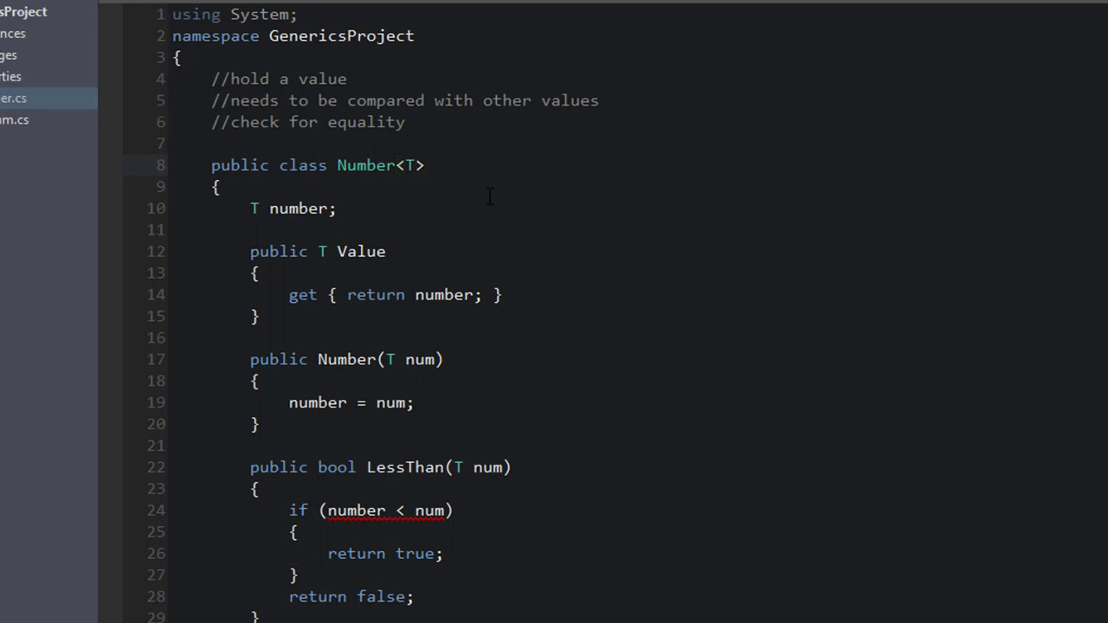
Constrain Number<T> with 'where T : IComparable<T>' using the IntelliSense suggestion
type("where T")
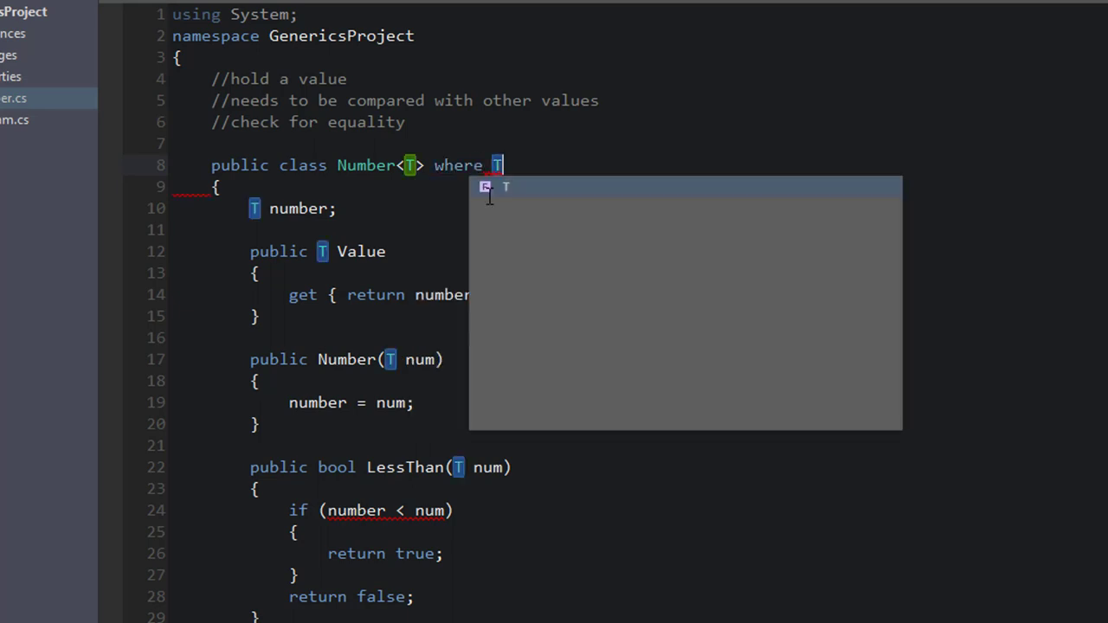
type(":")
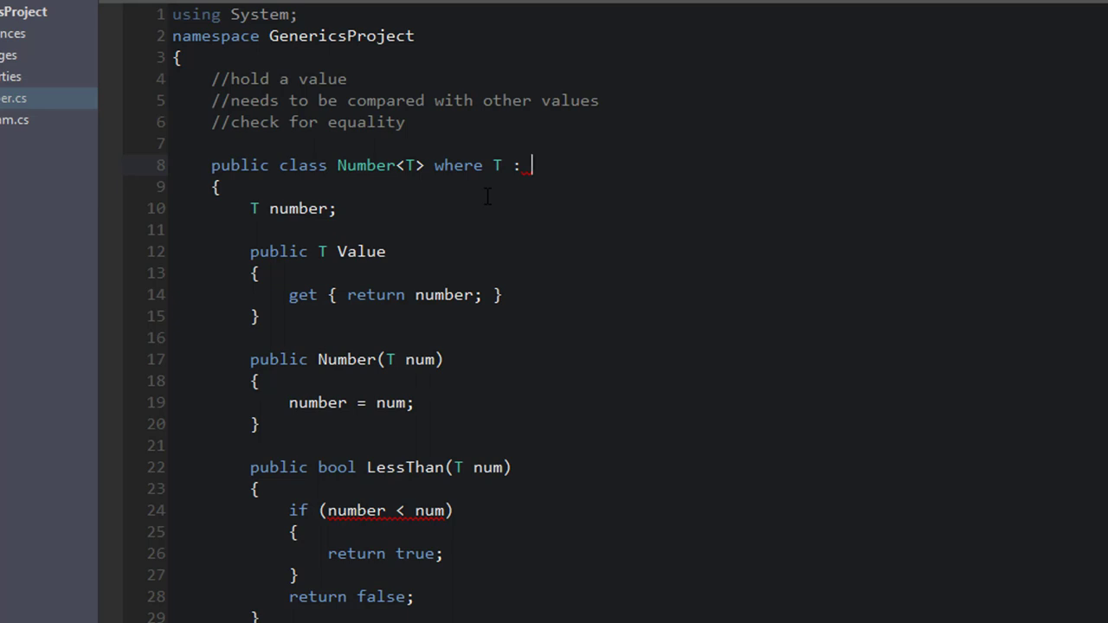
type("ICom")
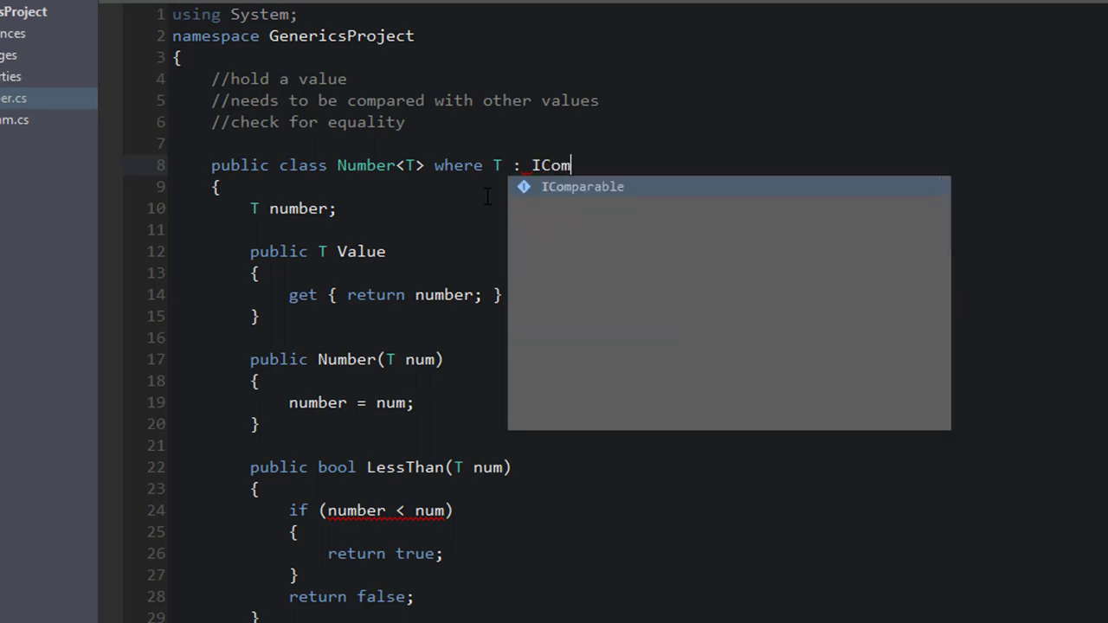
key("Tab")
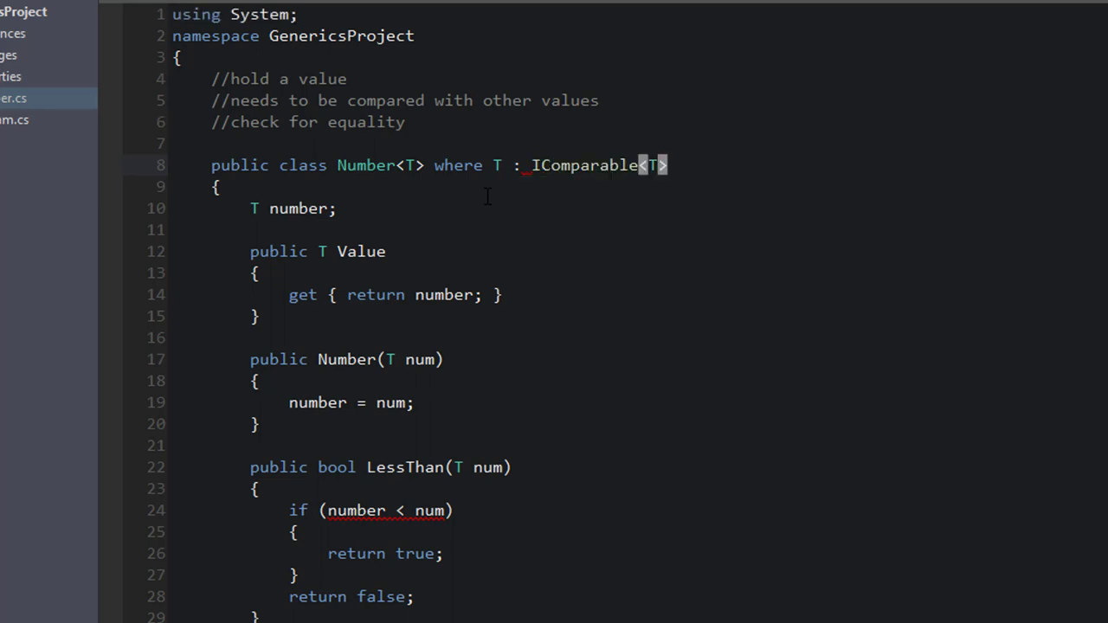
Highlight the IComparable<T> constraint and '<' check, comparing with Main.cs's double declaration
double_click(588, 165)
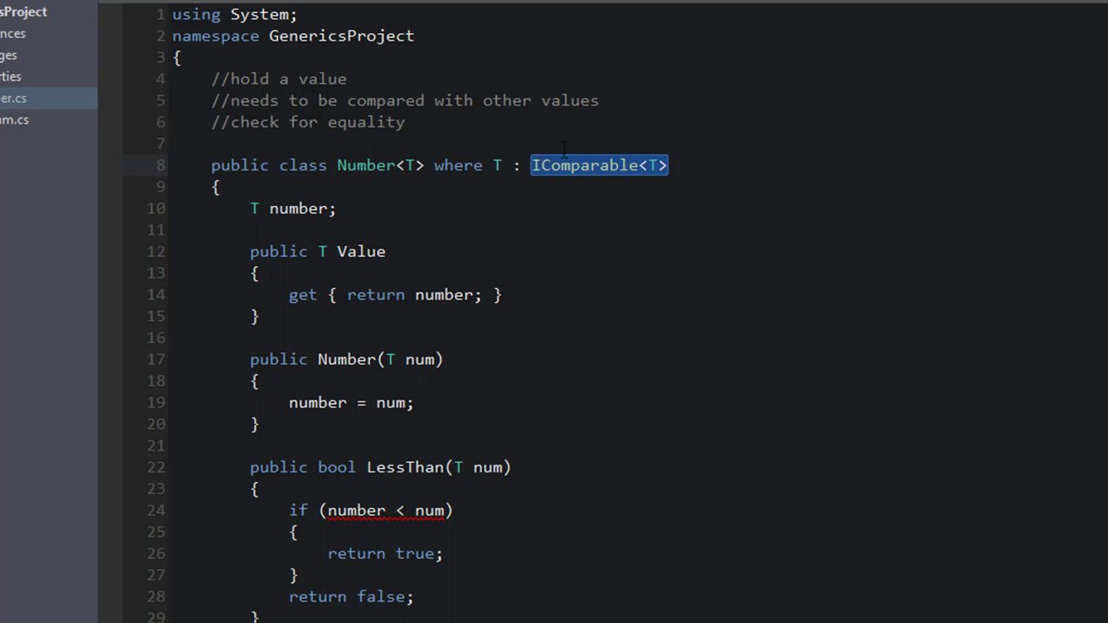
left_click(504, 165)
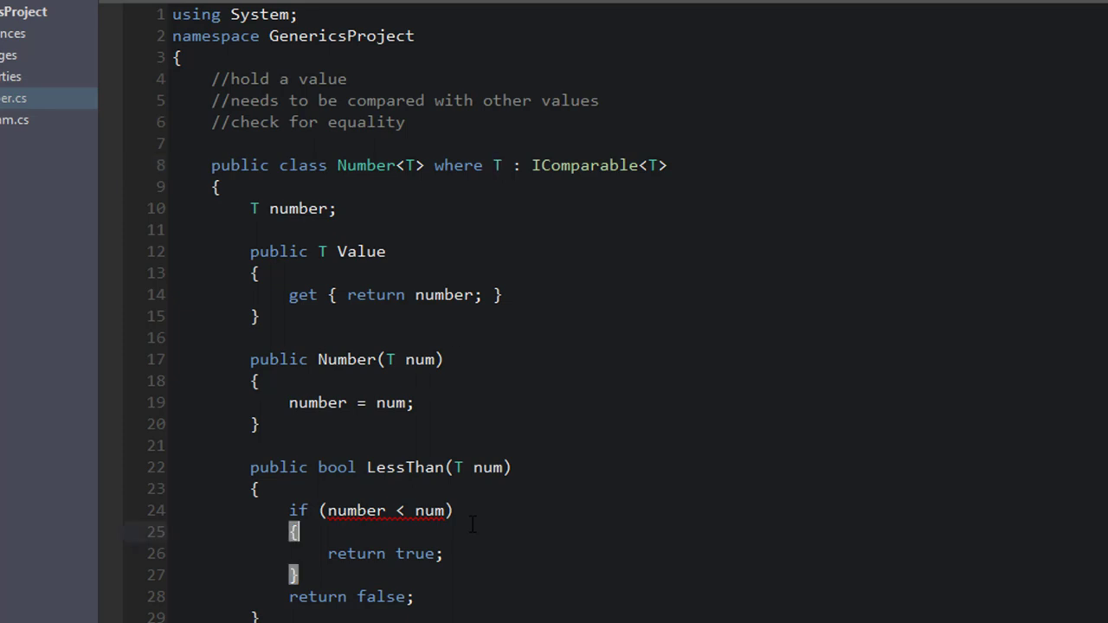
left_click(18, 119)
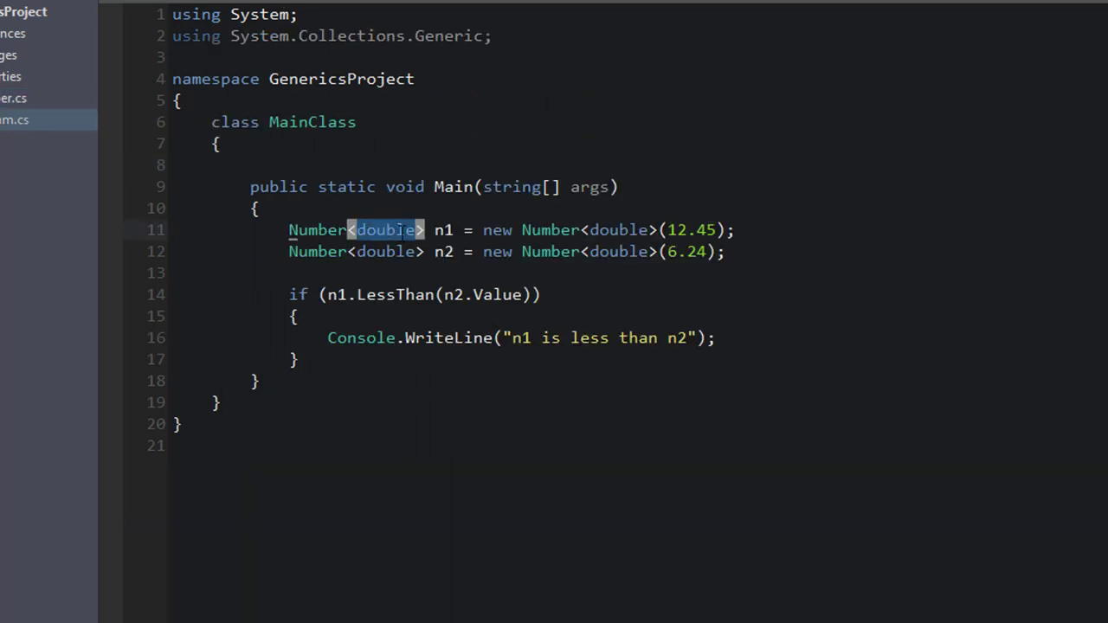
left_click(17, 97)
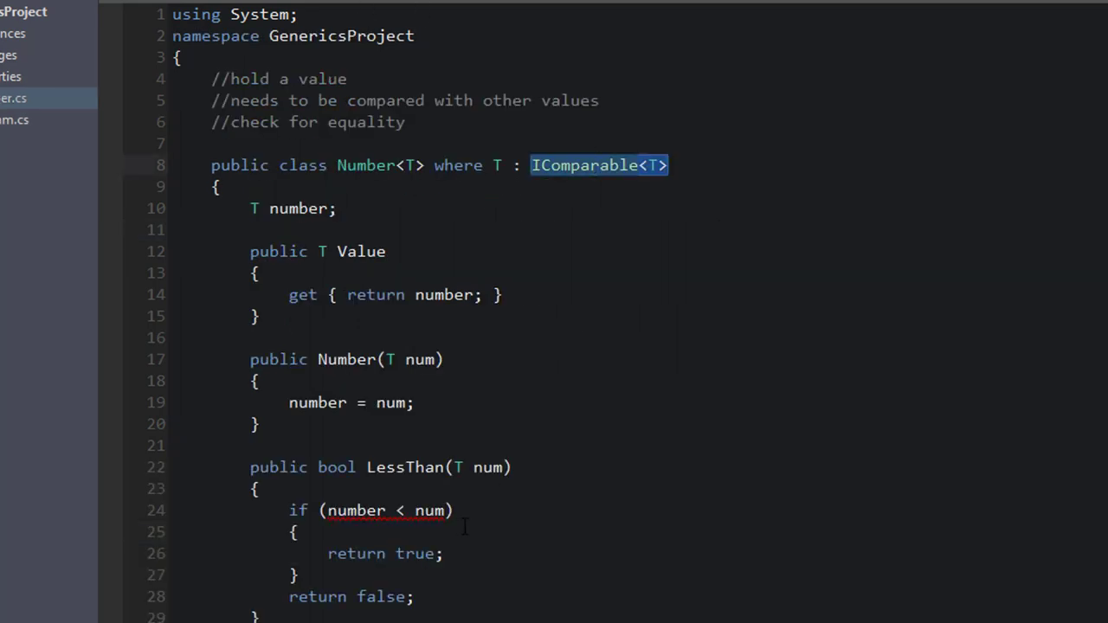
mouse_move(586, 180)
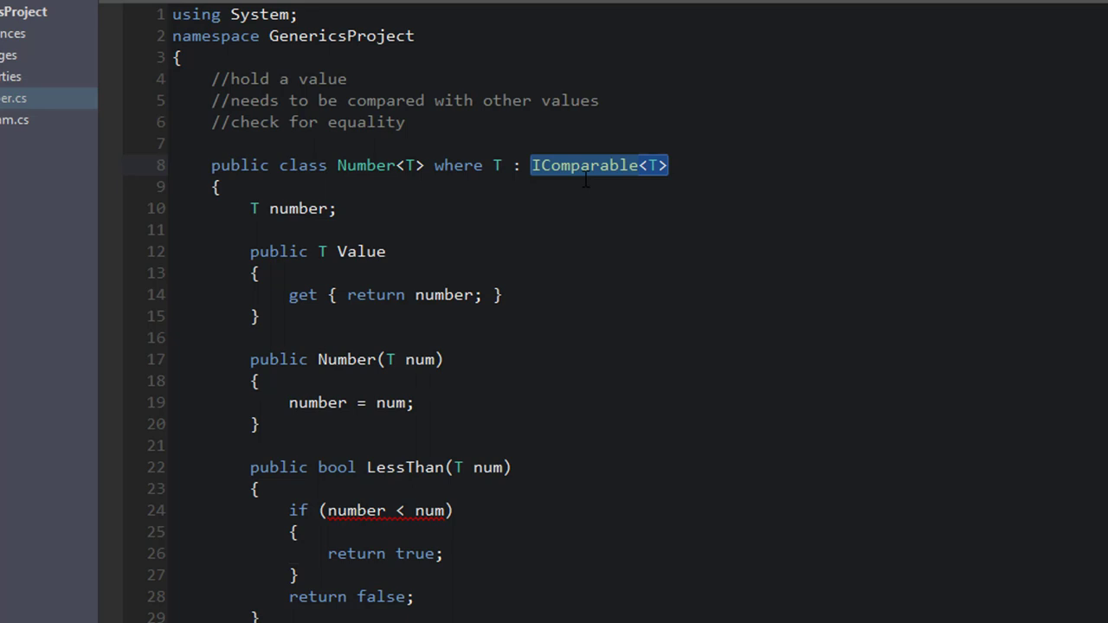
mouse_move(406, 535)
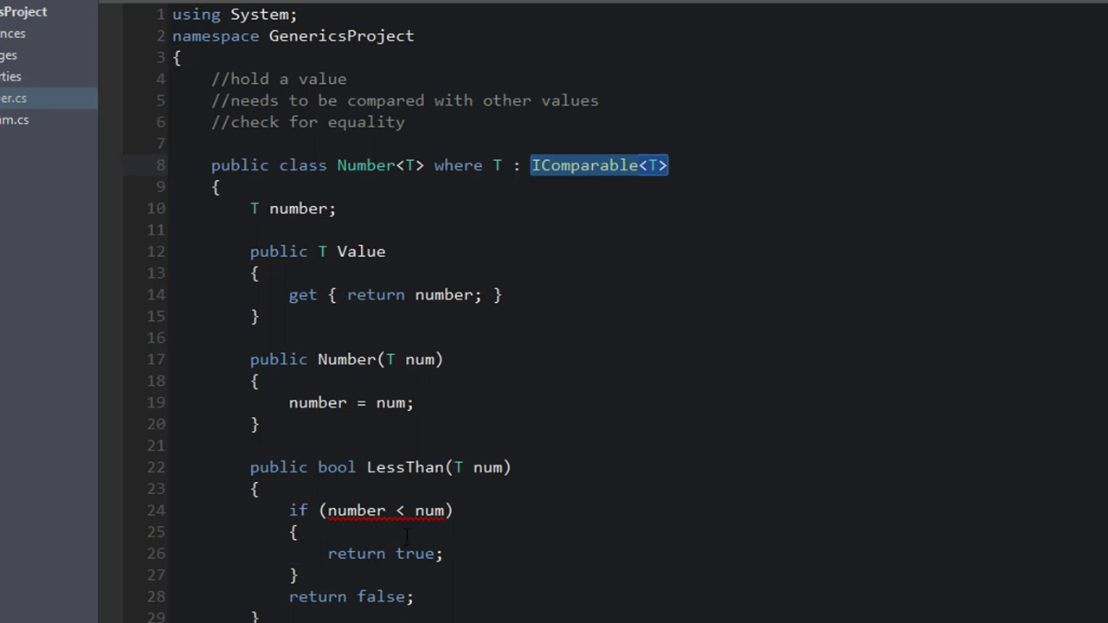
scroll("down", 3)
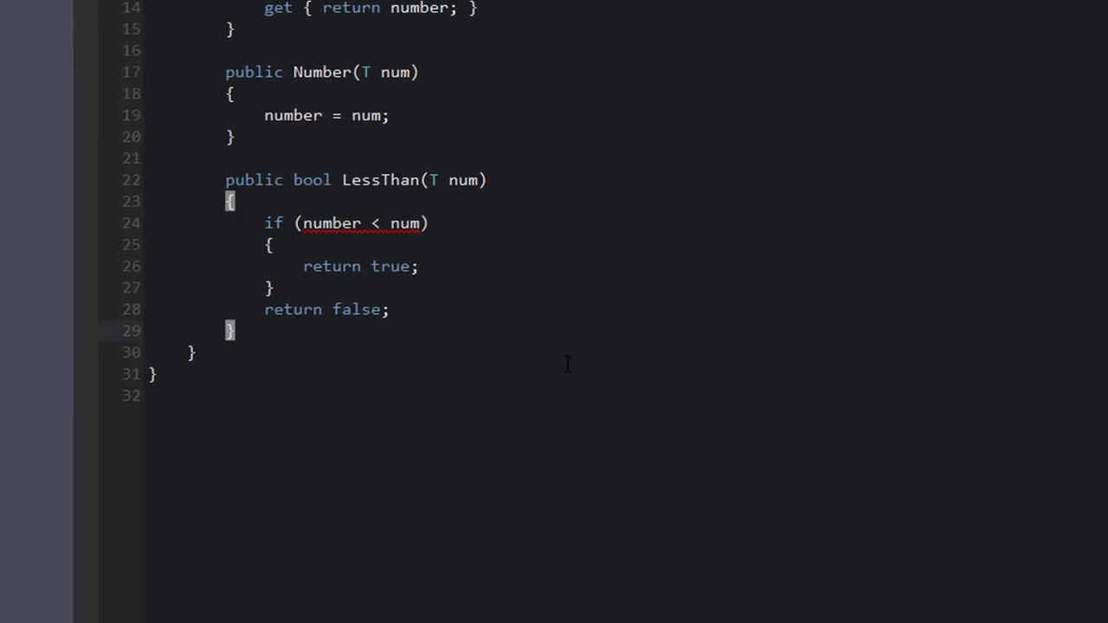
Add an empty bool Compare(T num, int checkType) method below LessThan
type("bool")
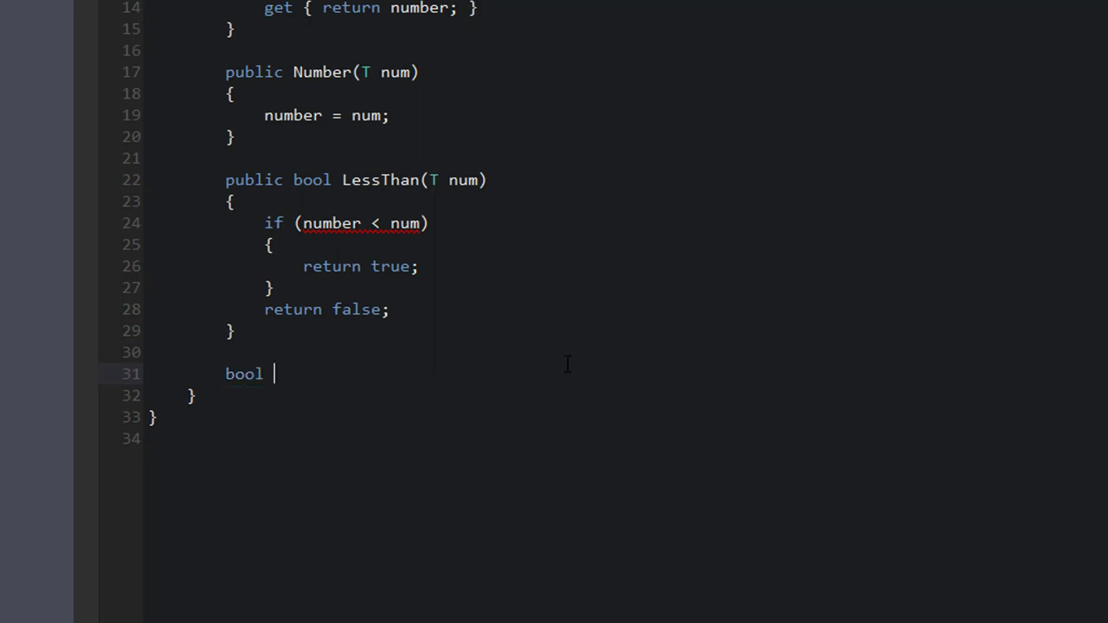
type("Compare(")
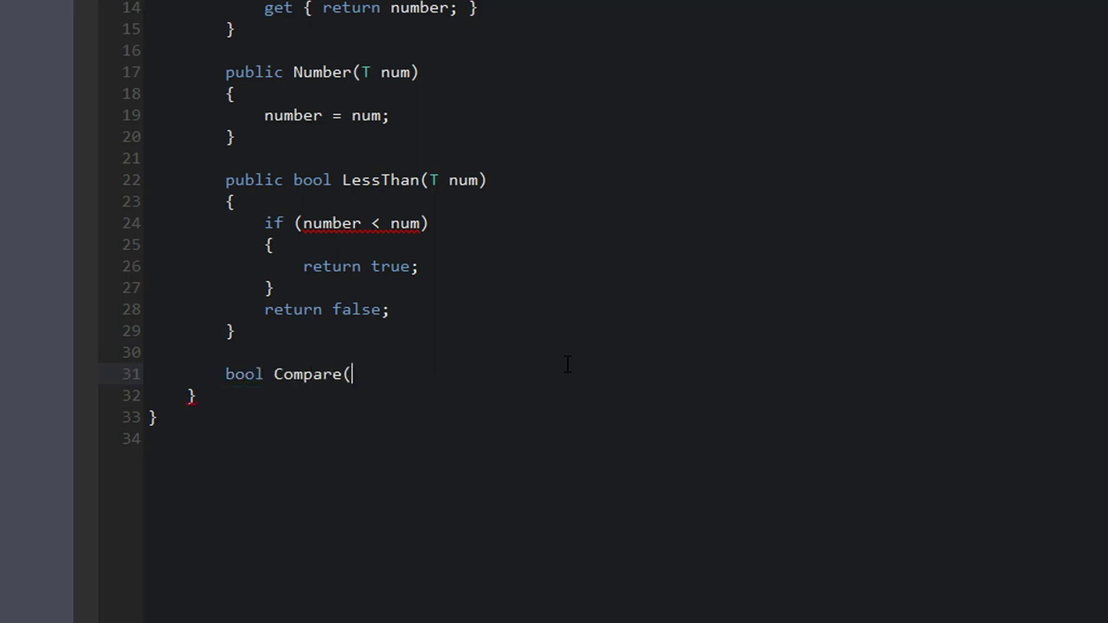
type("T num")
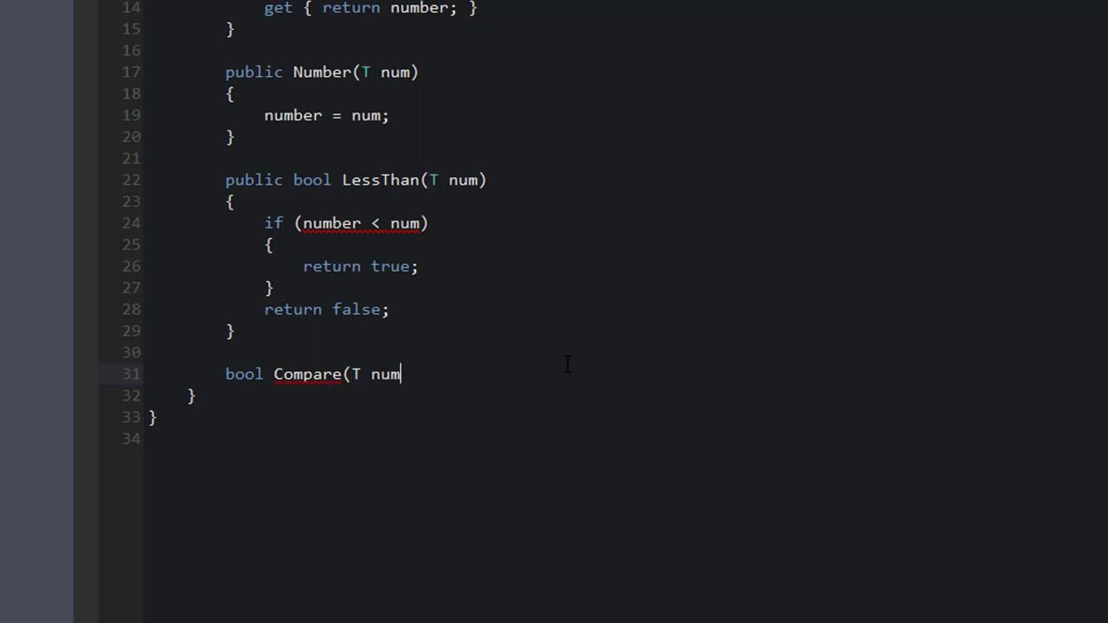
type(", int c")
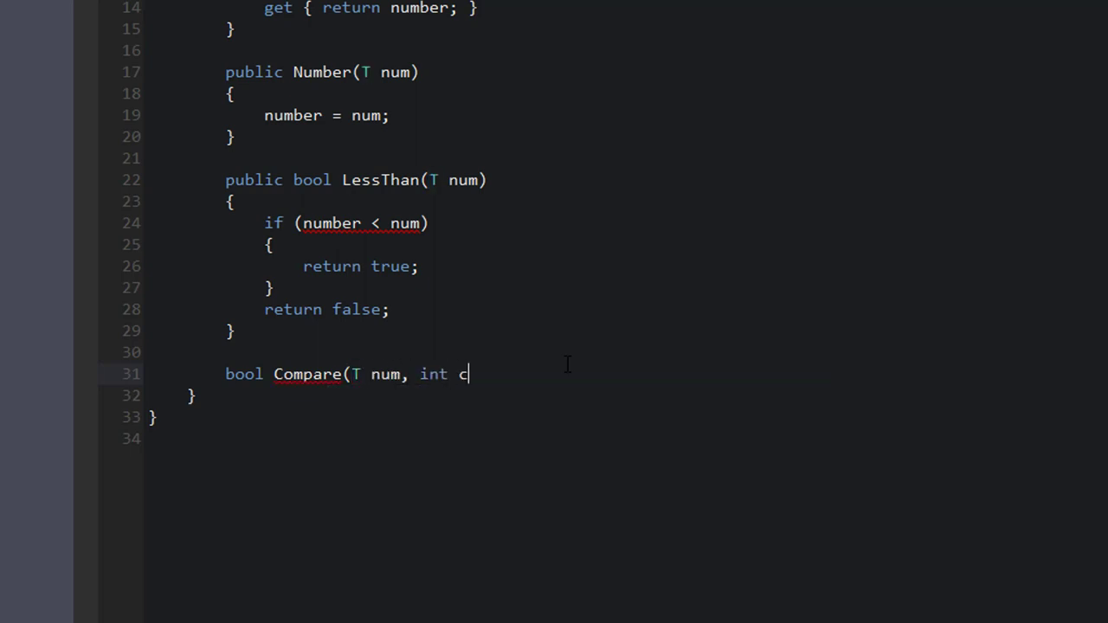
type("heckType)")
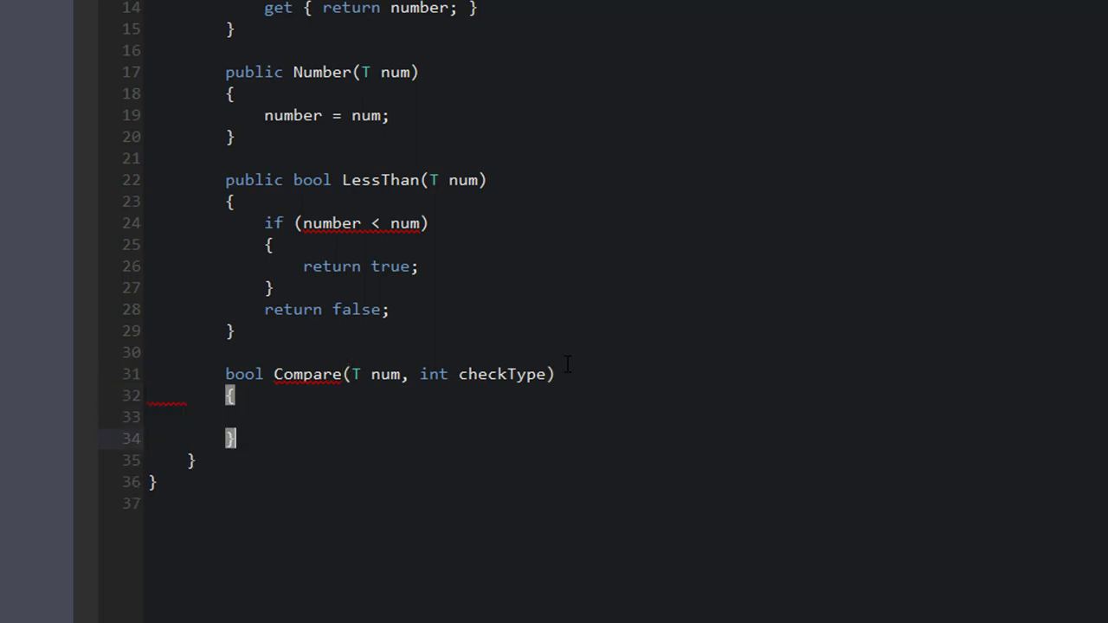
scroll("down", 3)
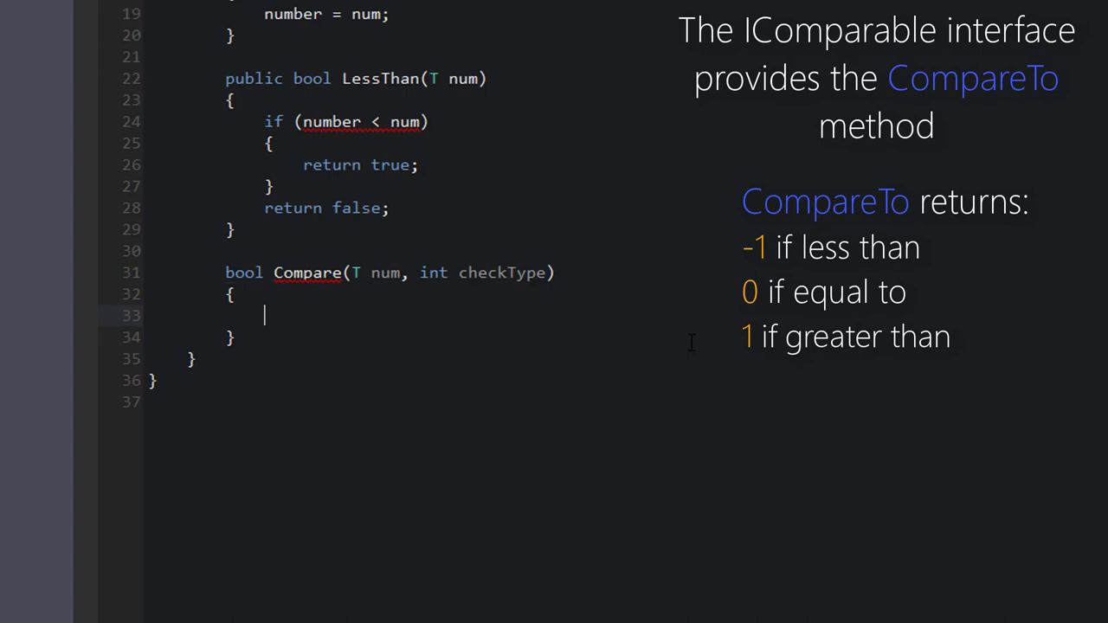
type("//")
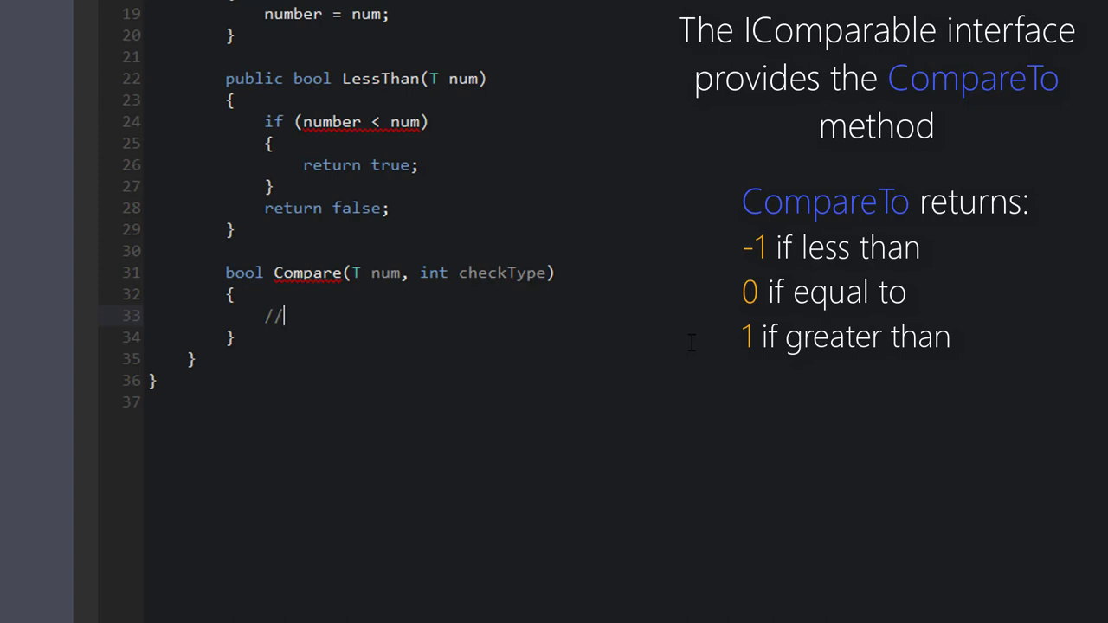
key("Backspace")
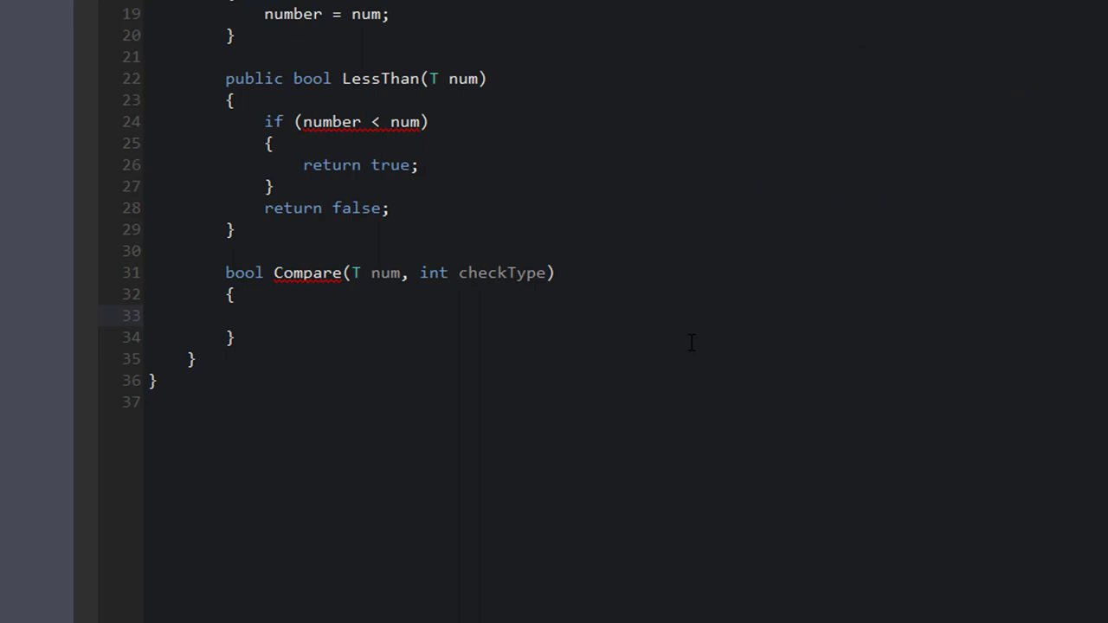
Inside Compare, write if (number.CompareTo(num) == checkType) with braces and highlight CompareTo
left_click(265, 315)
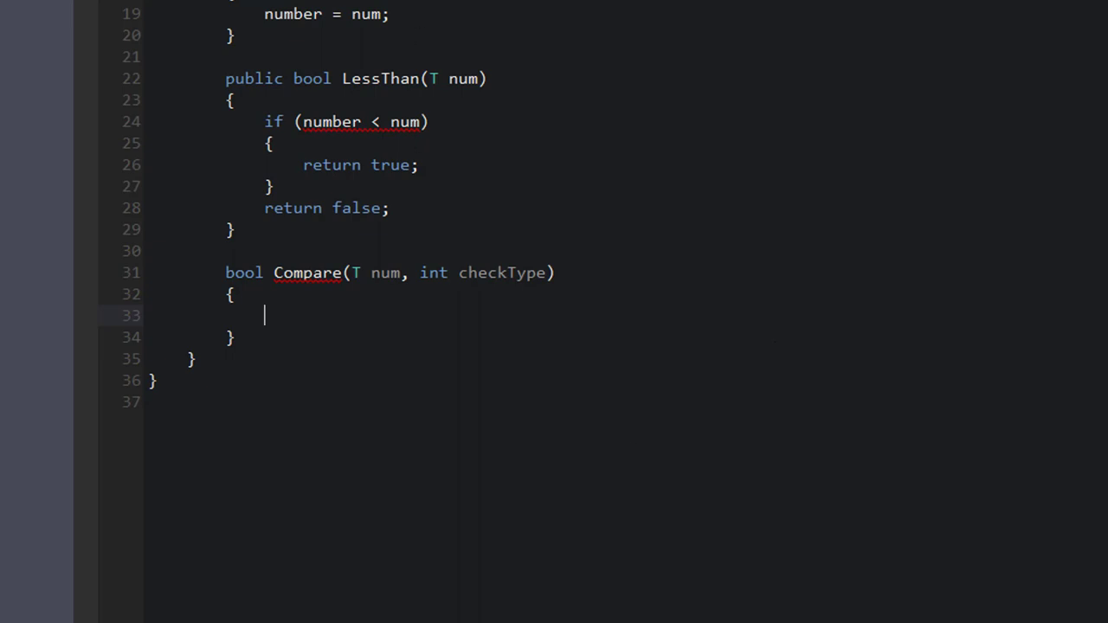
double_click(384, 272)
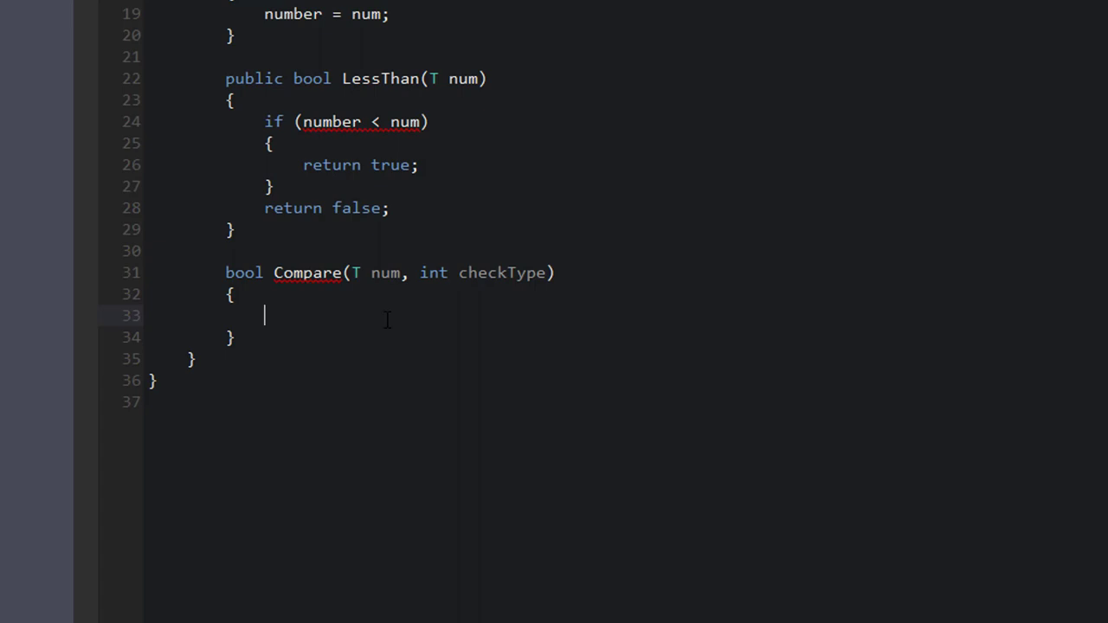
mouse_move(392, 331)
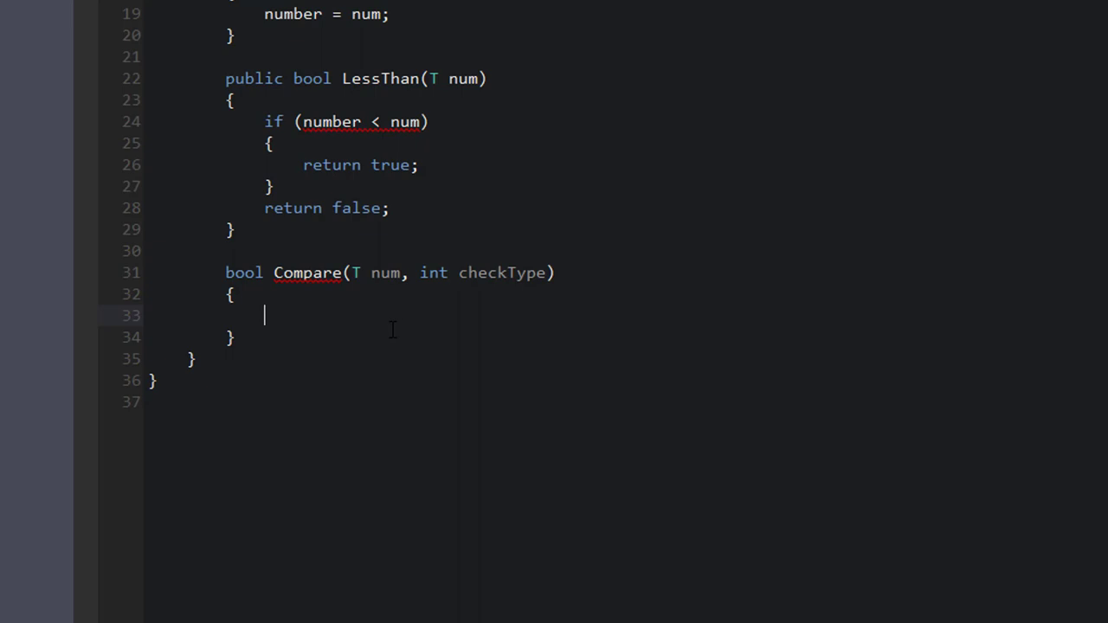
type("if (")
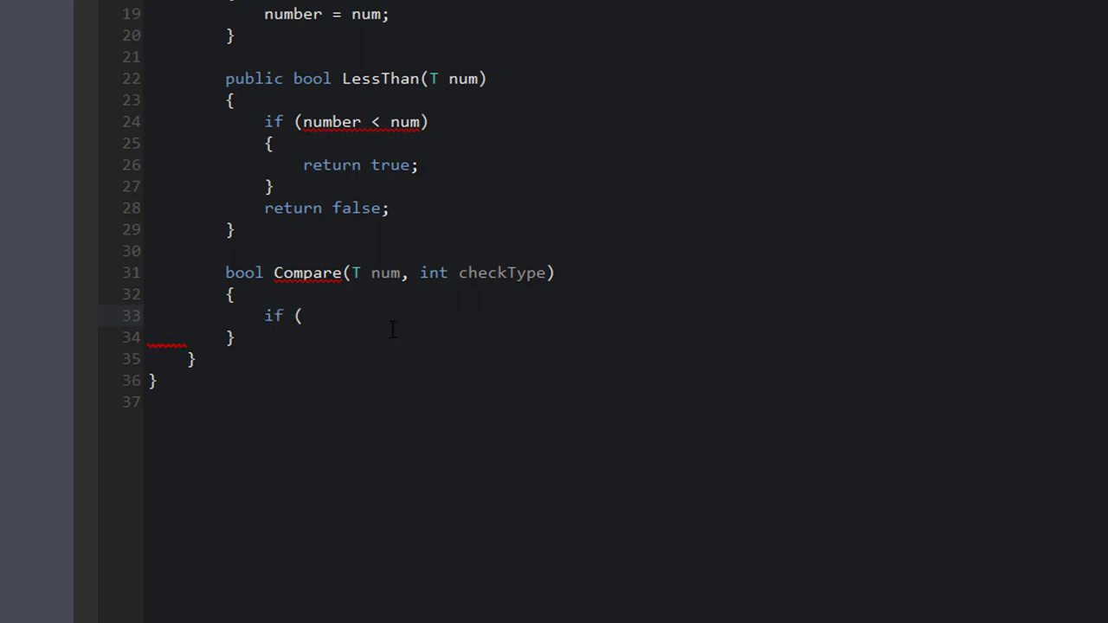
type("number.CompareTo(num) == checkType")
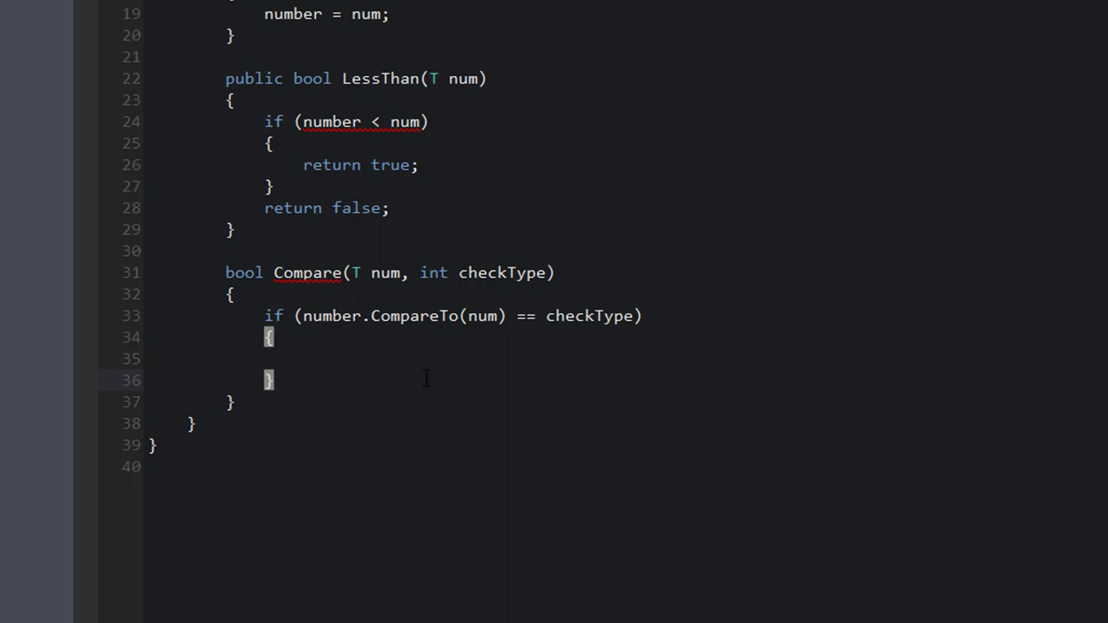
double_click(415, 316)
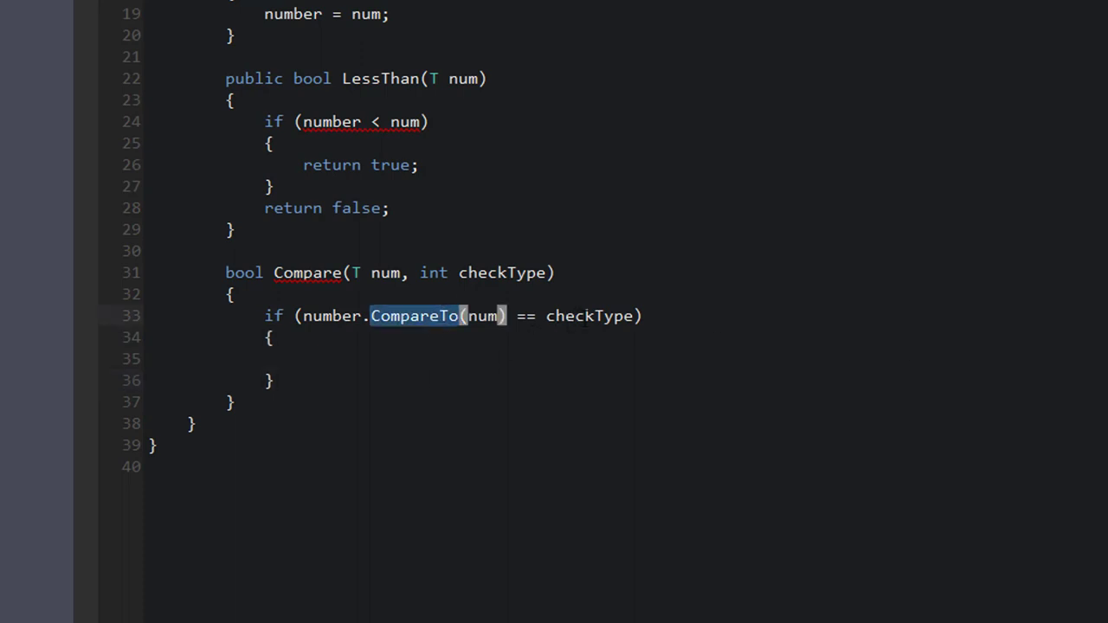
mouse_move(596, 316)
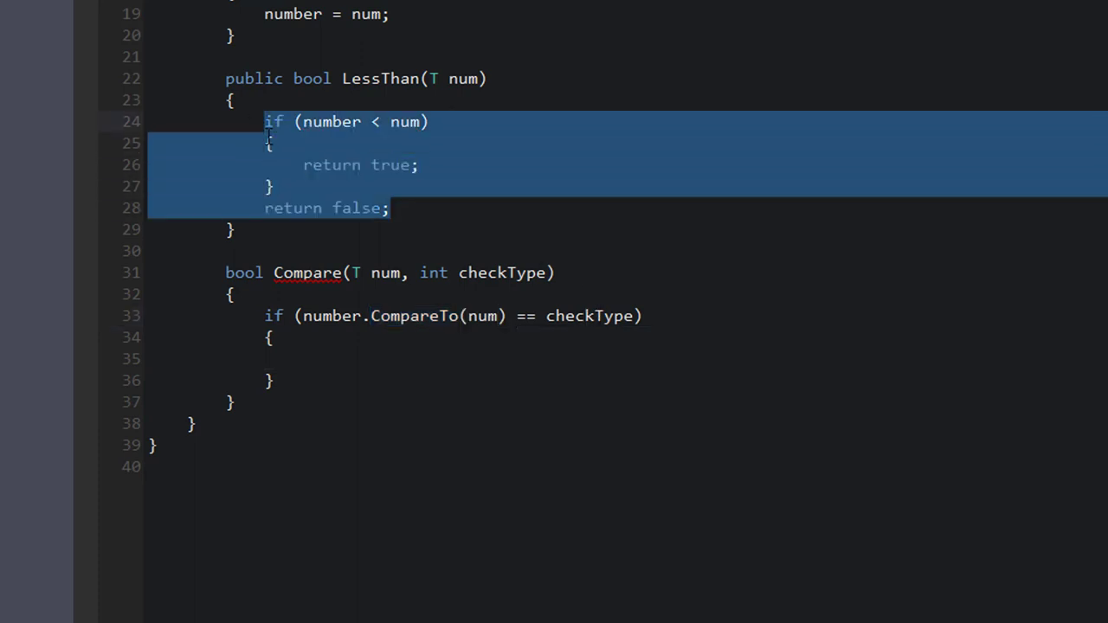
Fill LessThan: if Compare(num, -1) return true, otherwise return false
key("Delete")
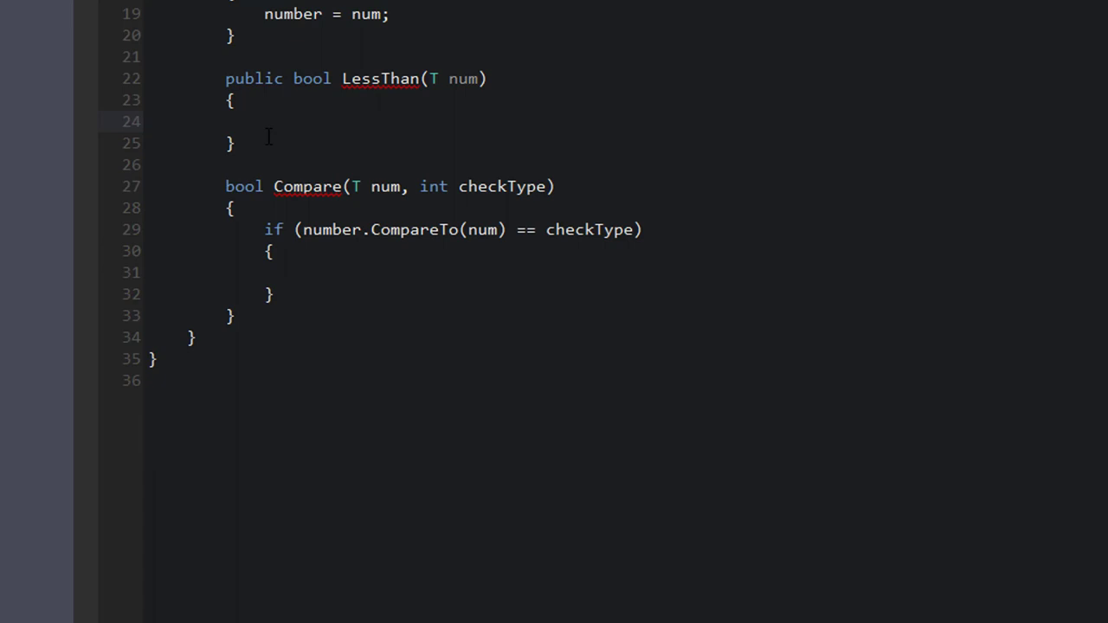
double_click(332, 230)
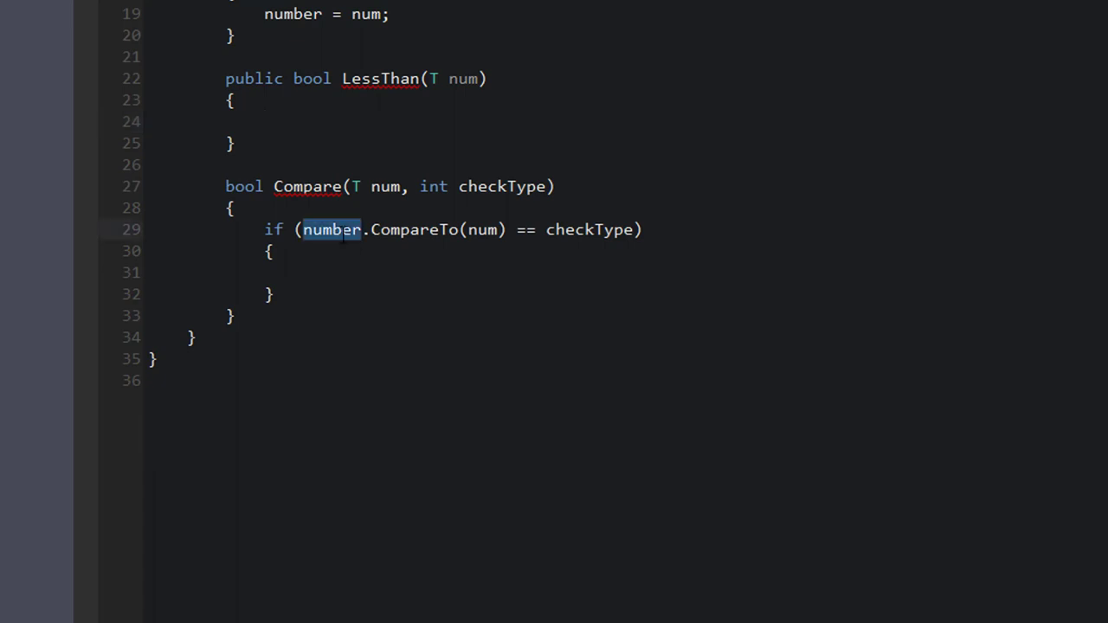
left_click(563, 230)
type("if")
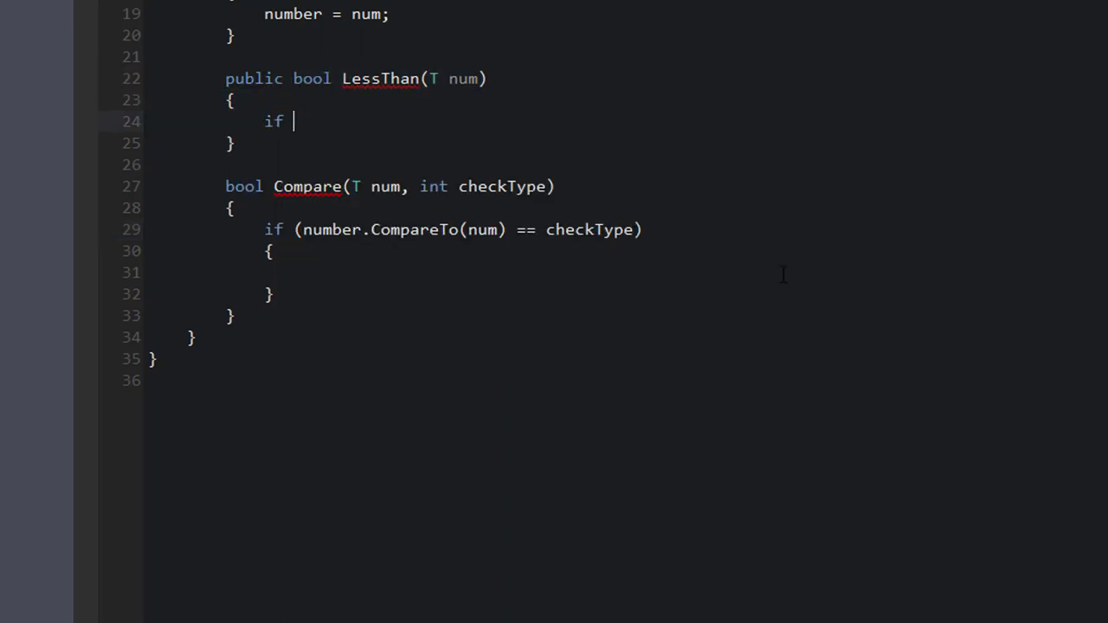
type("(Compare(num")
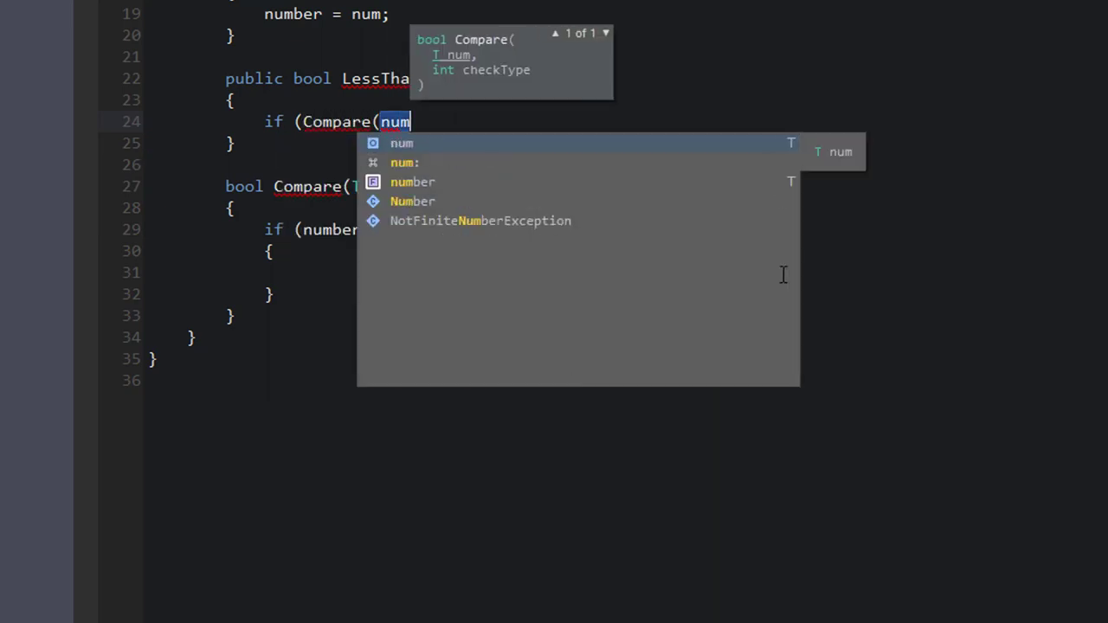
key("Escape")
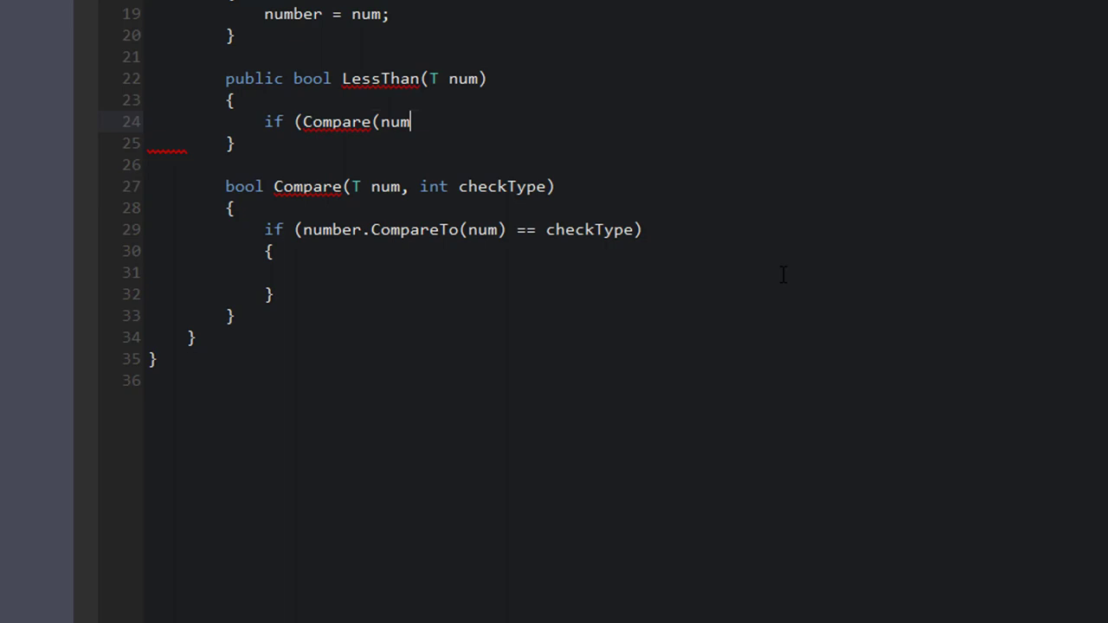
type(", -1)) {")
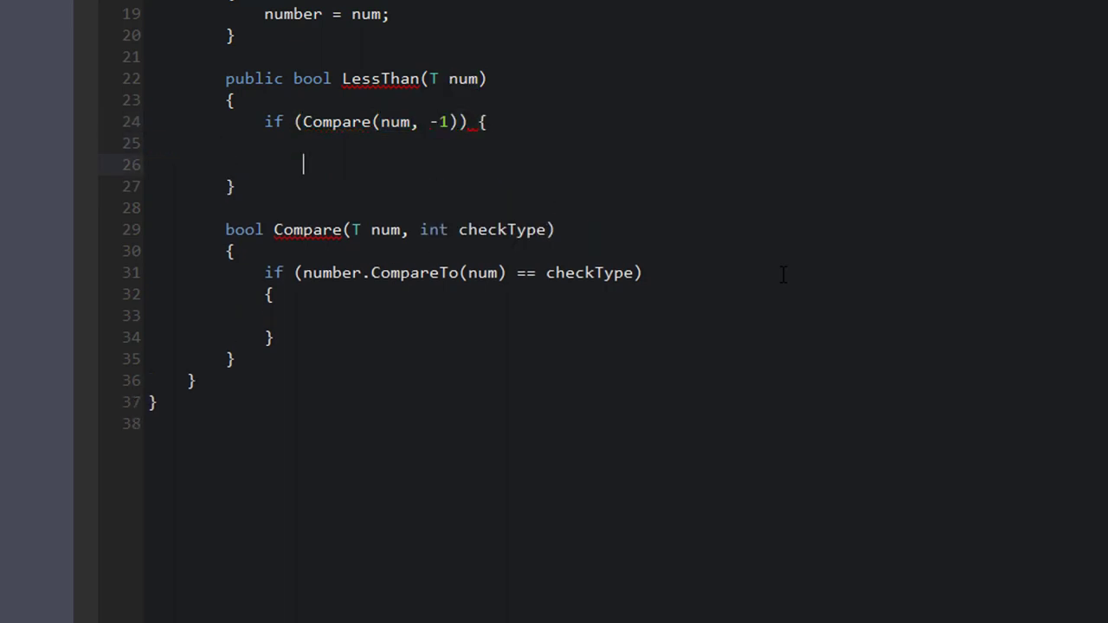
key("Enter")
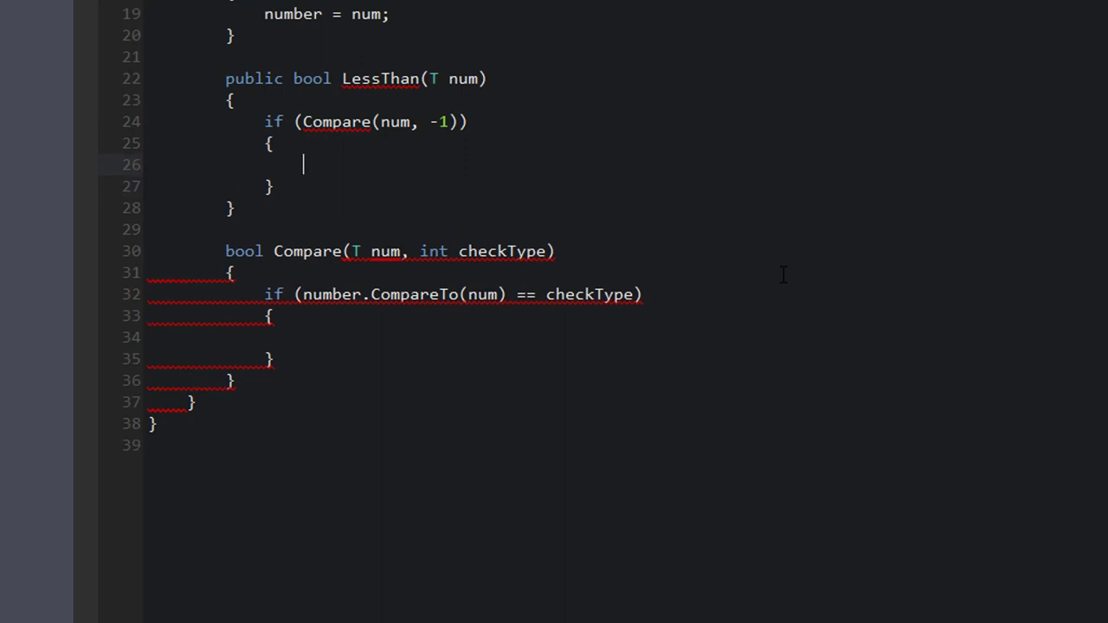
type("return true;")
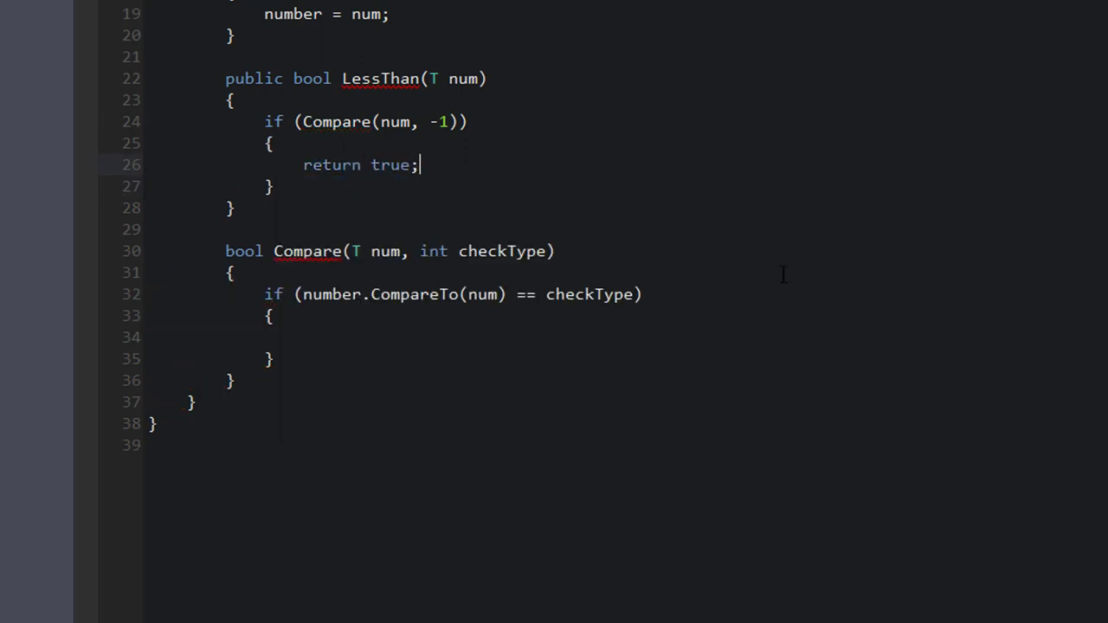
type("return false;")
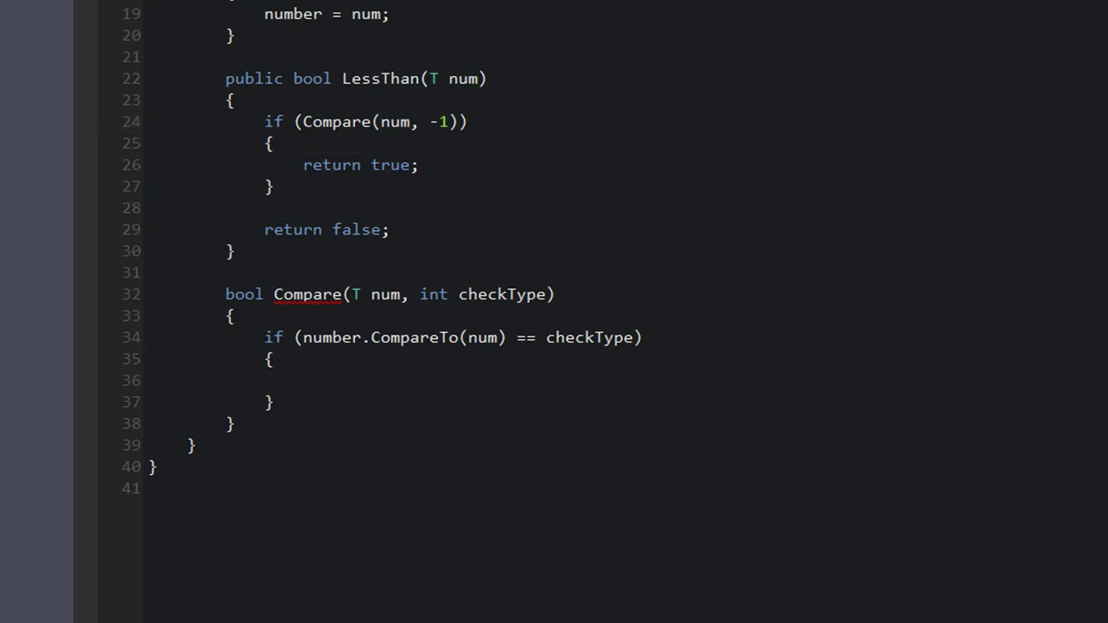
double_click(442, 122)
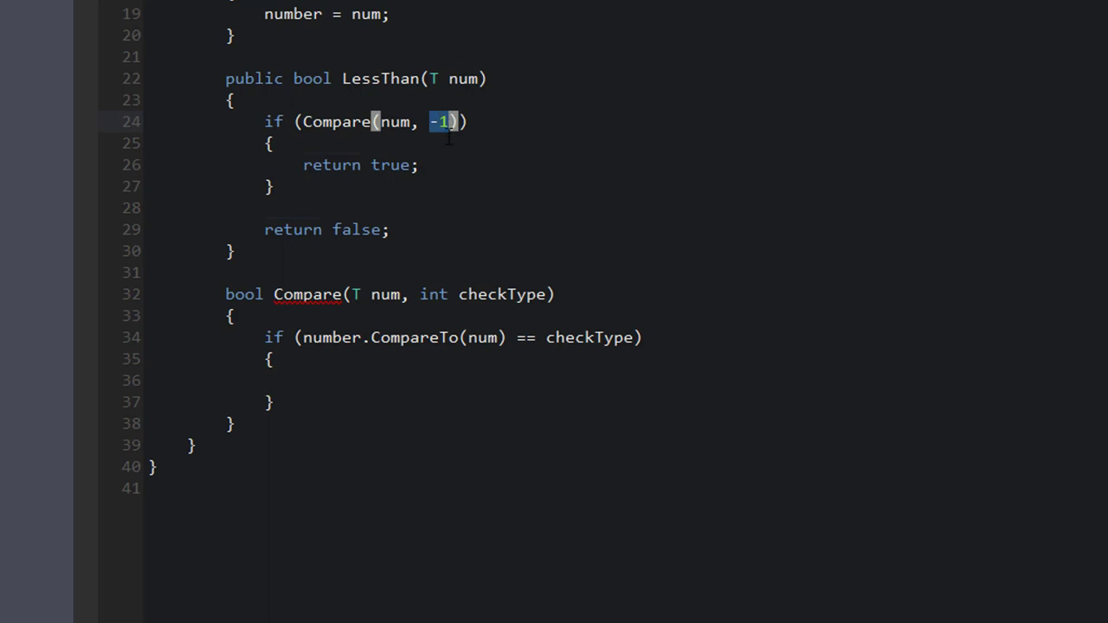
mouse_move(504, 315)
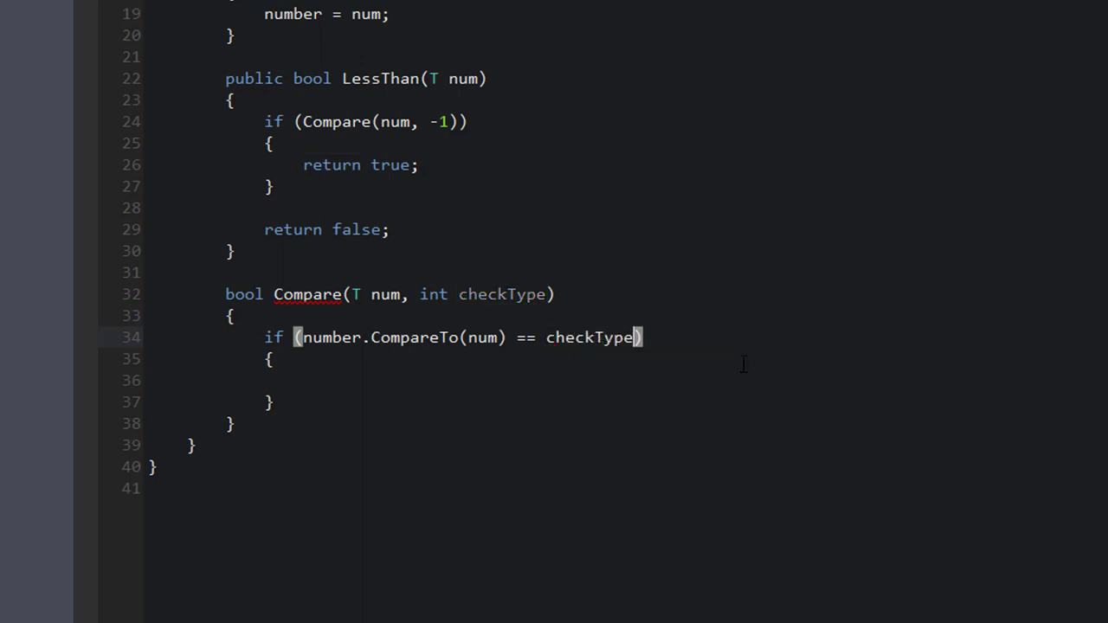
Make Compare return true inside its if block and false after it
scroll("down", 3)
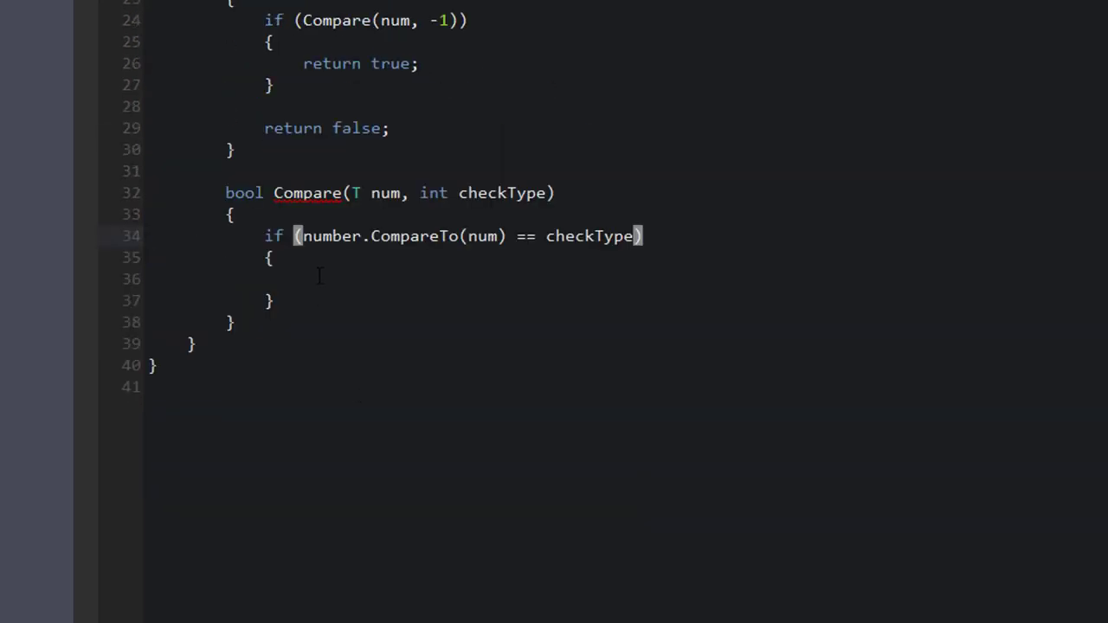
mouse_move(350, 284)
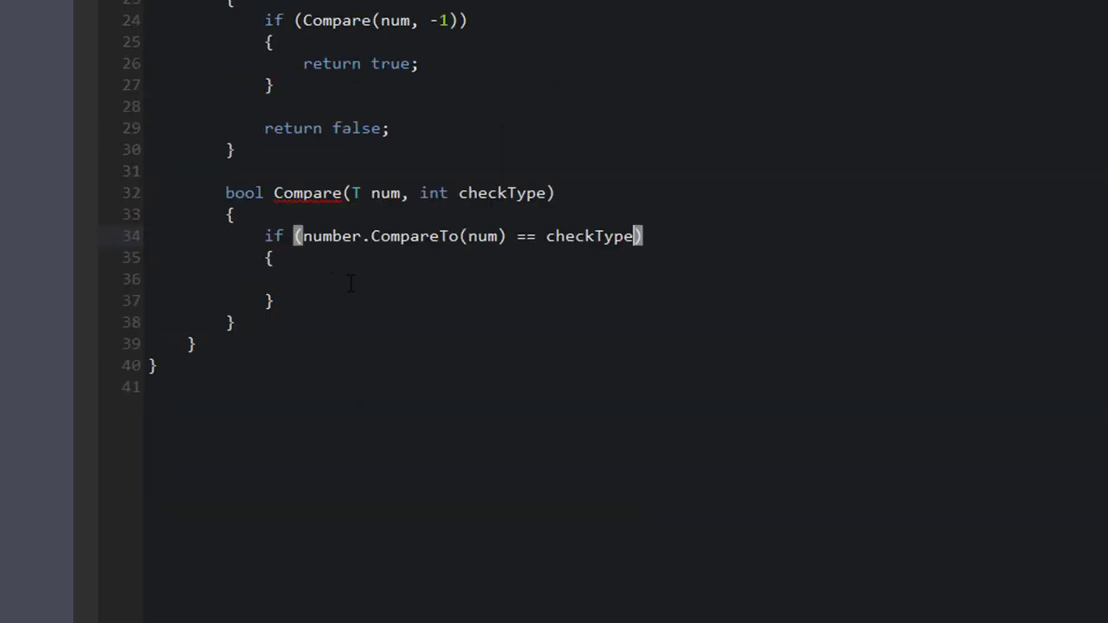
type("return true;")
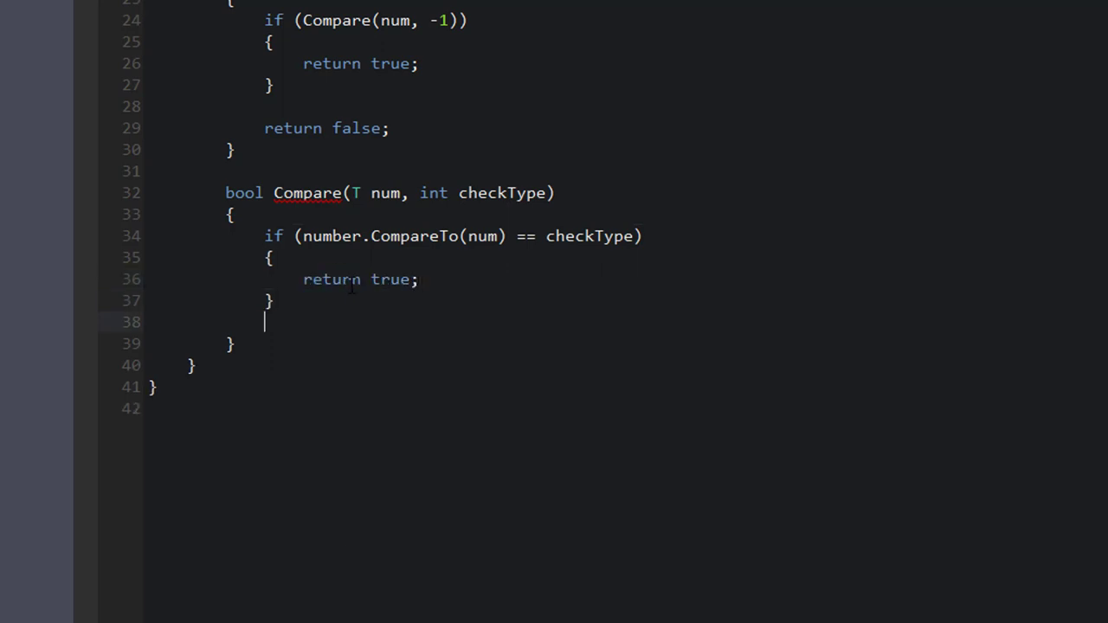
type("return false;")
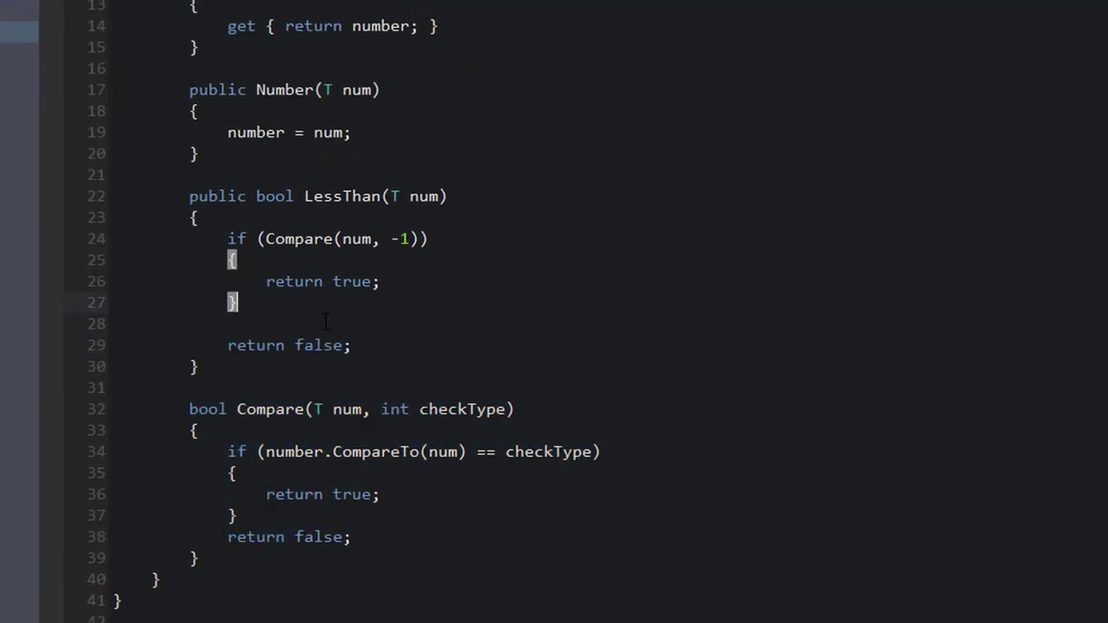
Replace LessThan's whole body with return Compare(num, -1);
left_click_drag(227, 239, 350, 344)
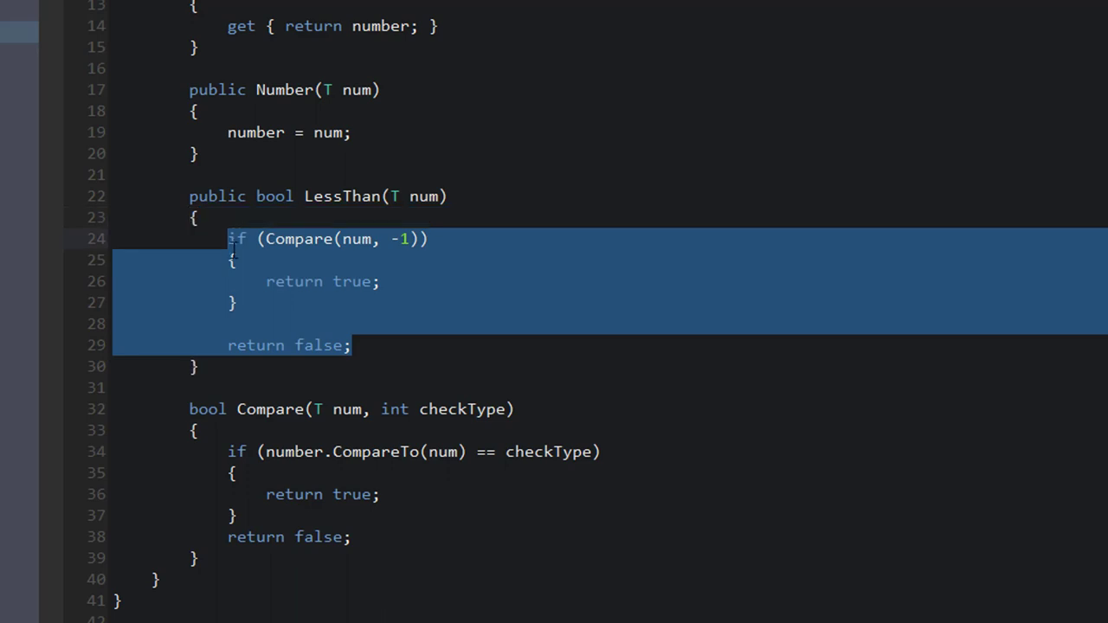
type("return Compare(")
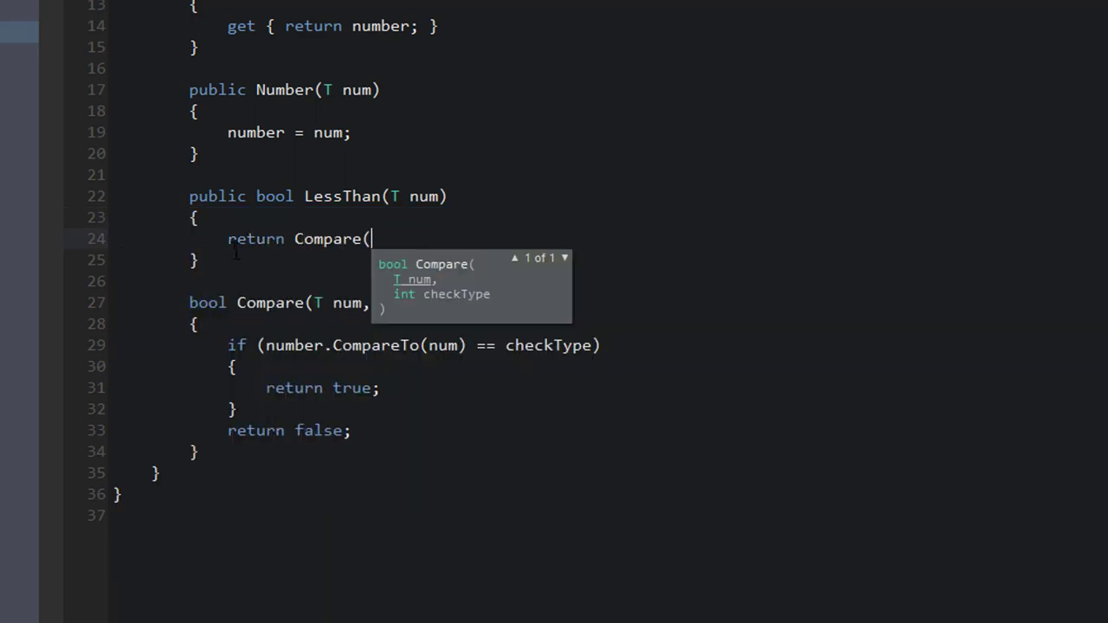
type("num, -1);")
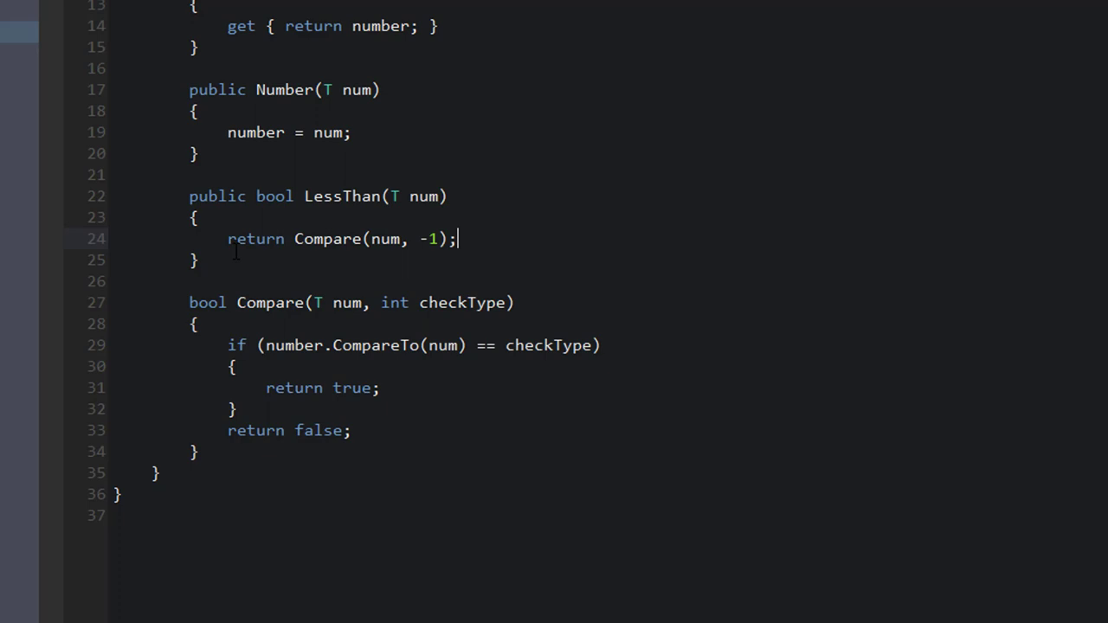
double_click(254, 239)
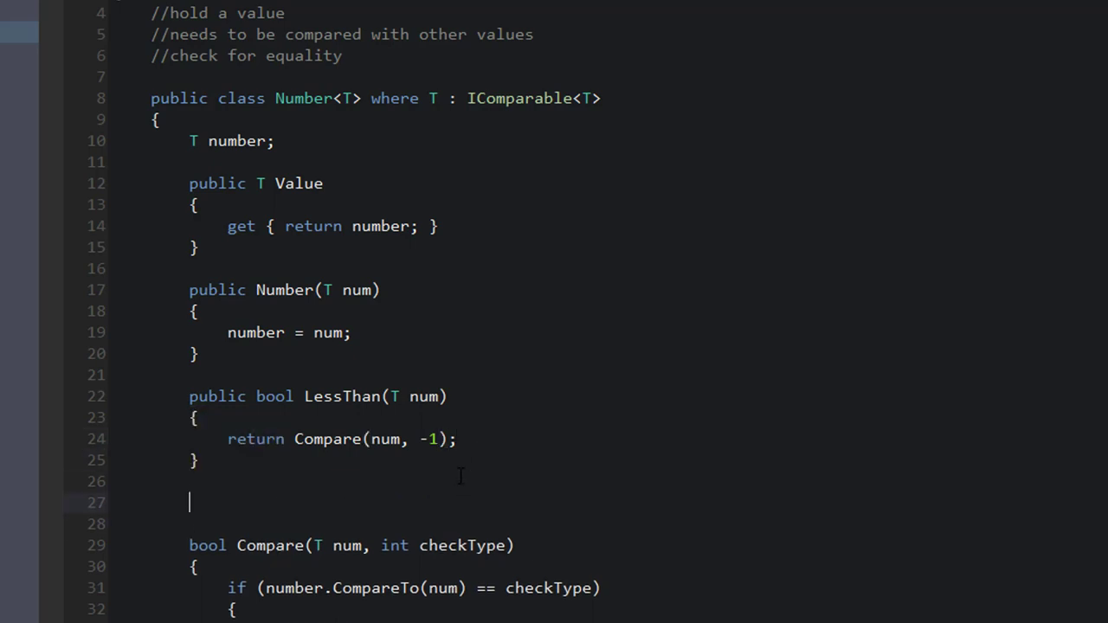
Write public bool GreaterThan(T num) with body return Compare(num, 1);
type("public")
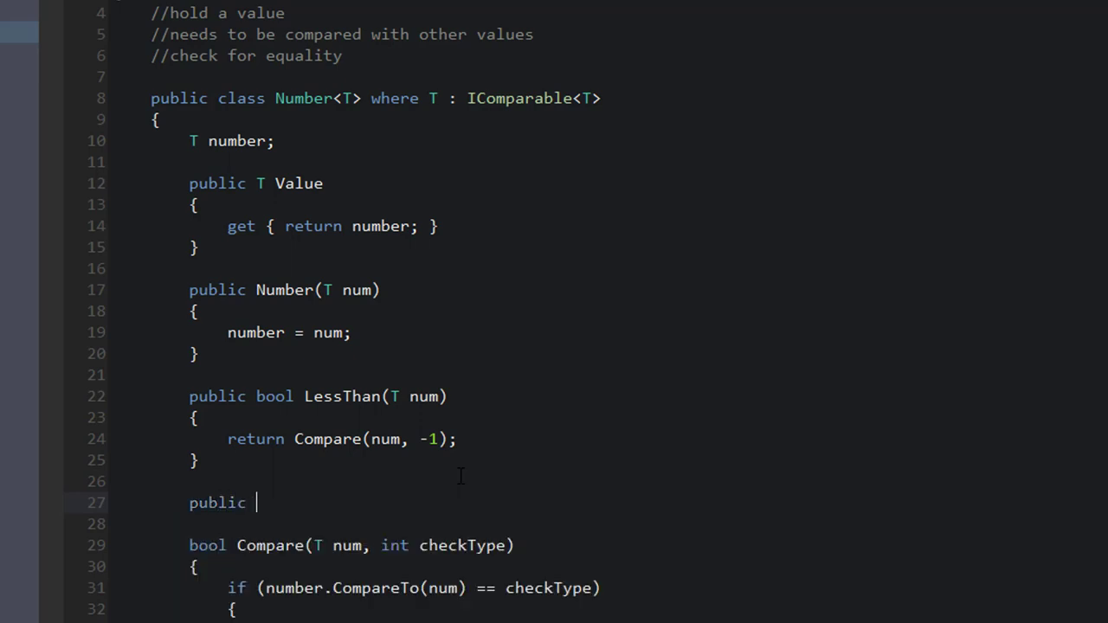
type("bool")
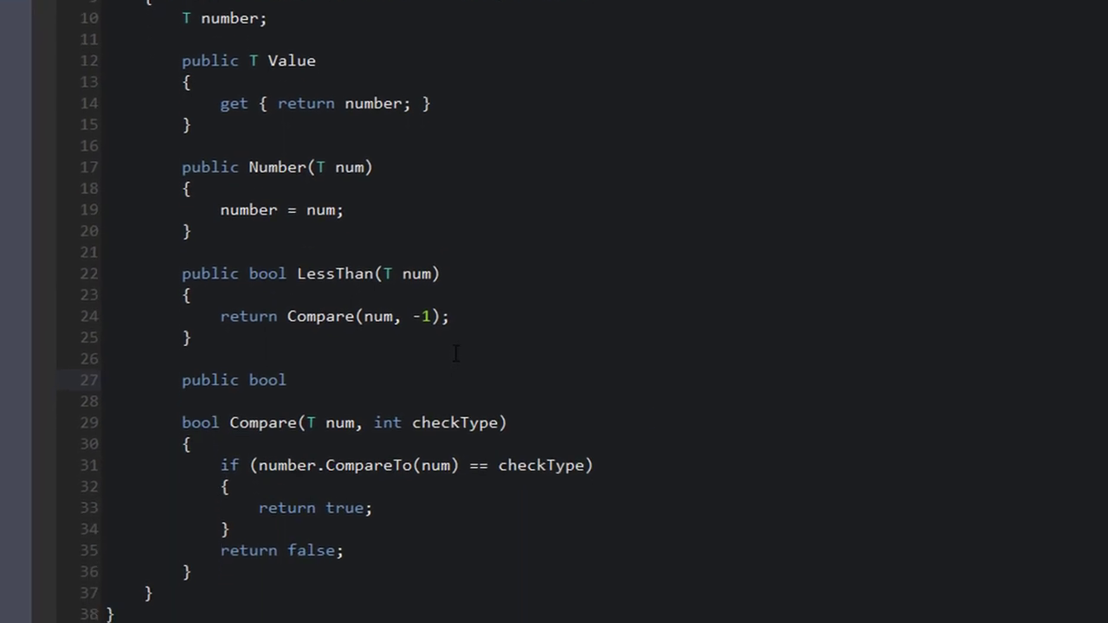
type("GreaterTh")
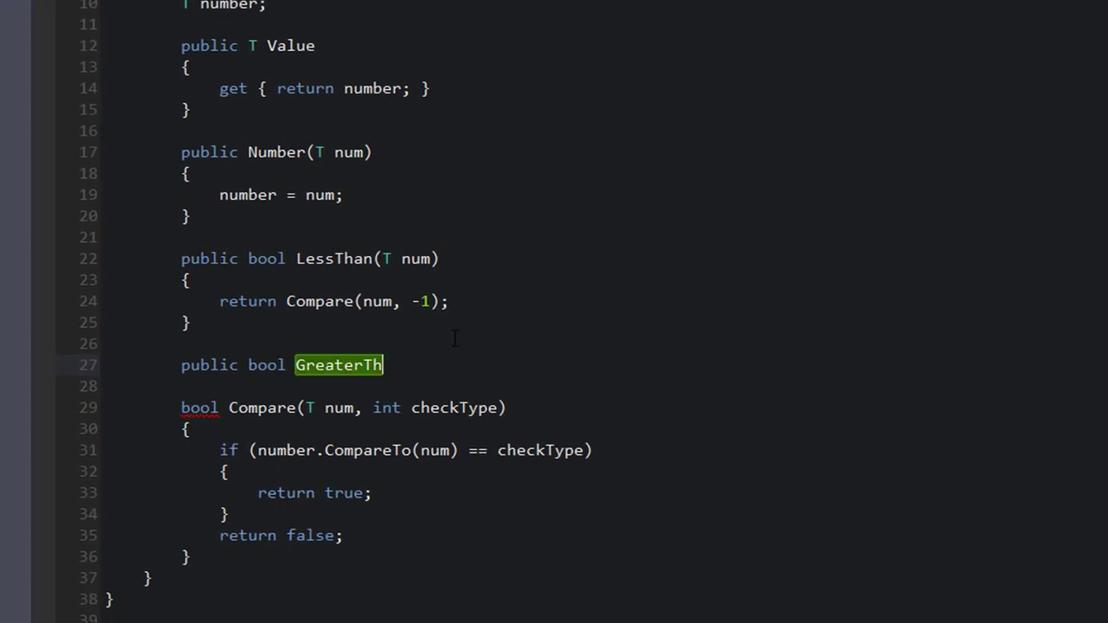
type("an")
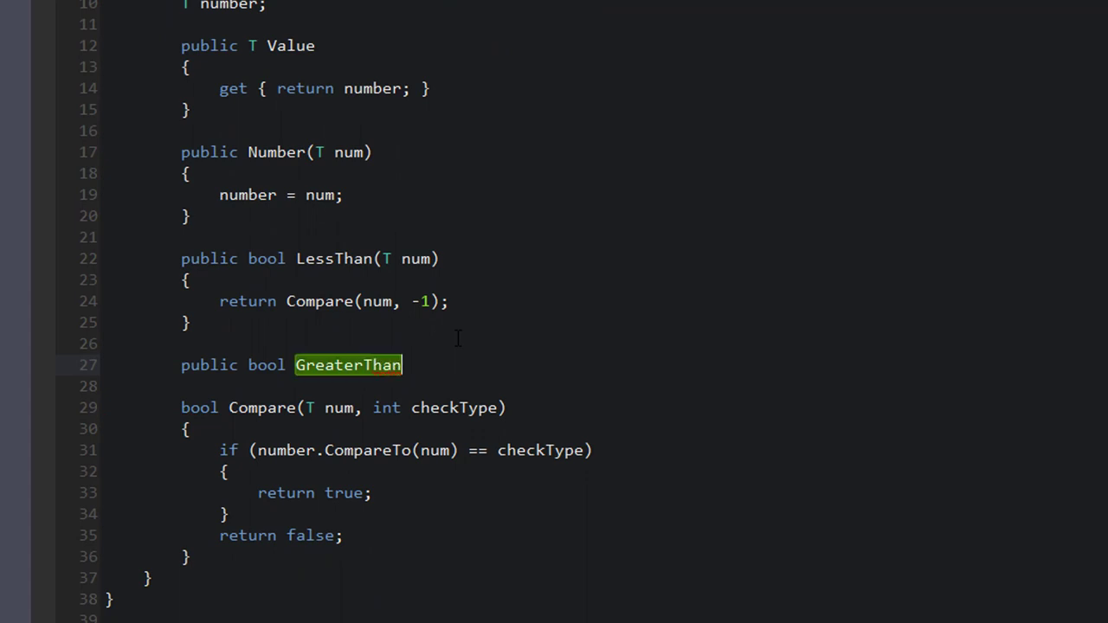
type("(")
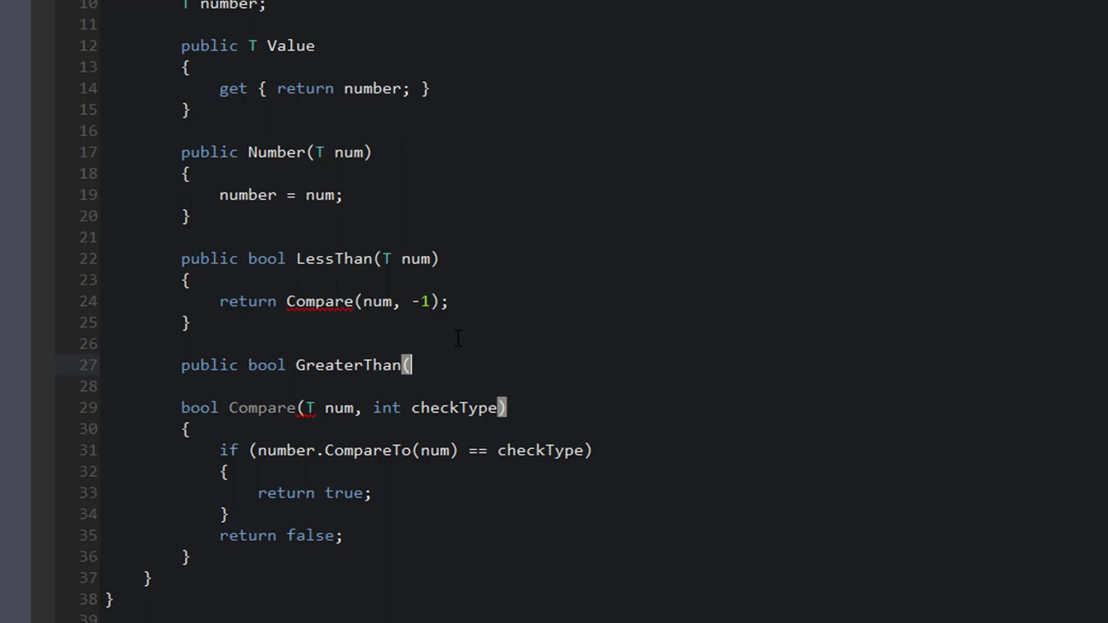
type("T")
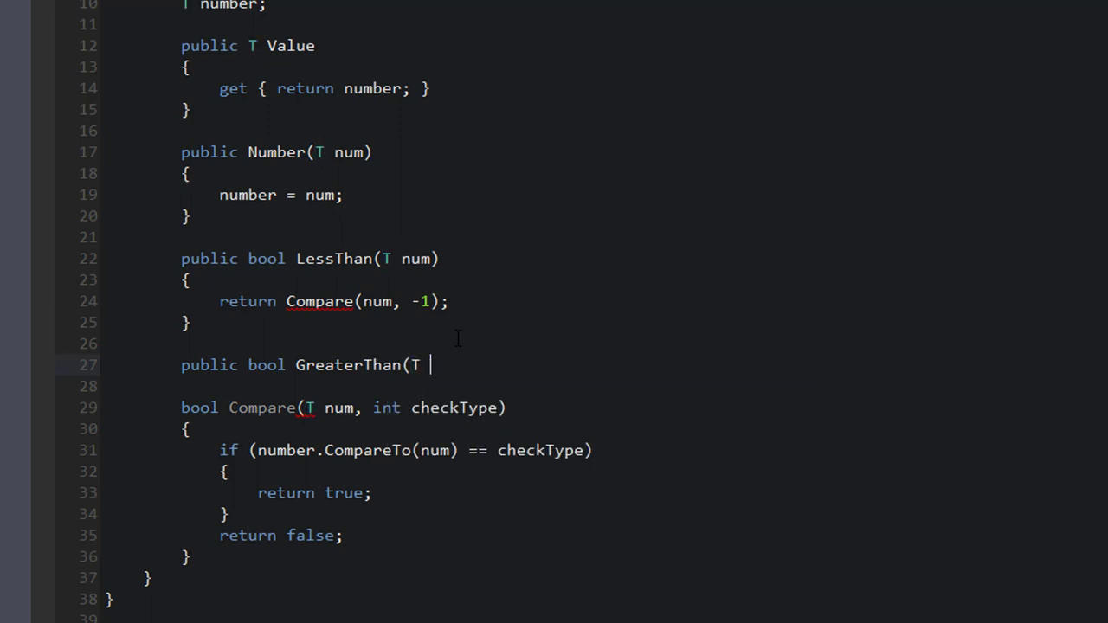
type("num)")
left_click(582, 387)
type("{")
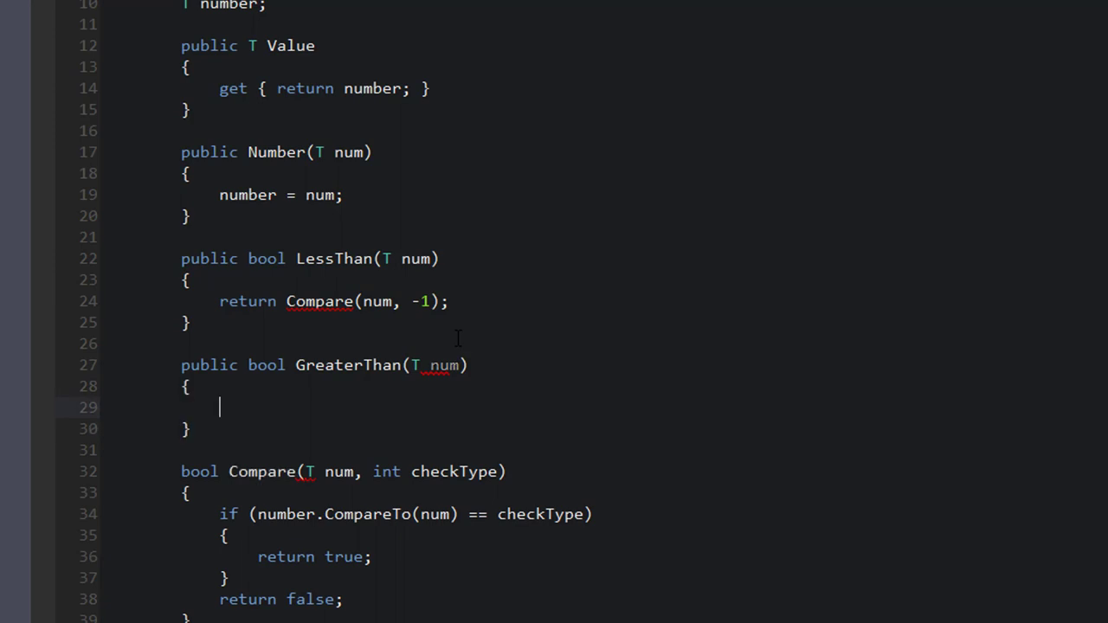
type("return Compare(num, 1);")
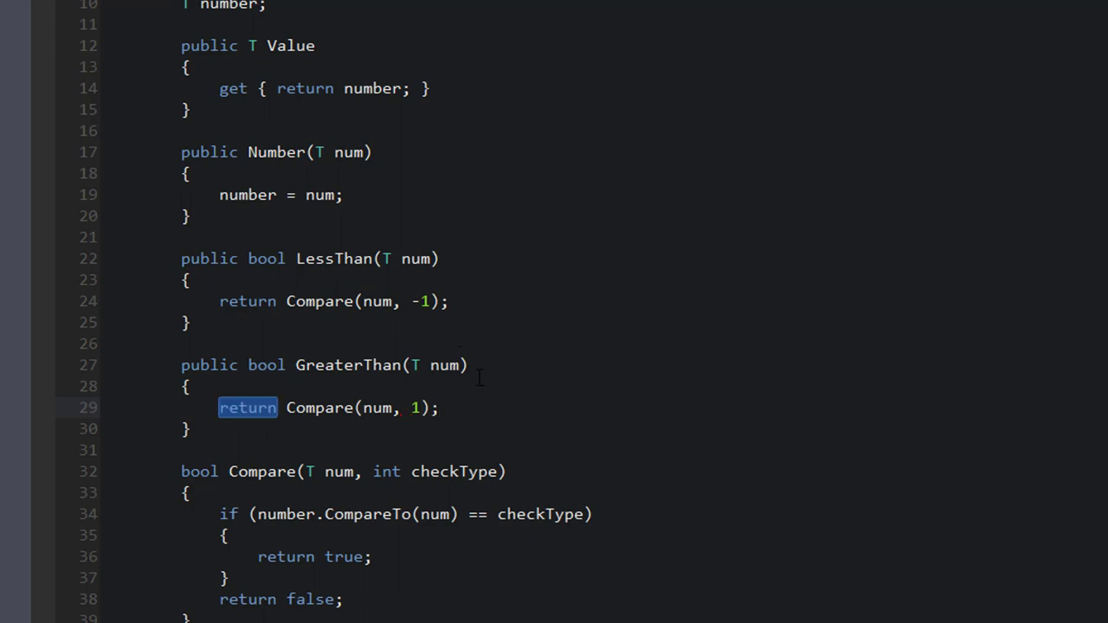
Point out CompareTo and its num argument in Compare's condition, then start another public method
double_click(367, 514)
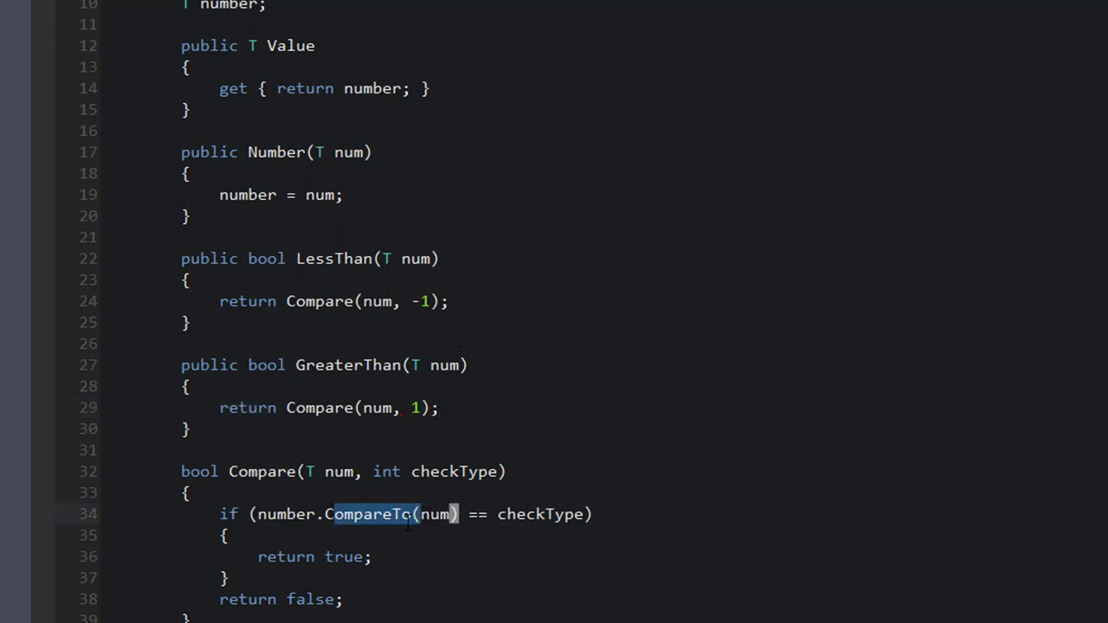
left_click(428, 515)
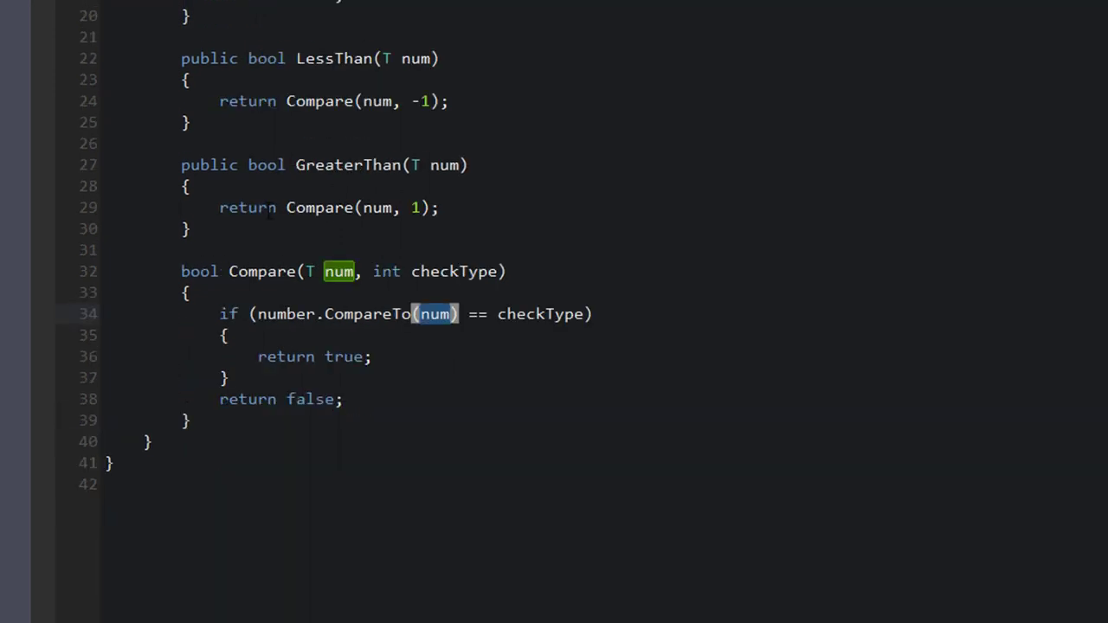
type("public bool Eq")
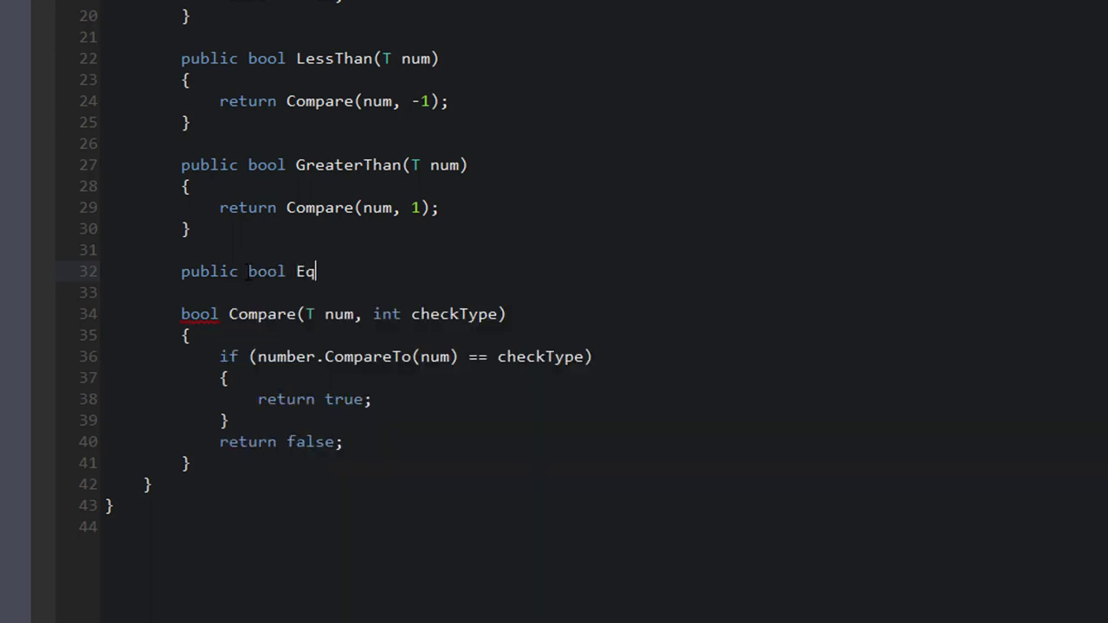
Declare EqualTo(T num) with body return Compare(num, 0);
type("ualTo(T num")
type("{")
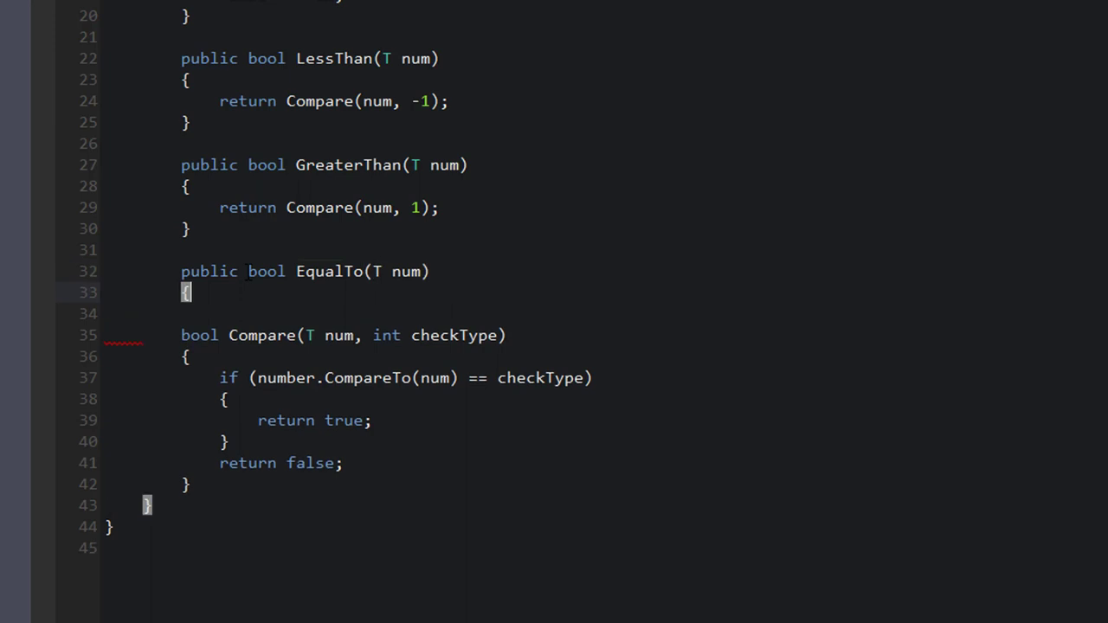
type("return Compare(nu")
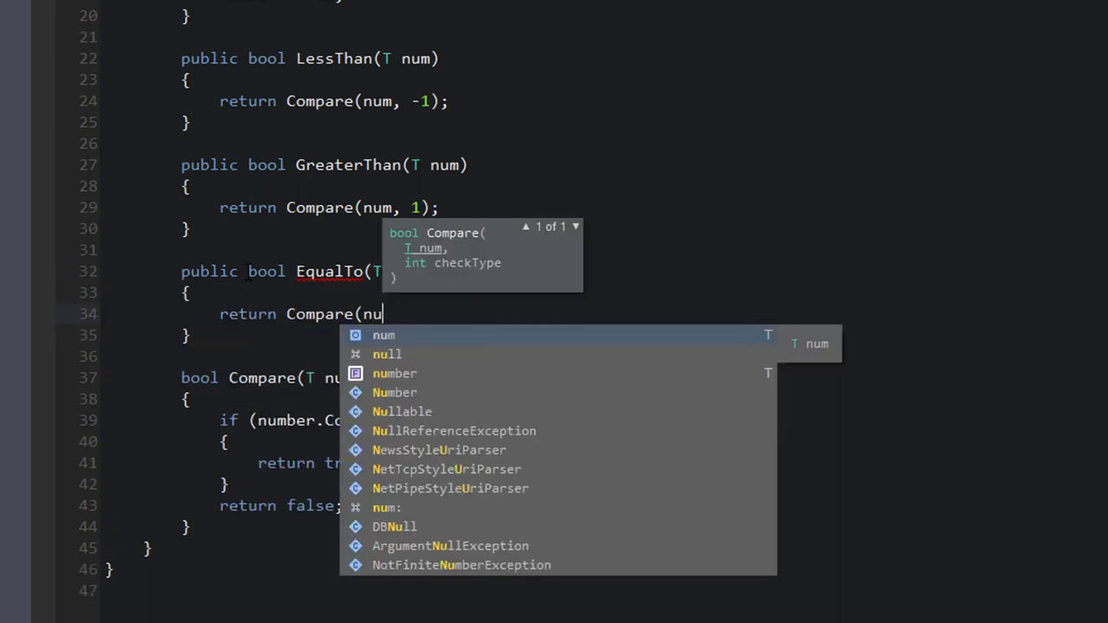
type("m, 0);")
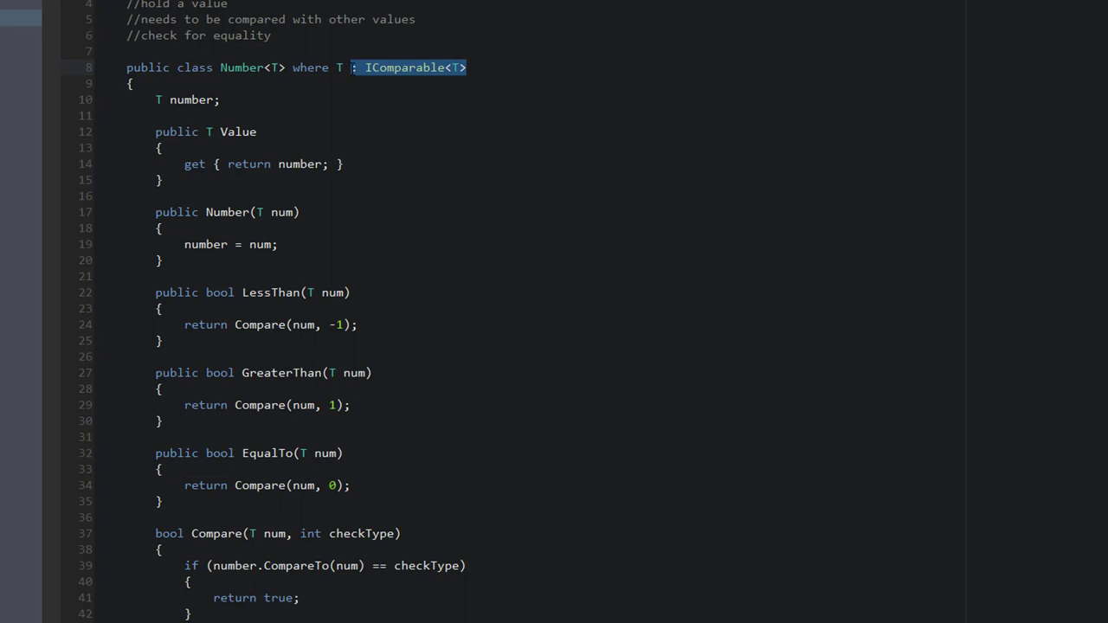
Select the IComparable<T> constraint in Number.cs and switch to Program.cs
scroll("down", 3)
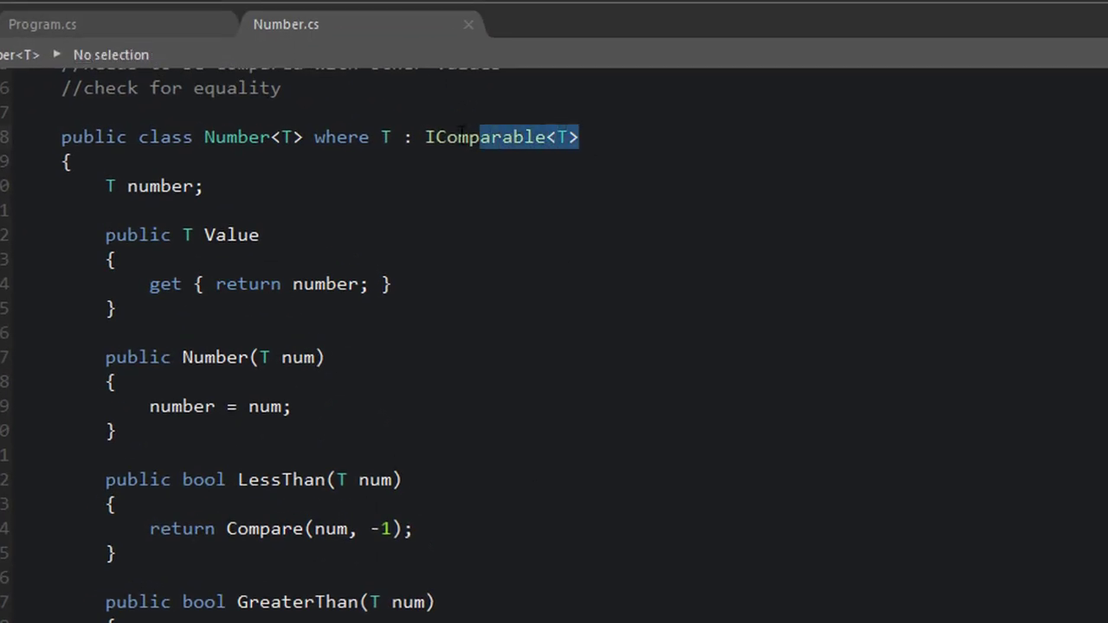
key("Delete")
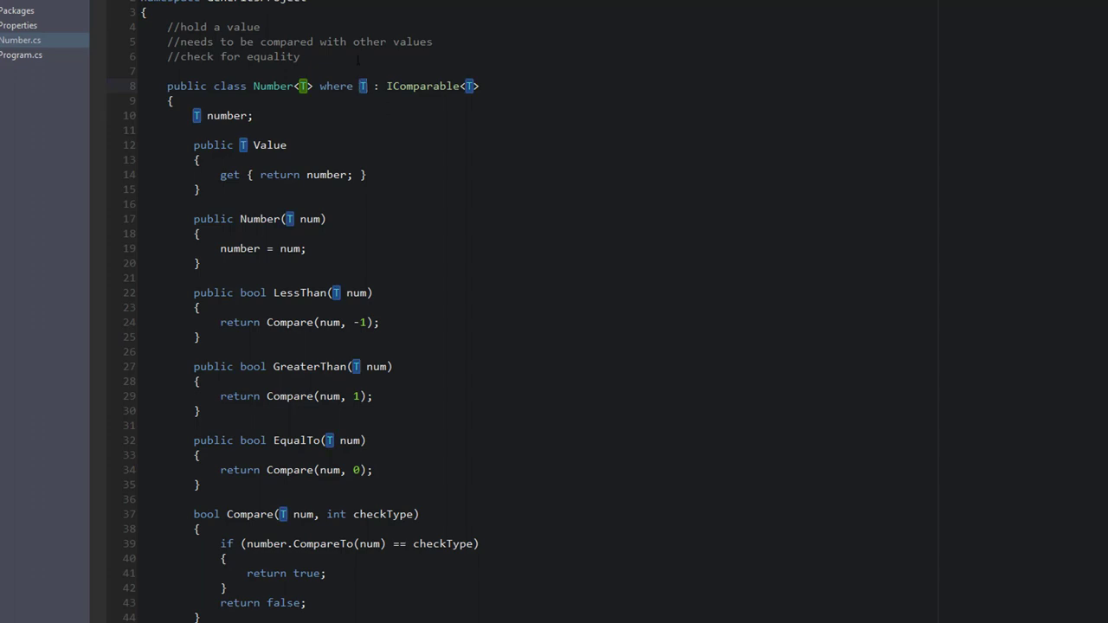
double_click(426, 86)
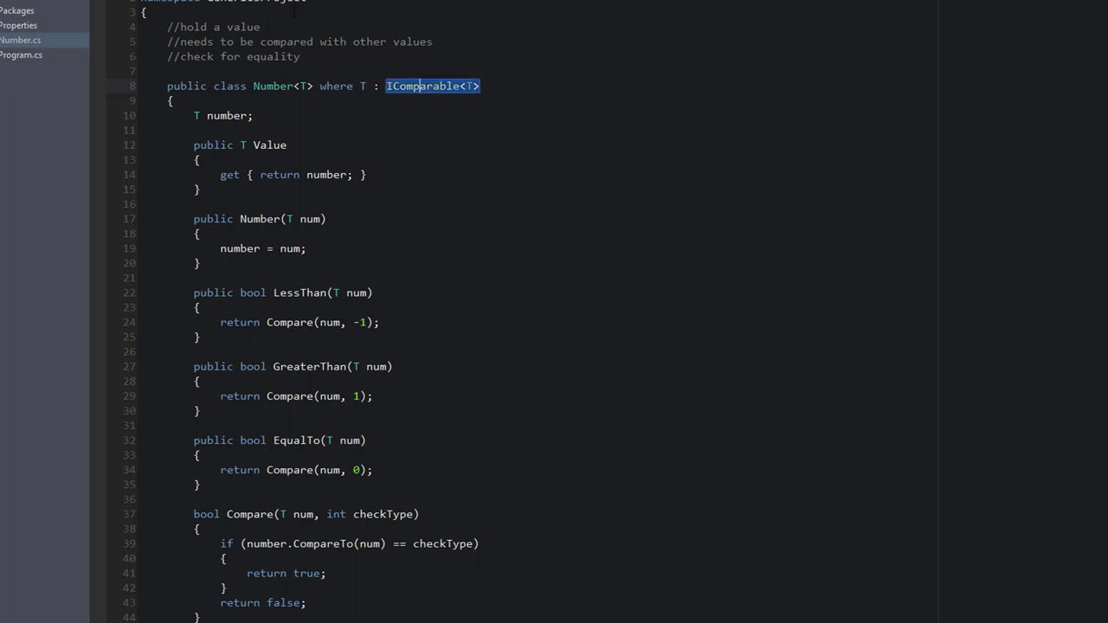
left_click(21, 55)
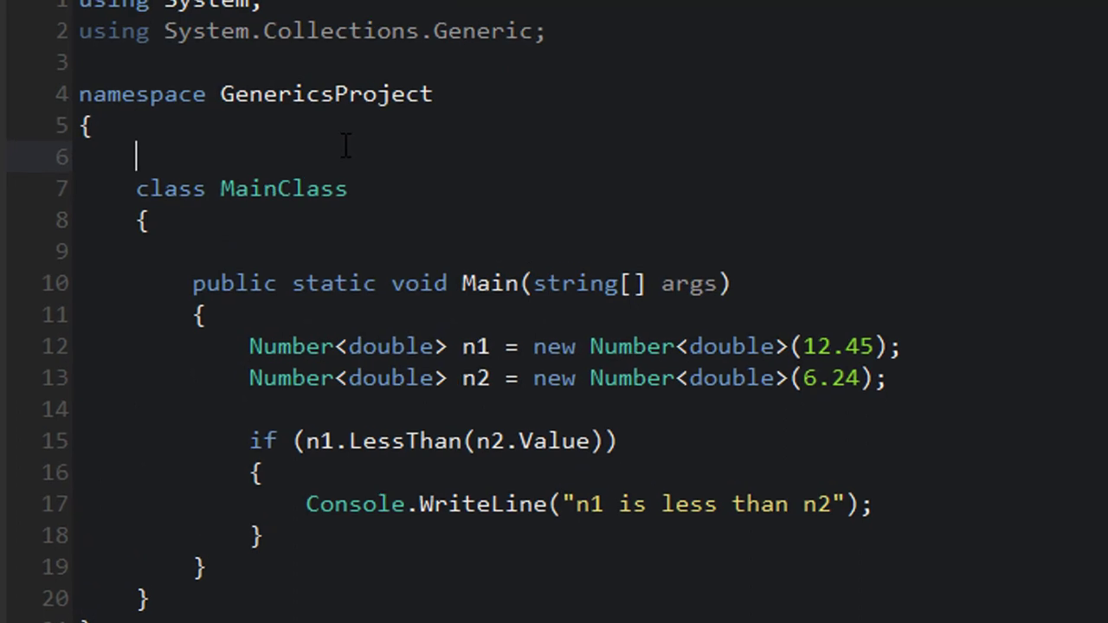
type("class Elephant")
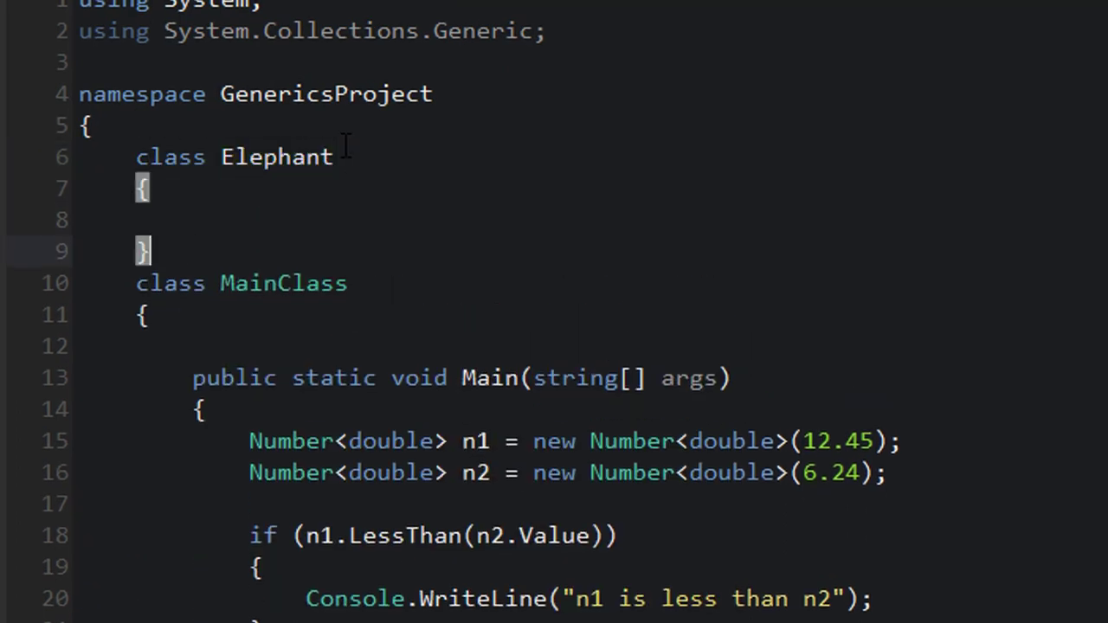
double_click(277, 156)
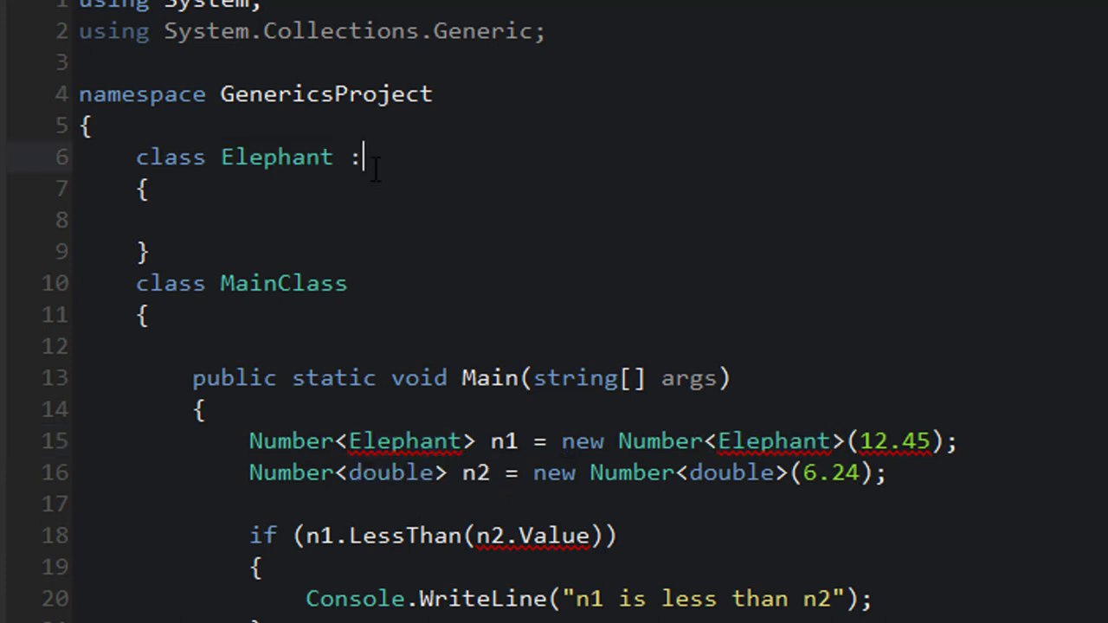
type("ICom")
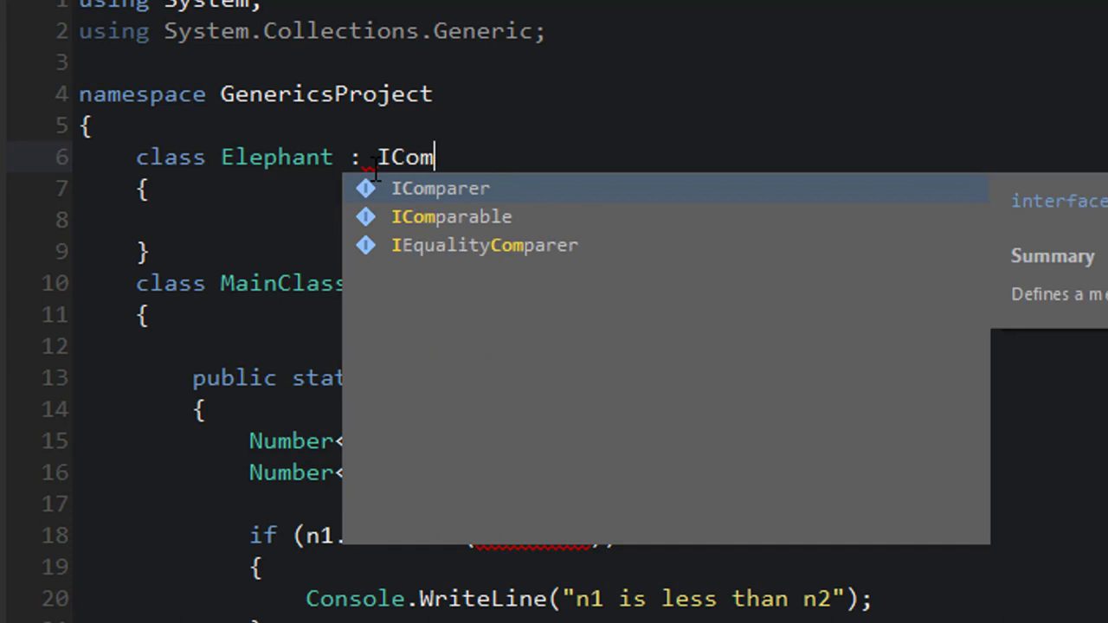
type("par")
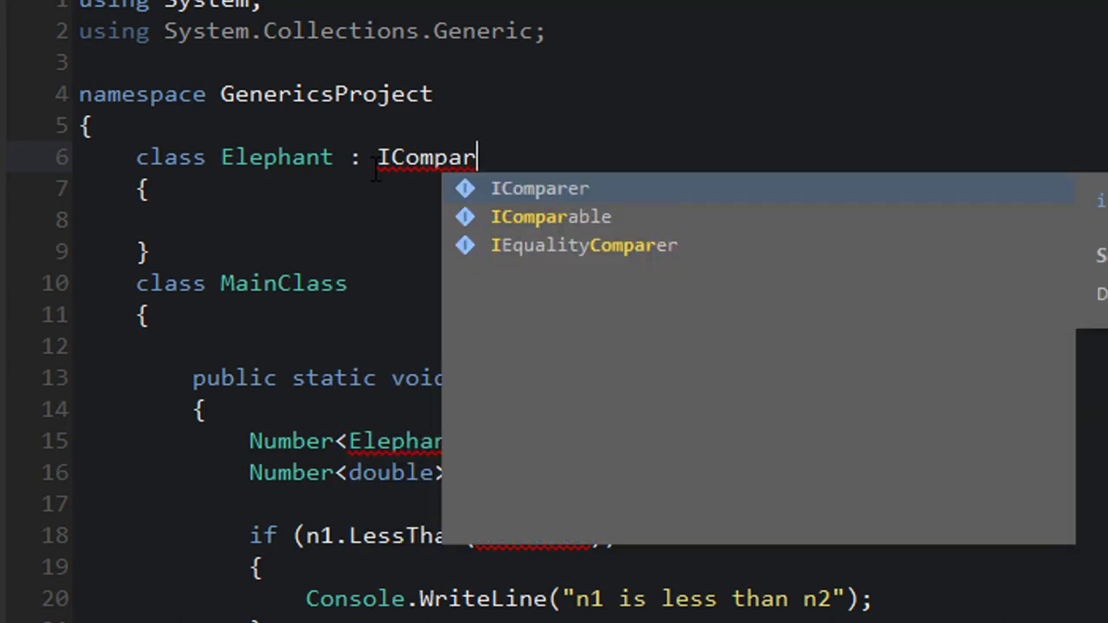
left_click(551, 217)
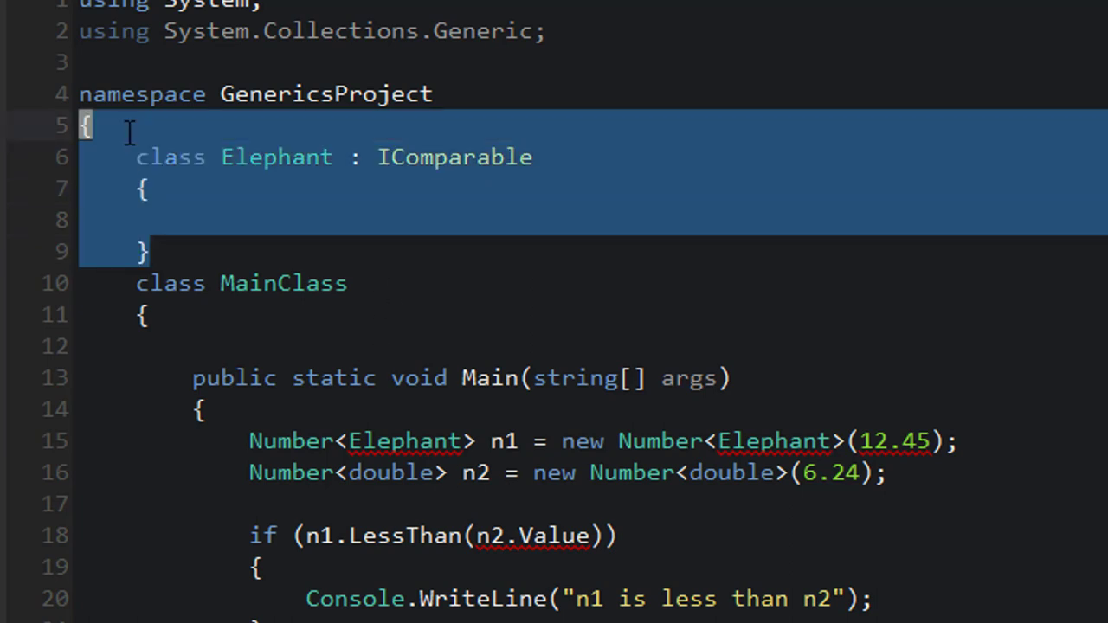
key("Delete")
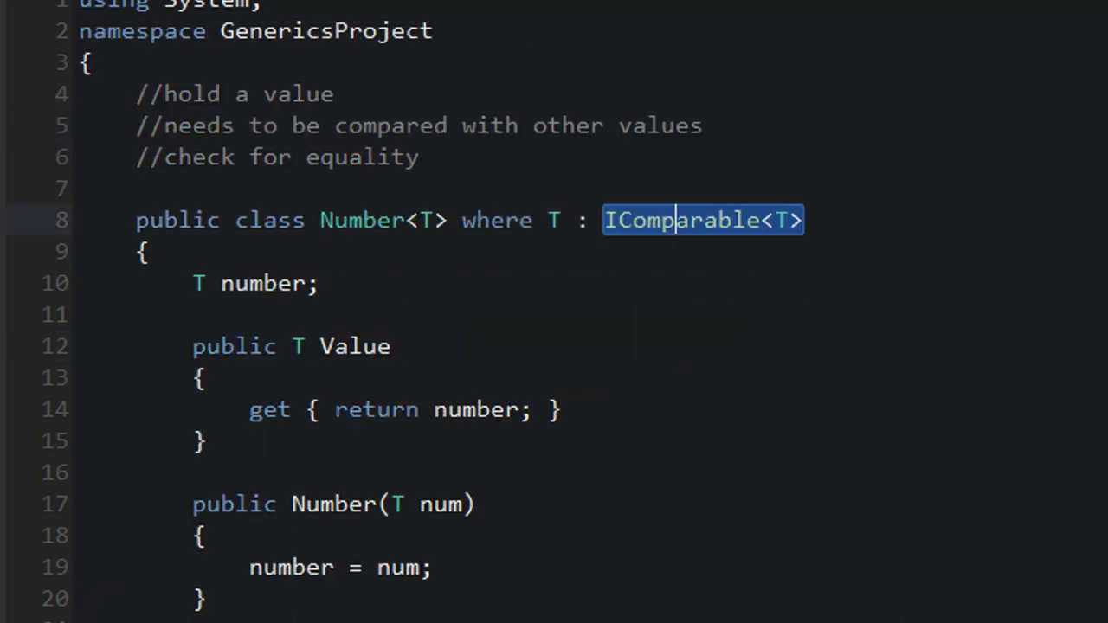
scroll("down", 3)
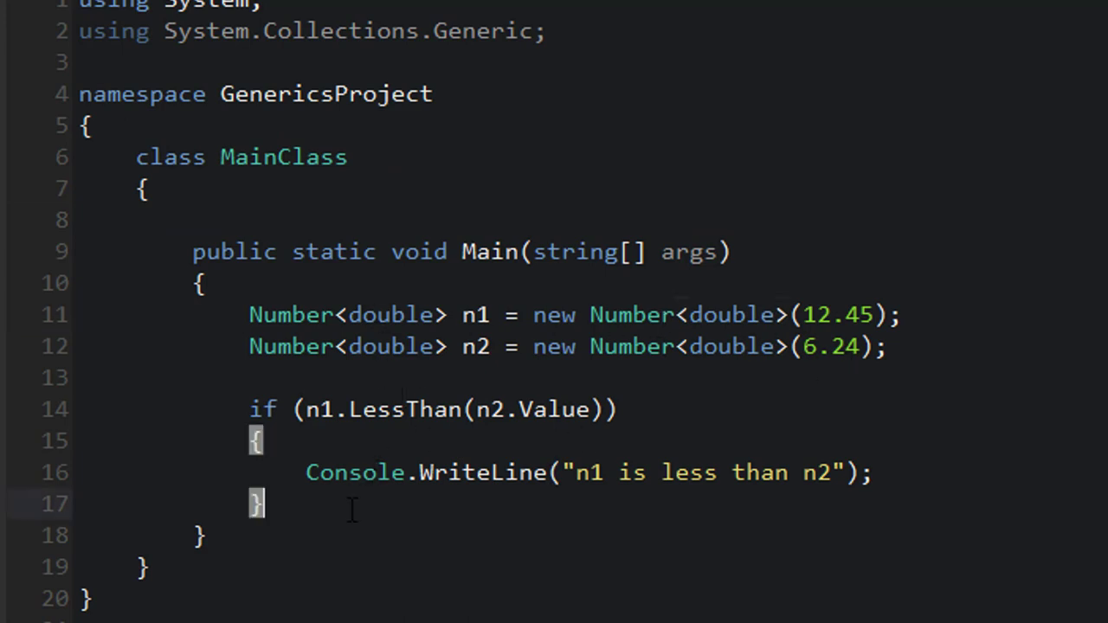
mouse_move(804, 377)
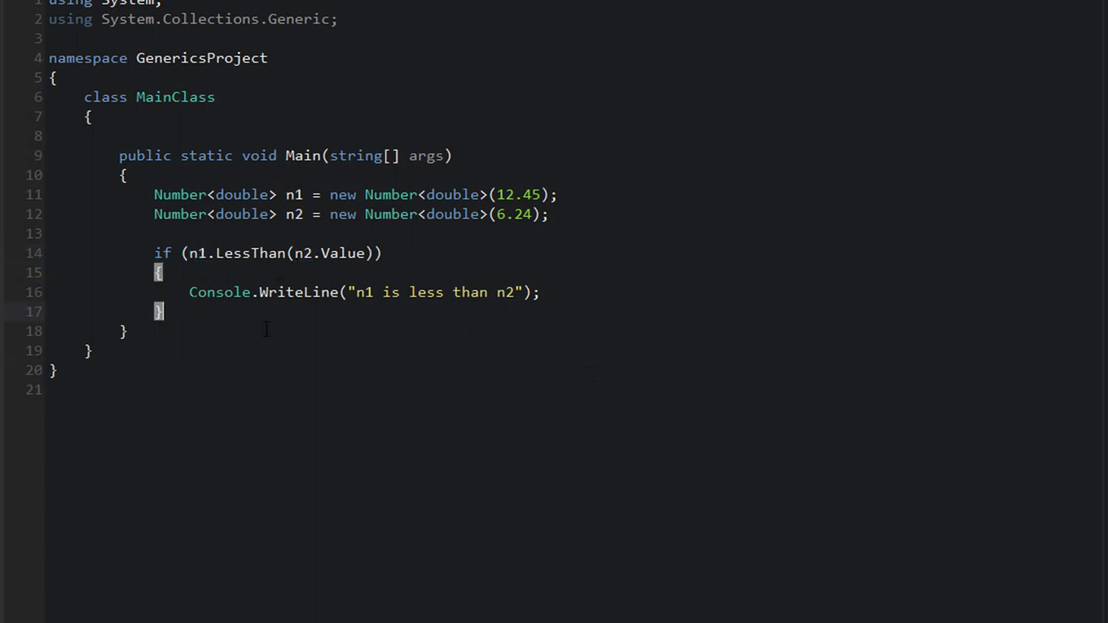
Add an else if (n1.GreaterThan(n2.Value)) branch after the if block
type("else")
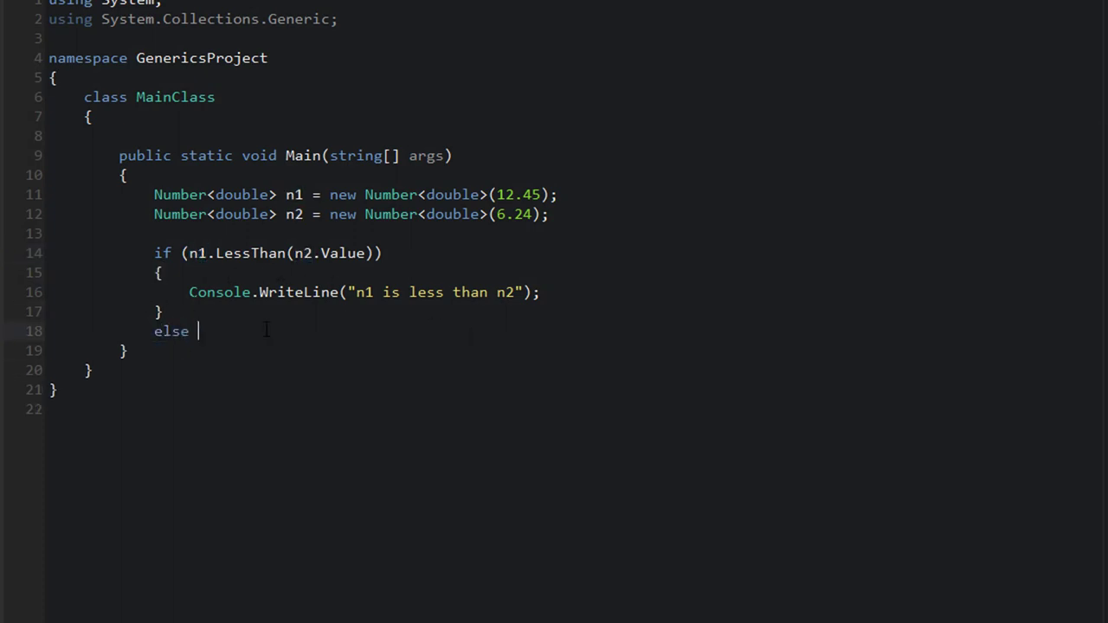
type("if")
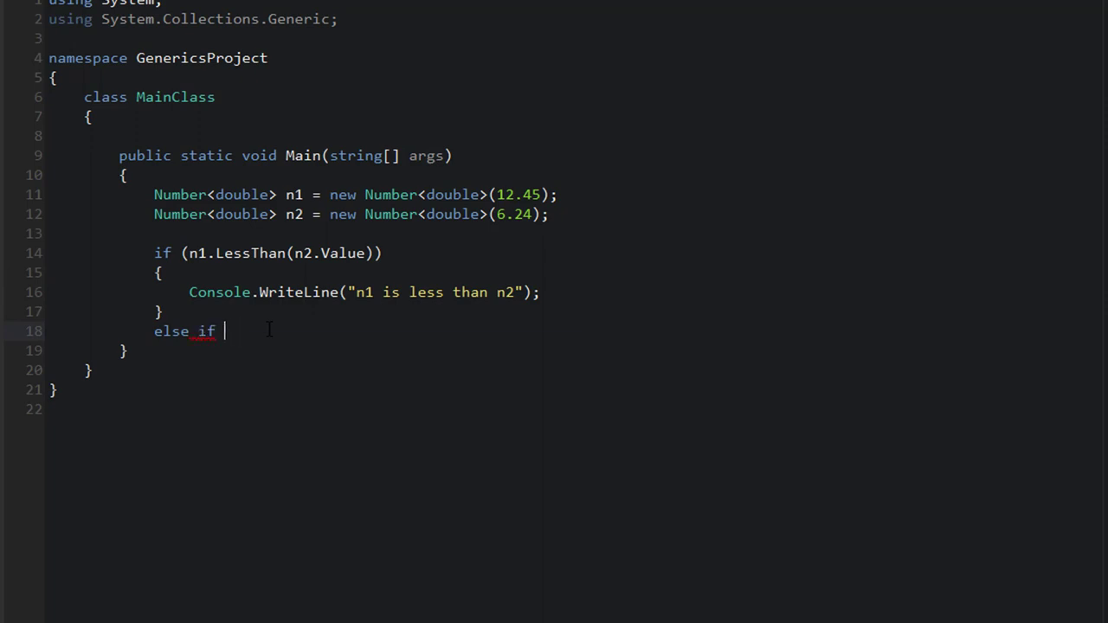
type("n1.")
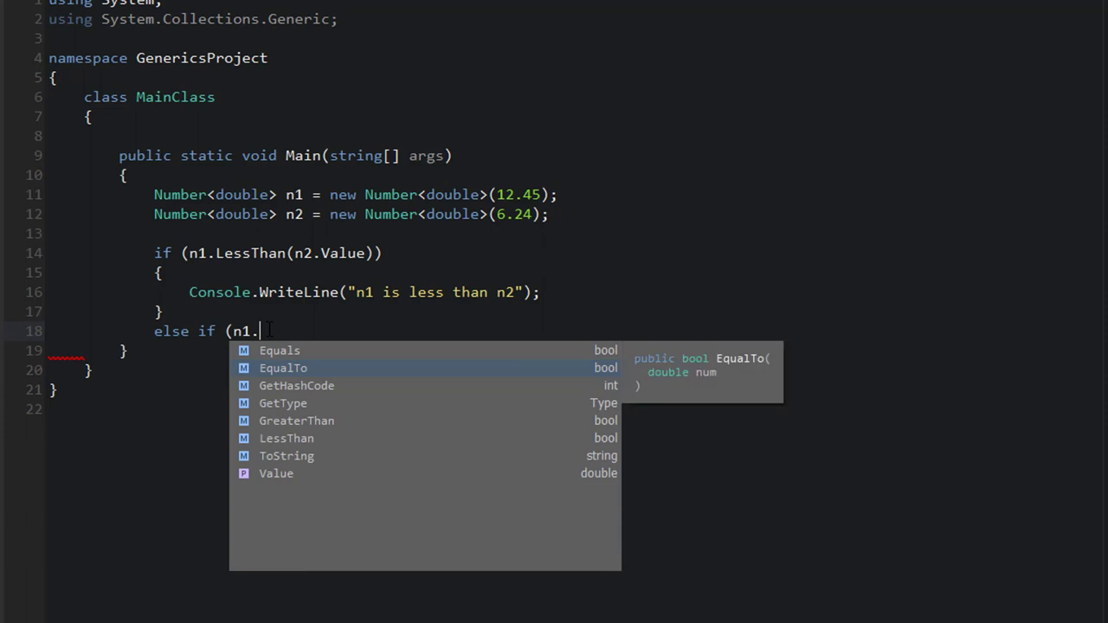
type("GreaterThan(n2.Value))")
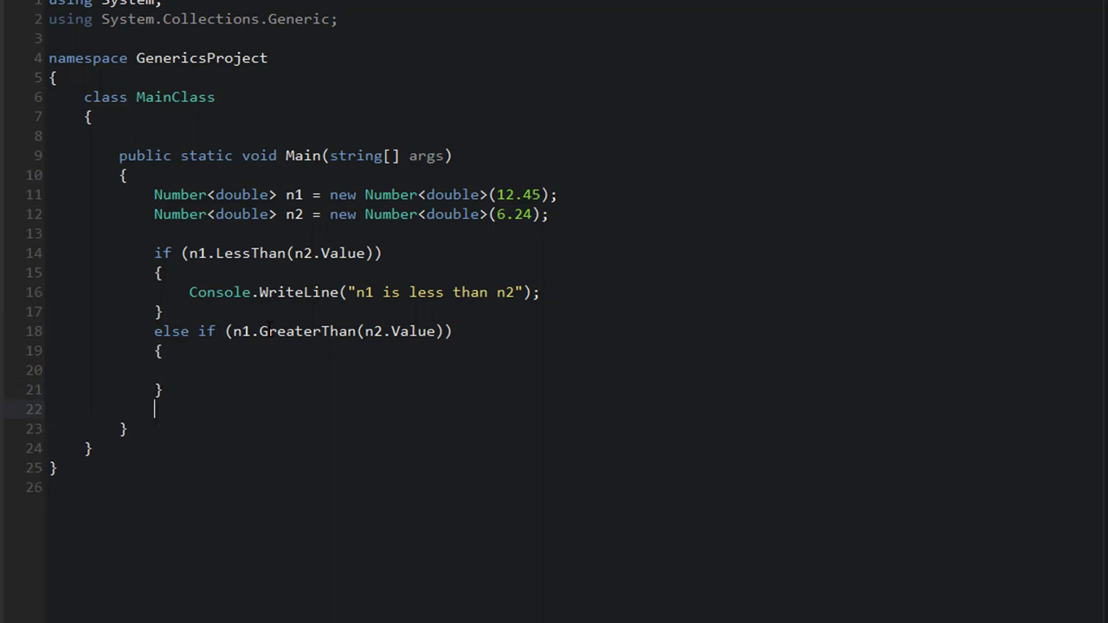
Add an else if (n1.Equals(n2.Value)) branch and make the GreaterThan message "n1 is greater than n2"
type("else if (n1.")
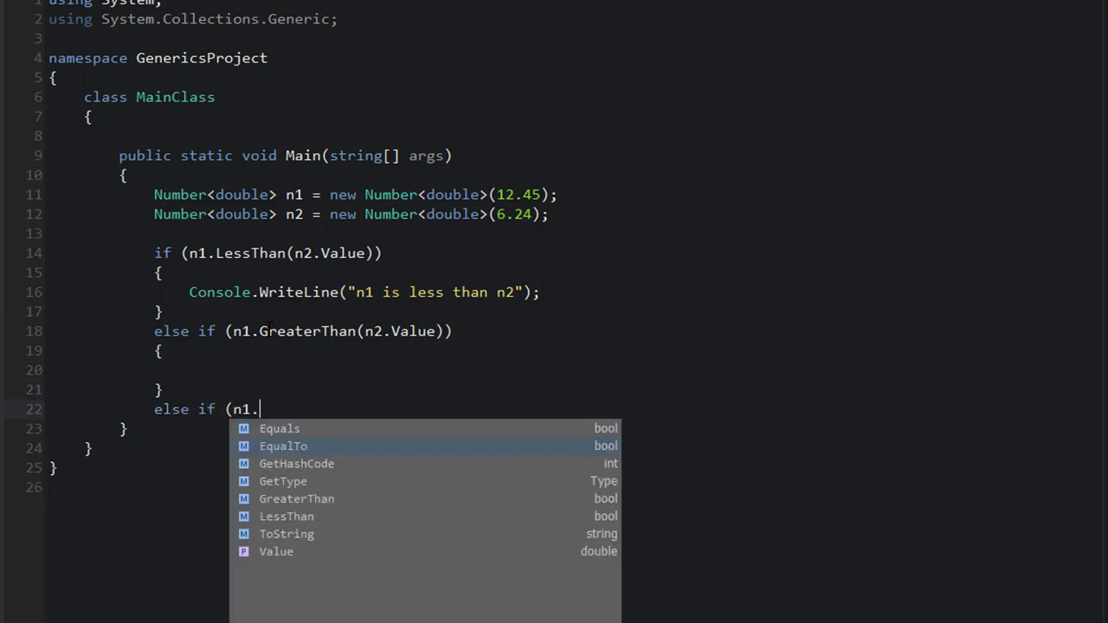
type("Equals(n2.Value")
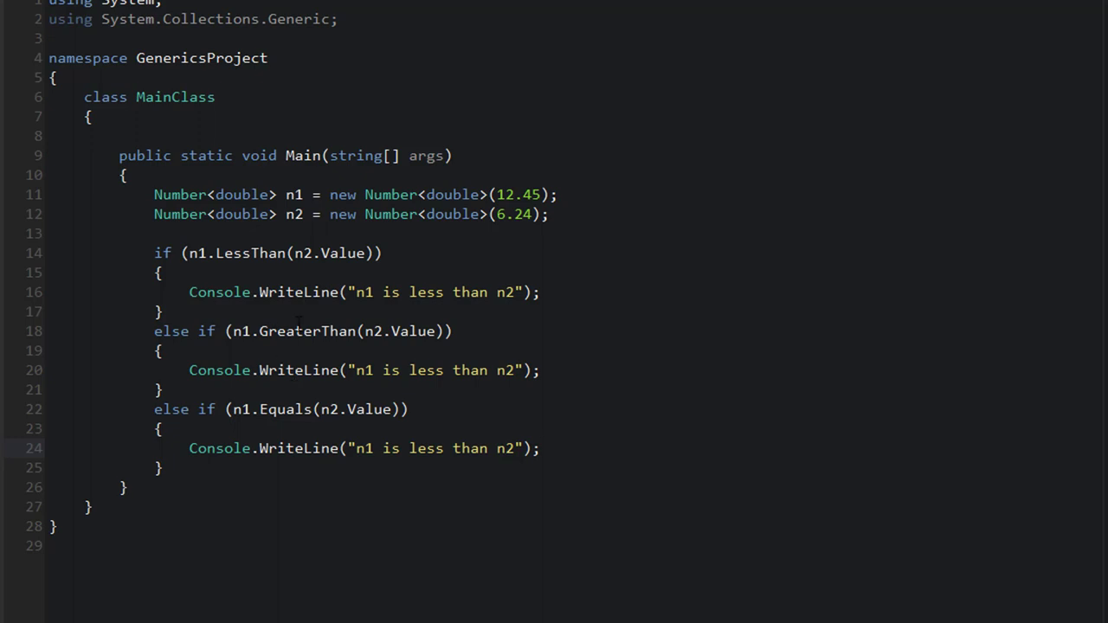
type("greater")
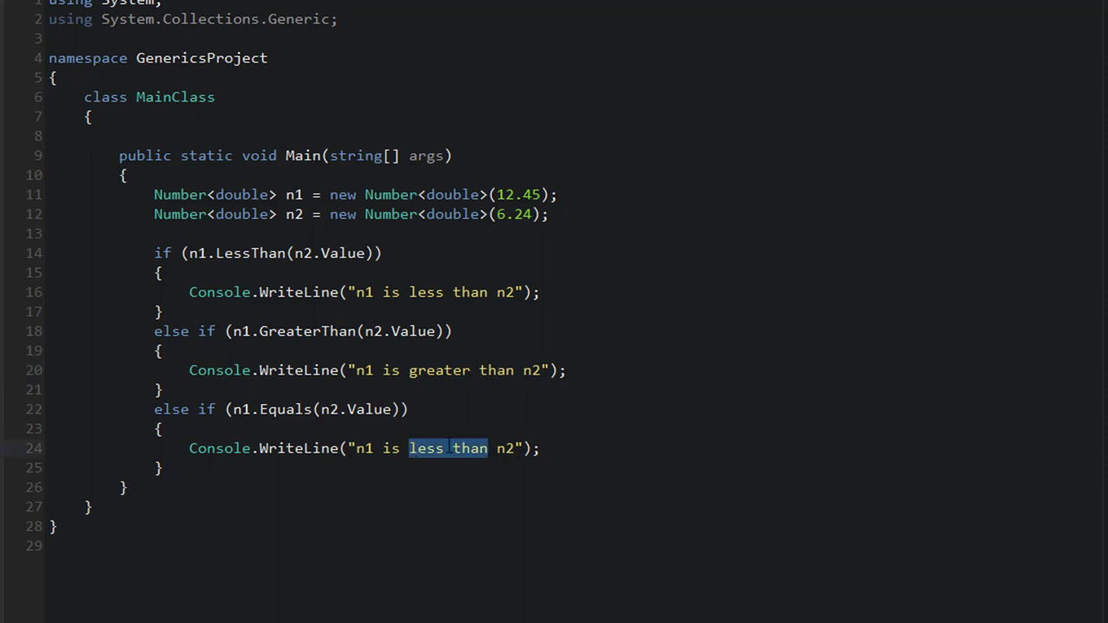
Change the last message to "n1 is equal to n2" and set n1 to 6.24
type("equal")
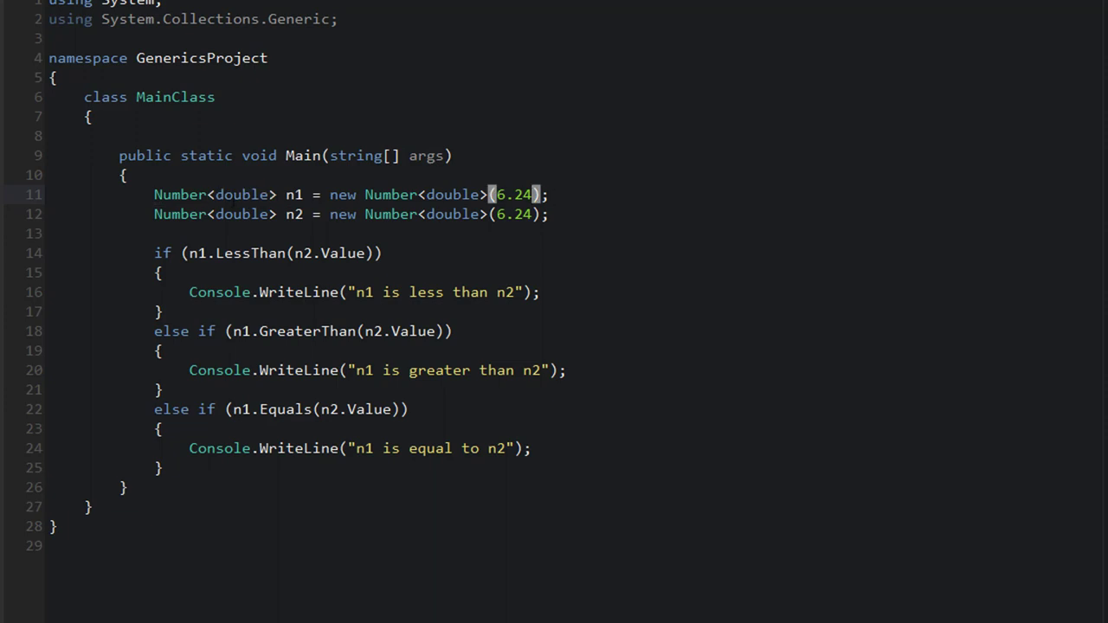
type("int")
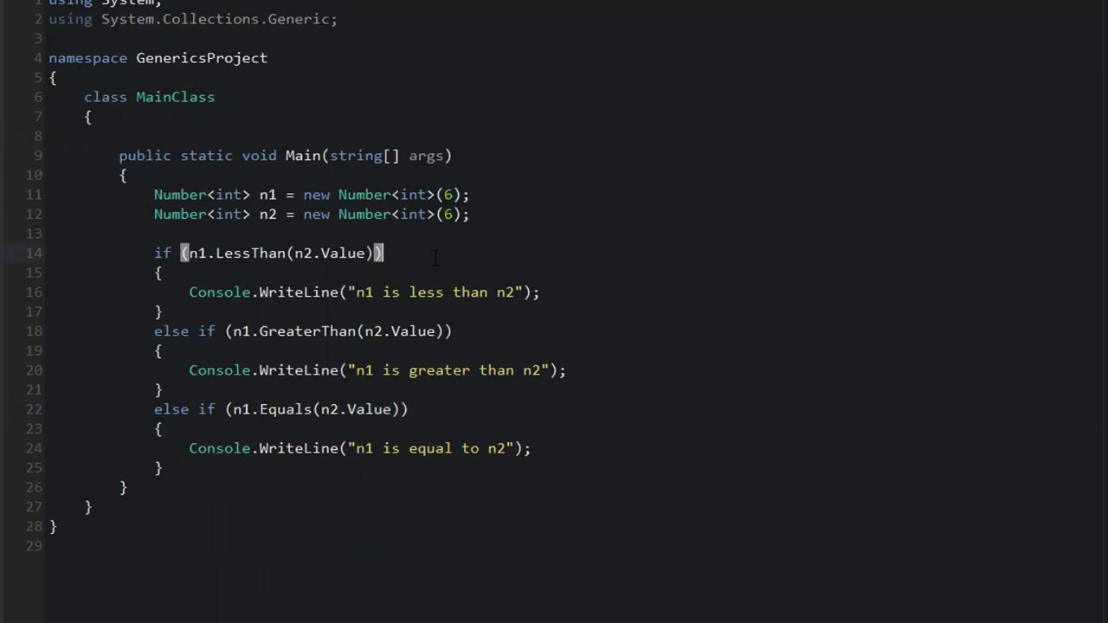
type("6.24")
left_click(282, 410)
type("Tp")
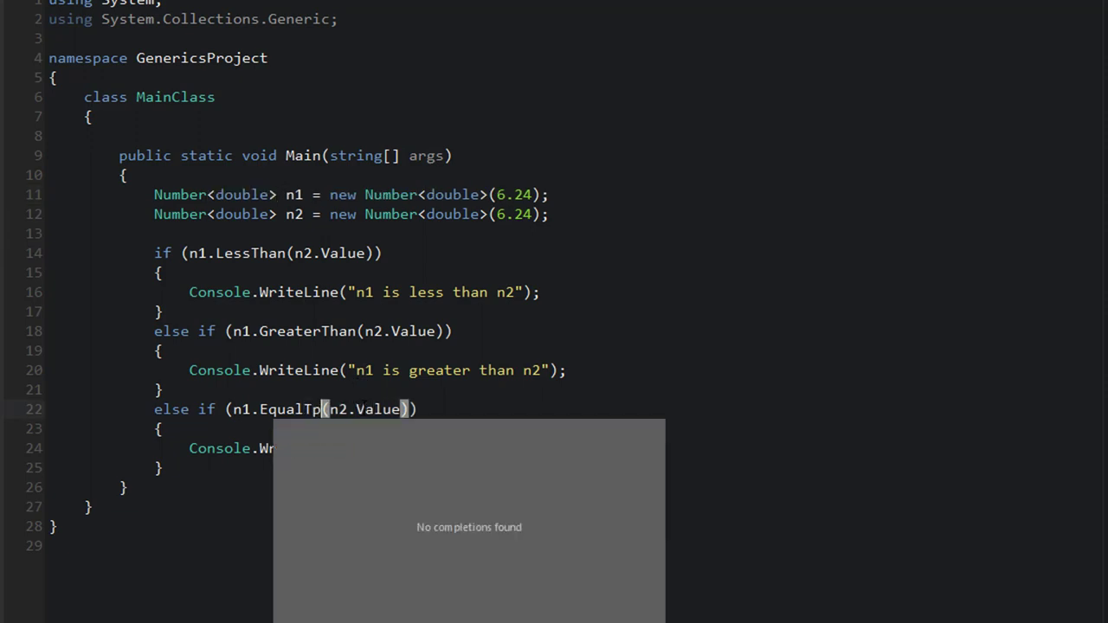
Correct the condition to n1.EqualTo(n2.Value) and return to Number.cs
type("o")
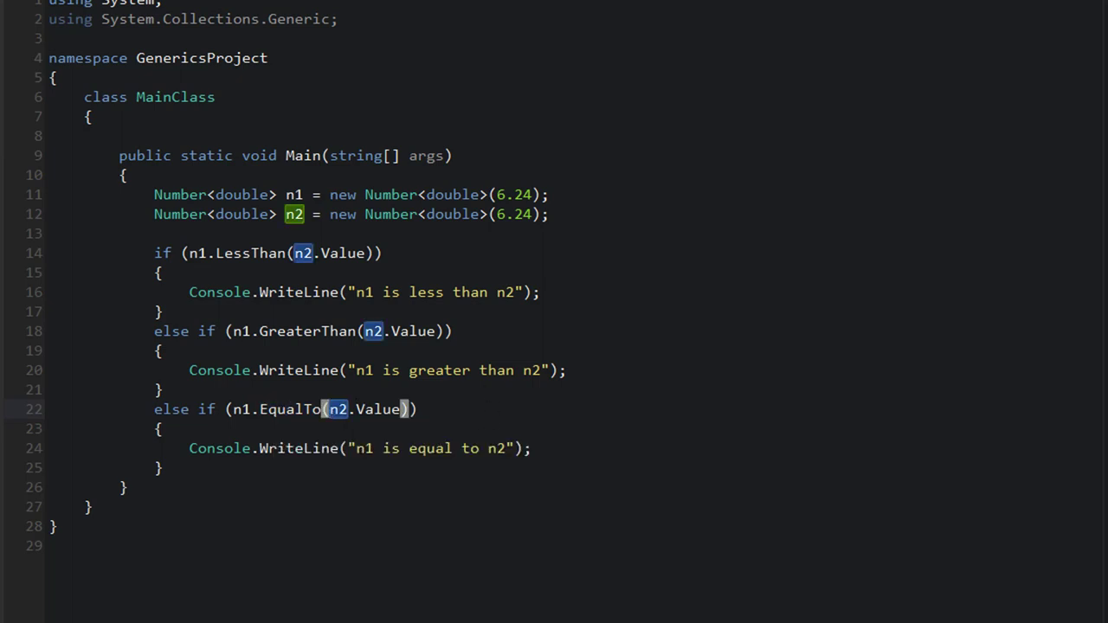
key("F5")
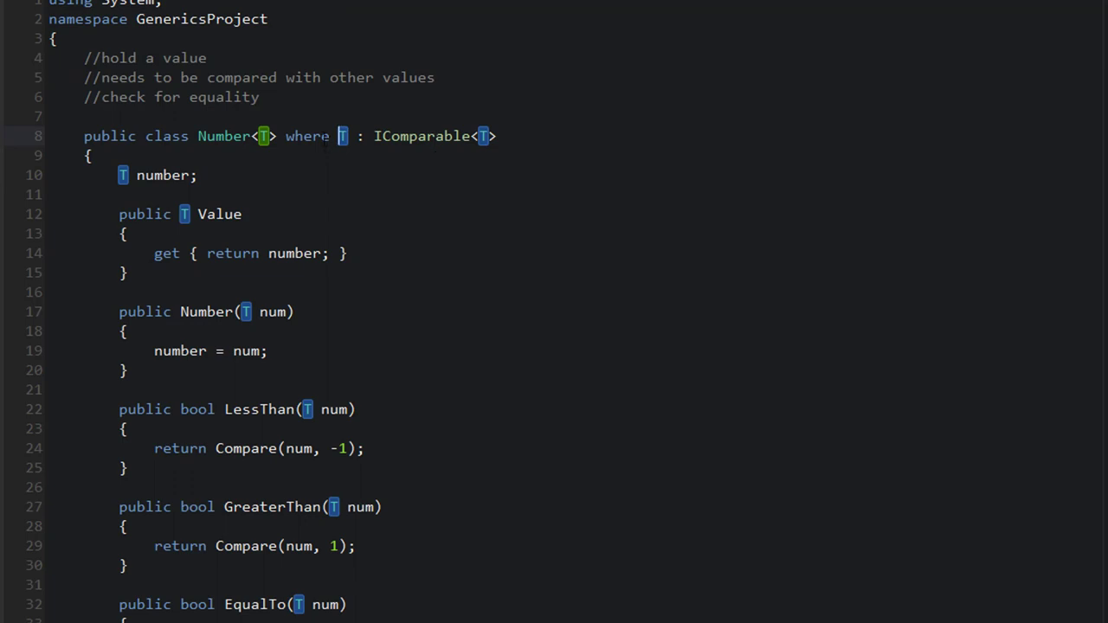
mouse_move(421, 356)
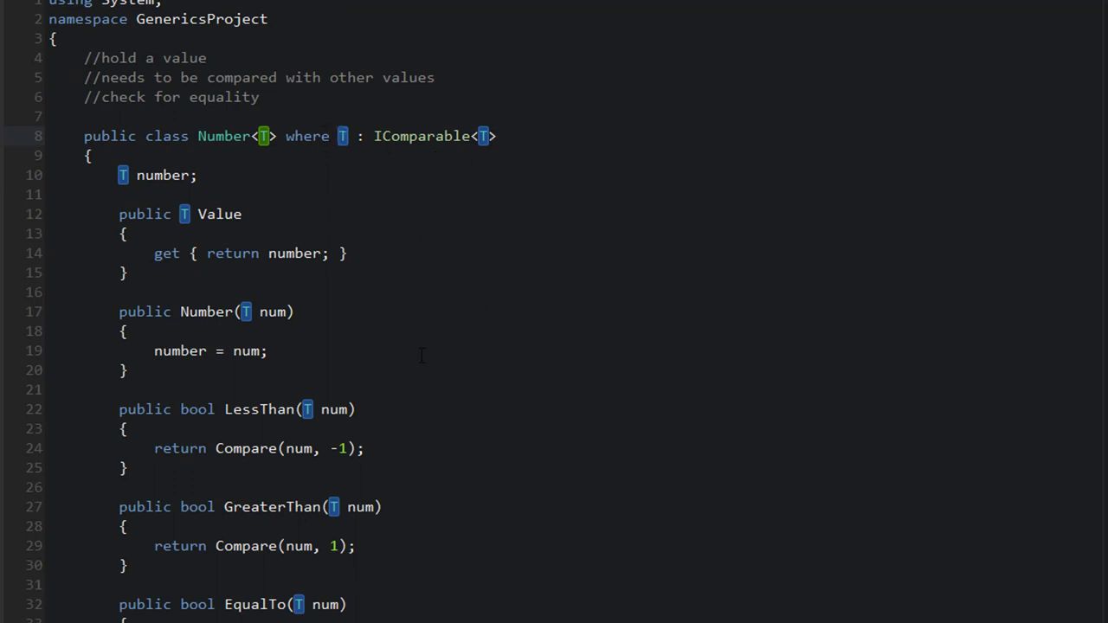
Look over Number.cs, then in Program.cs change n1 from 6.24 to 4.24
scroll("down", 3)
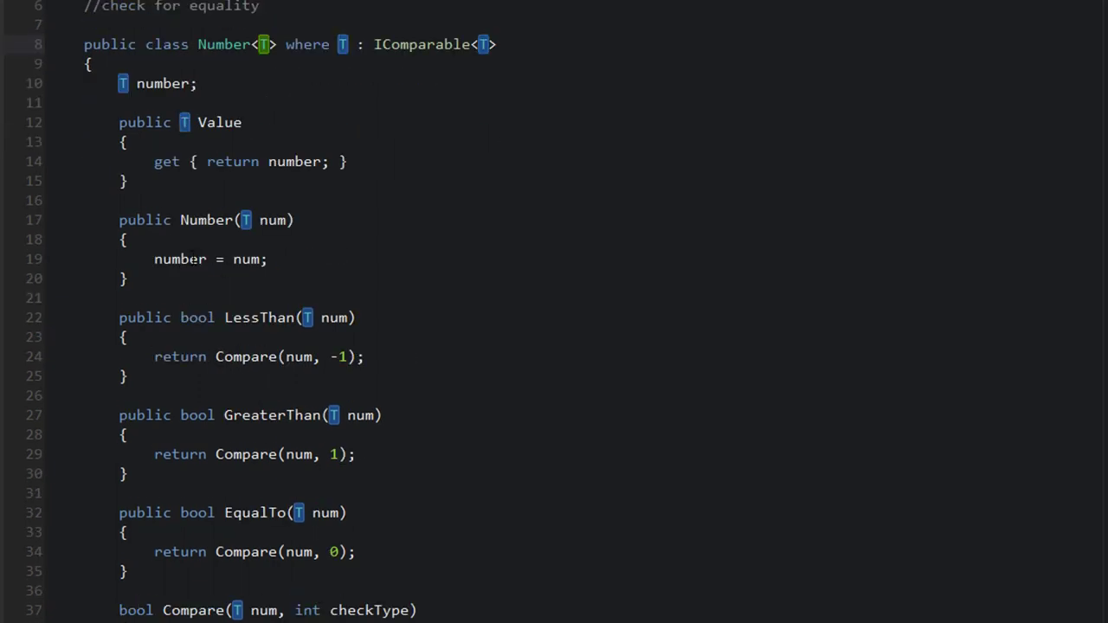
mouse_move(326, 490)
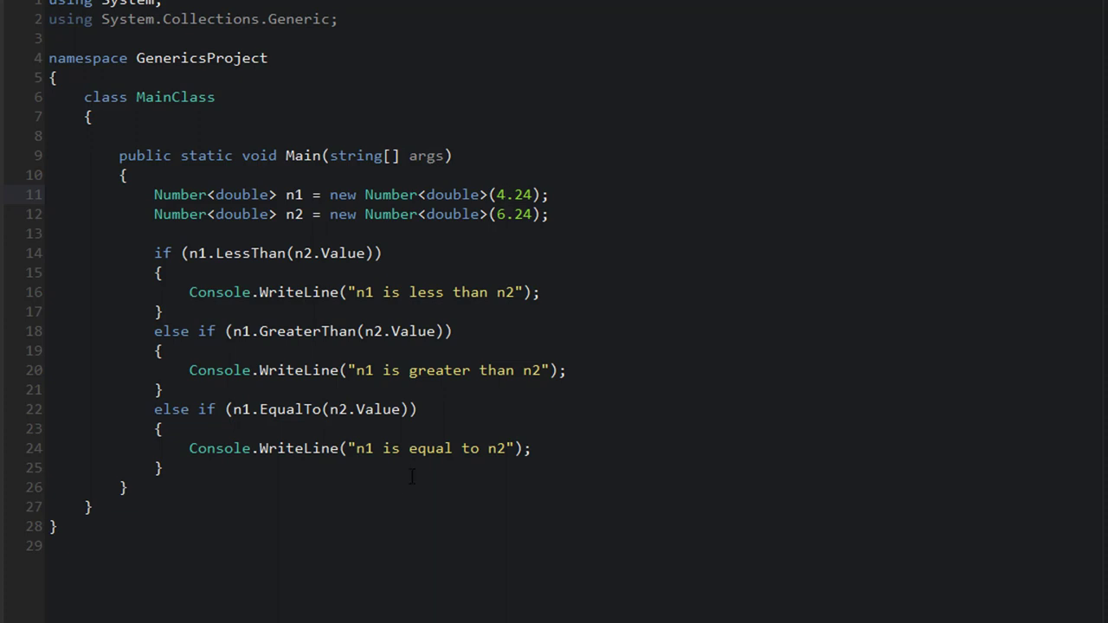
mouse_move(341, 467)
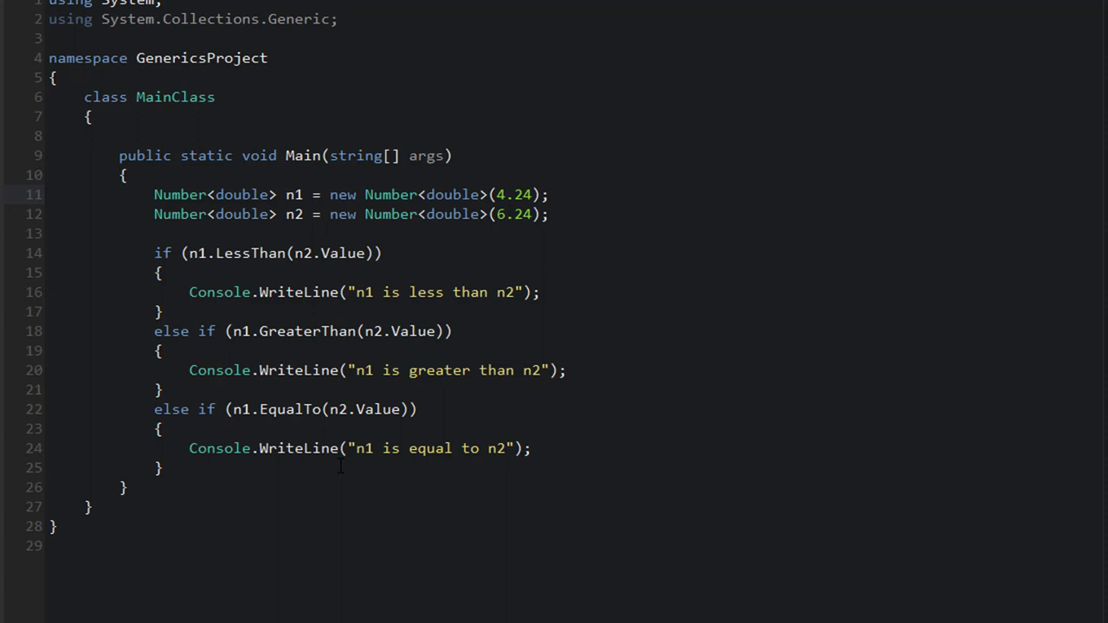
left_click(505, 194)
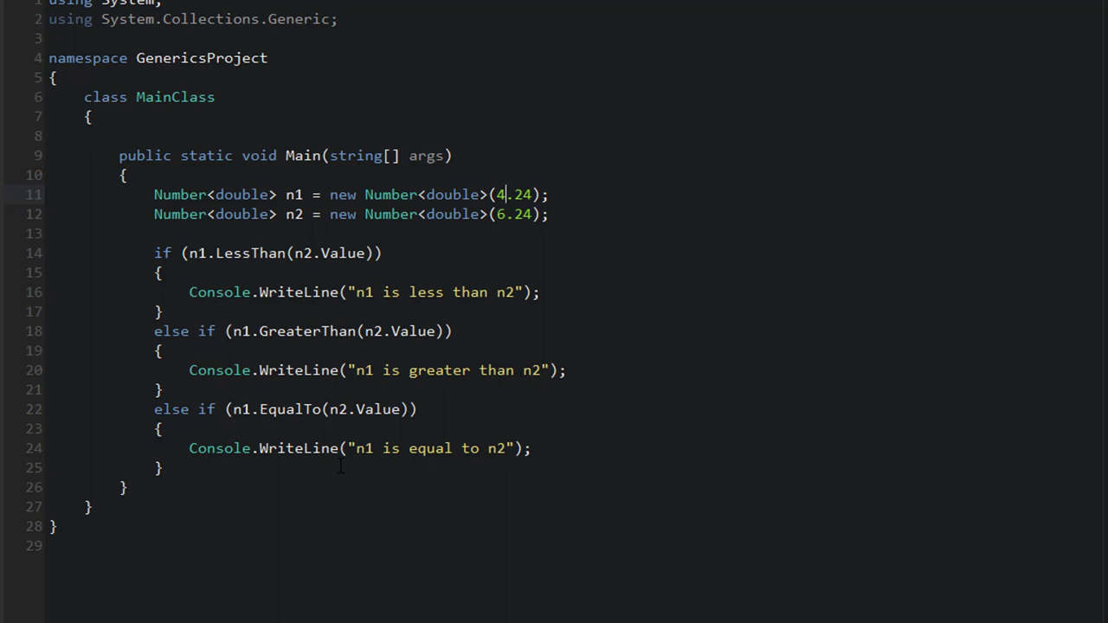